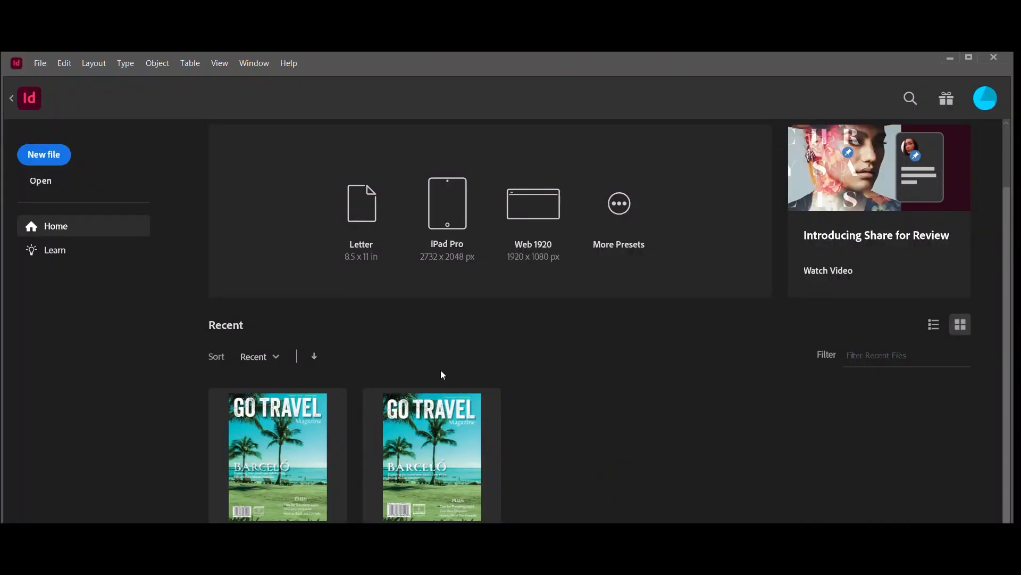
- Start a new Letter 8.5 × 11 in document with 12 columns and 0.375 in margins
click(44, 155)
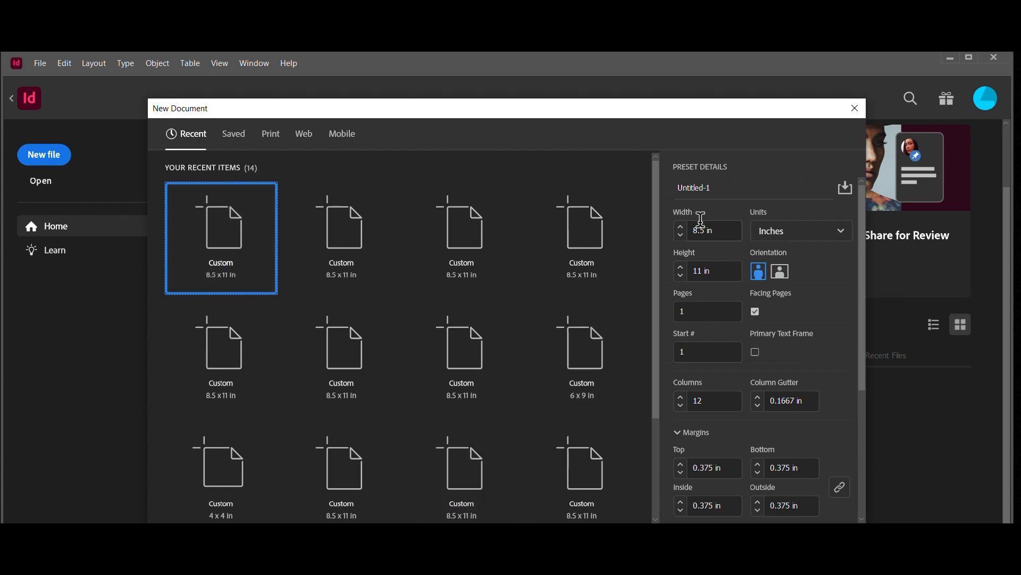
mouse_move(759, 435)
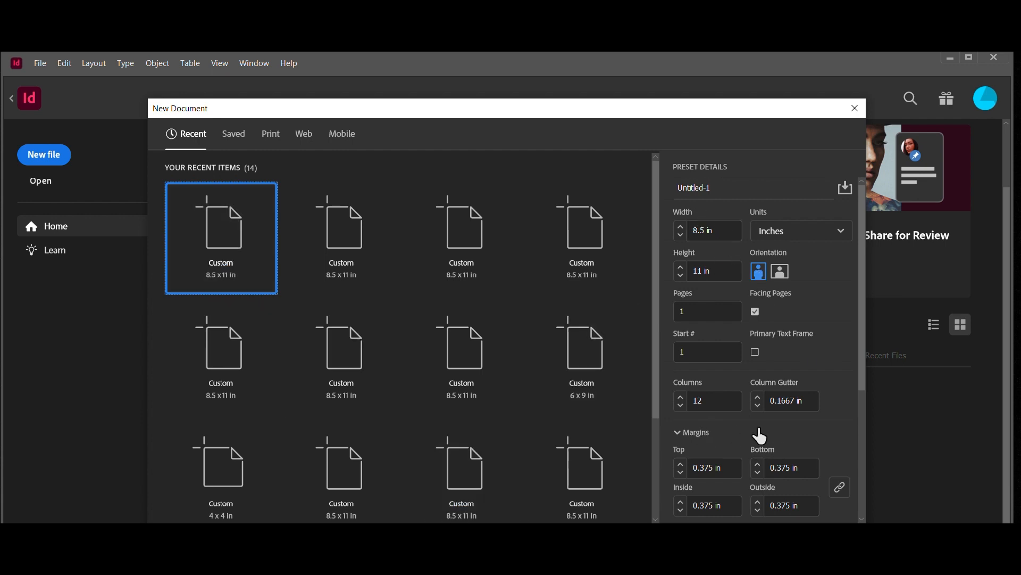
mouse_move(843, 419)
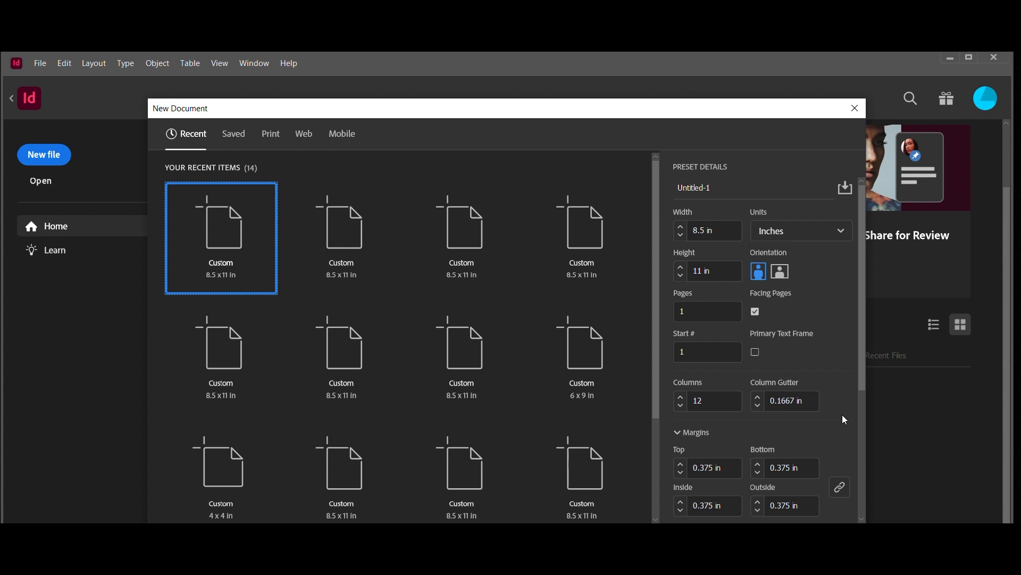
mouse_move(833, 420)
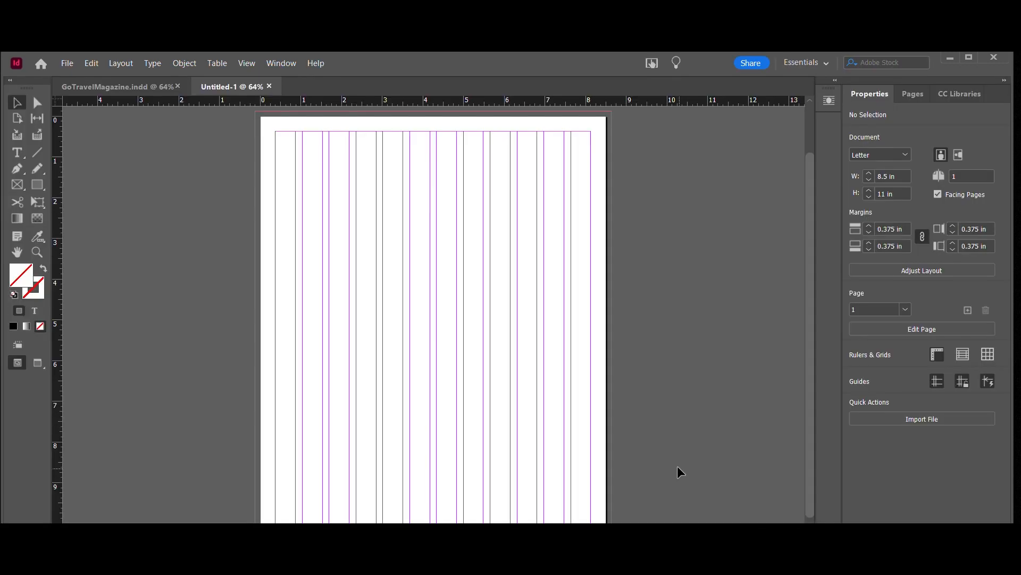
mouse_move(138, 291)
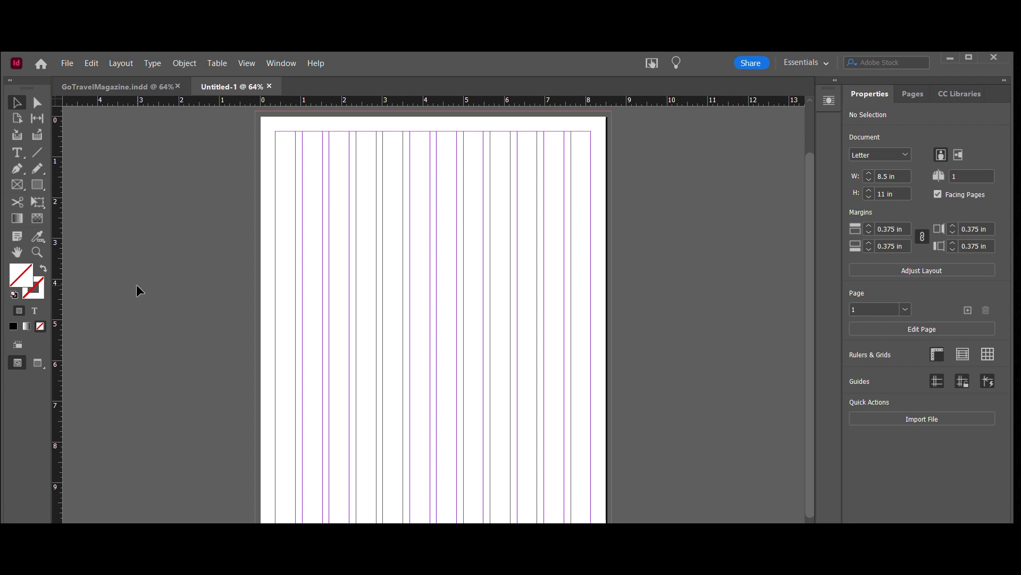
- Place the palm-tree beach photo from File > Place so it covers the whole page
click(104, 86)
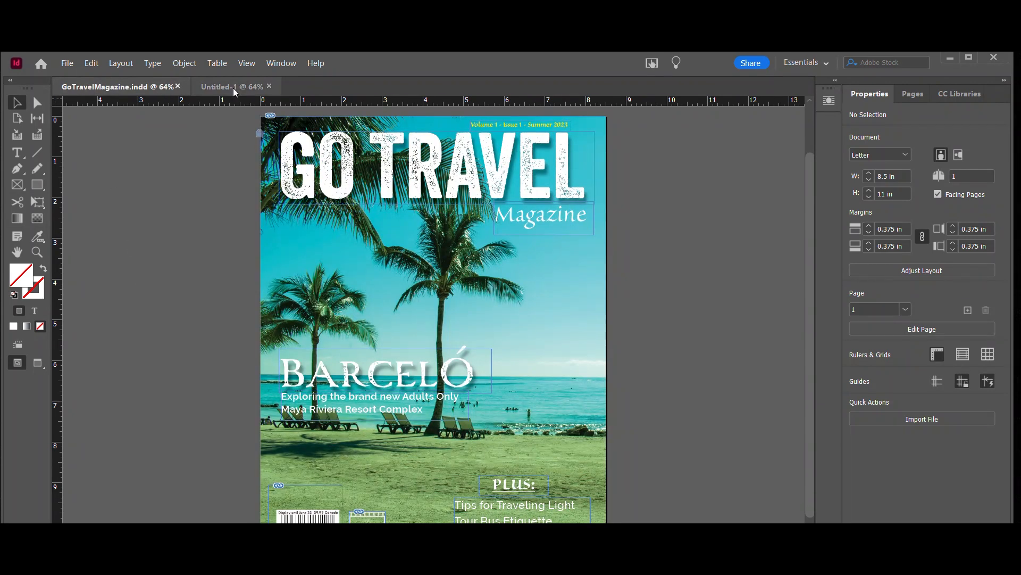
click(225, 86)
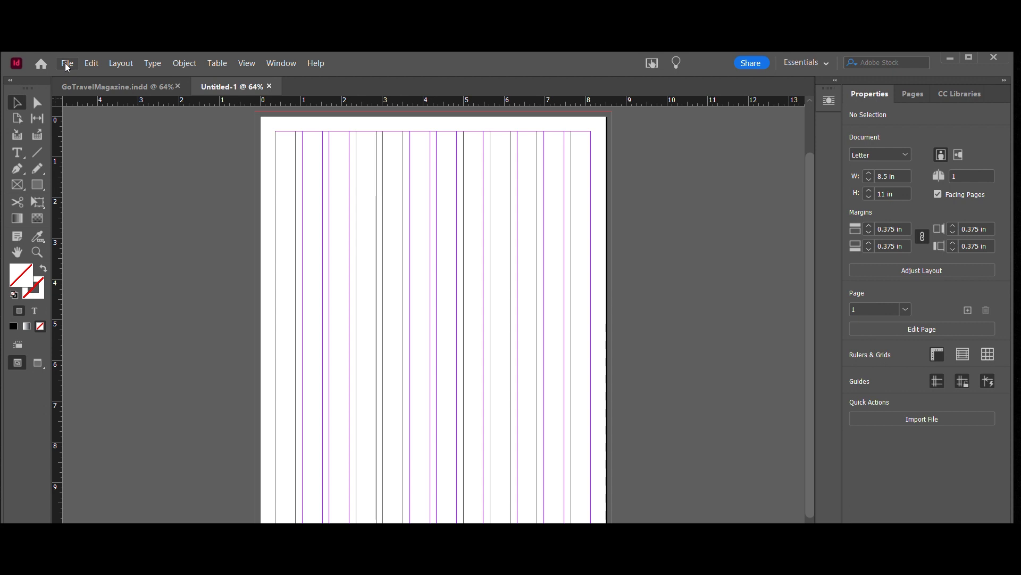
click(66, 63)
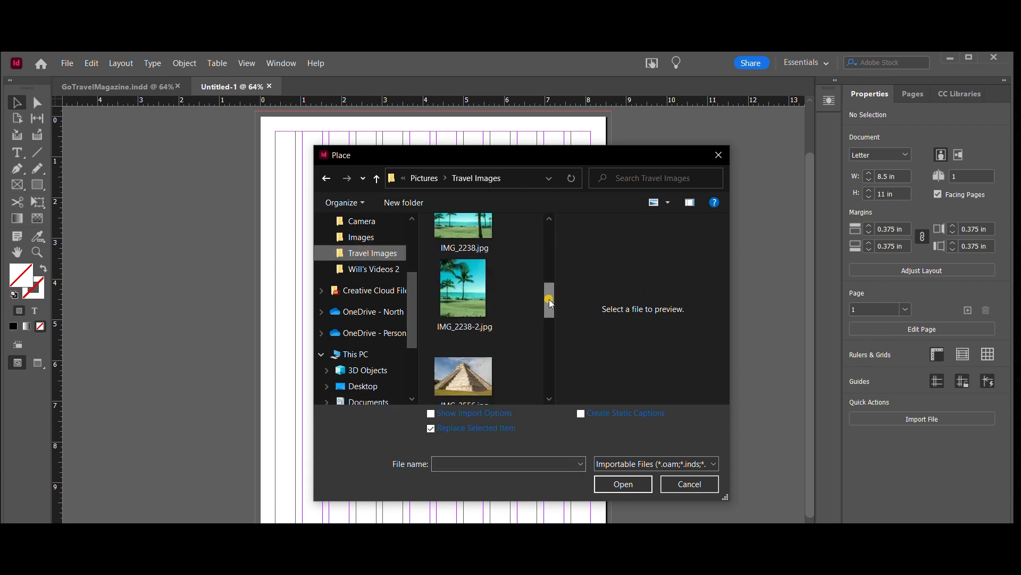
click(688, 484)
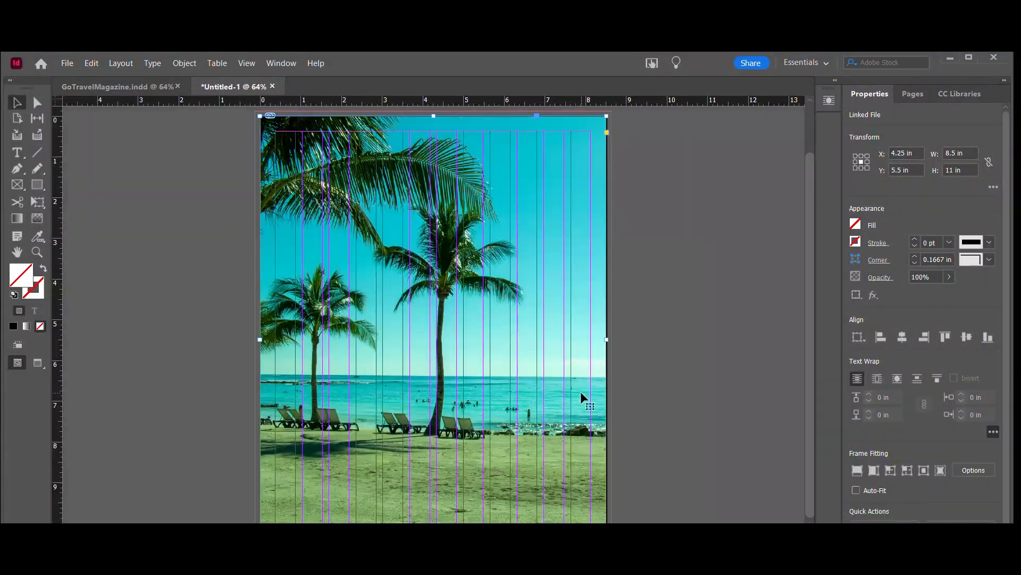
click(185, 63)
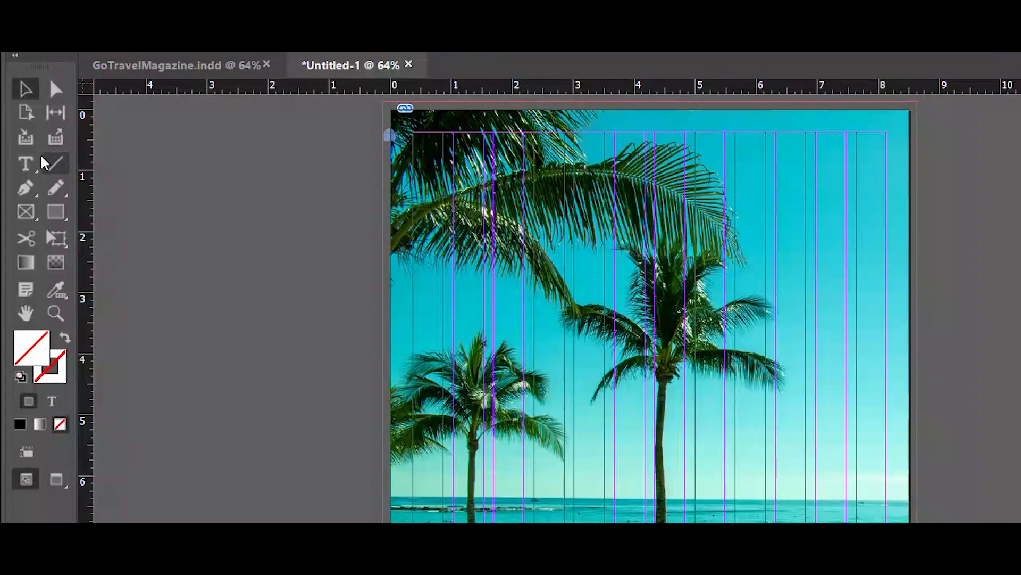
mouse_move(26, 163)
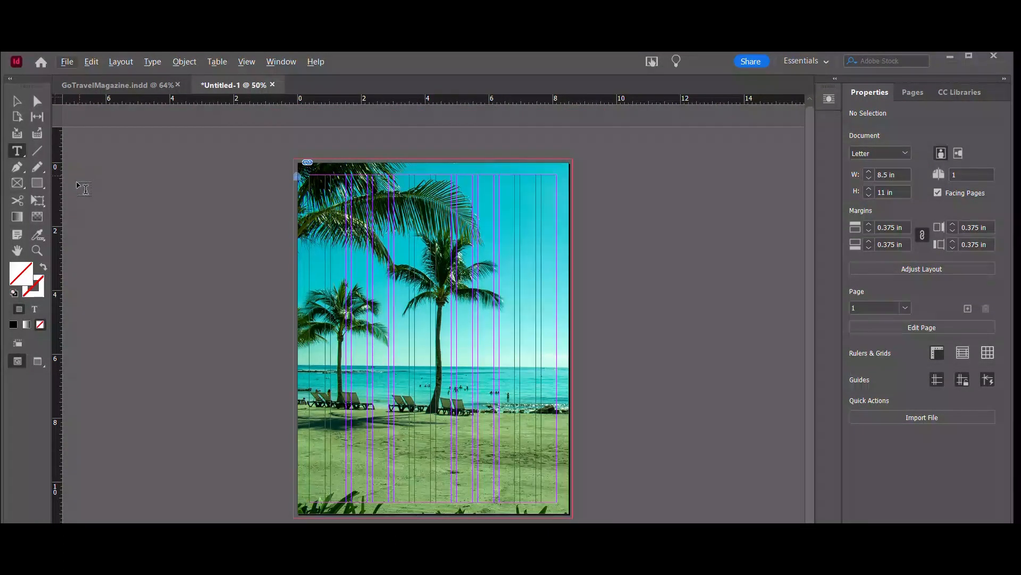
- Draw a text frame left of the page and make its text white ([Paper]) for GO TRAVEL
drag(77, 182, 207, 224)
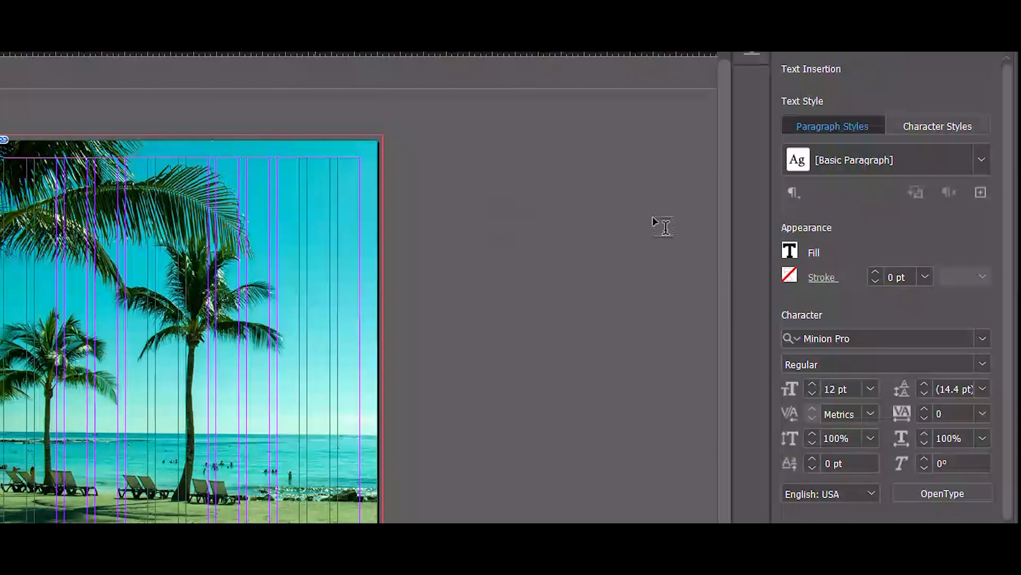
mouse_move(884, 253)
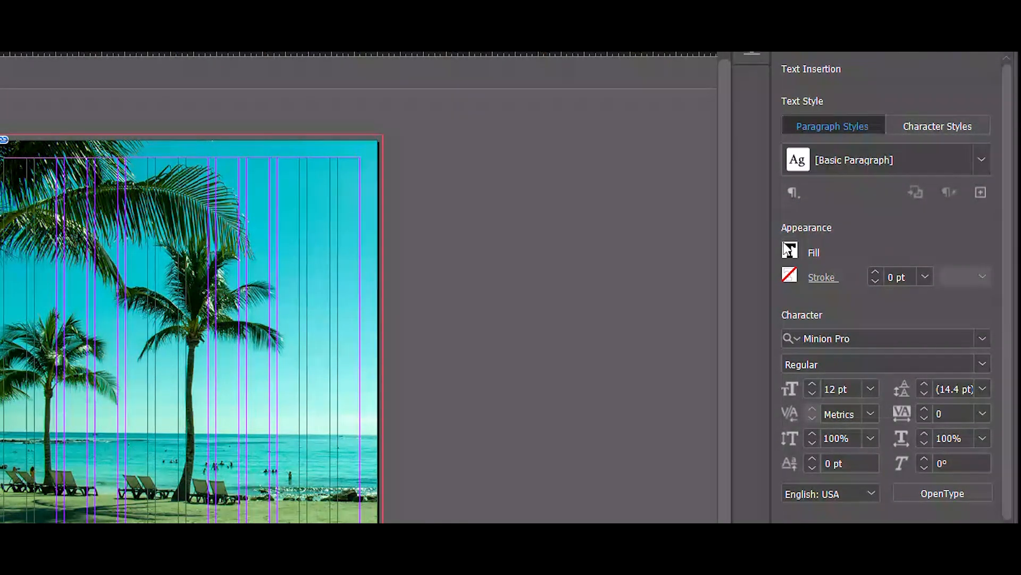
click(790, 251)
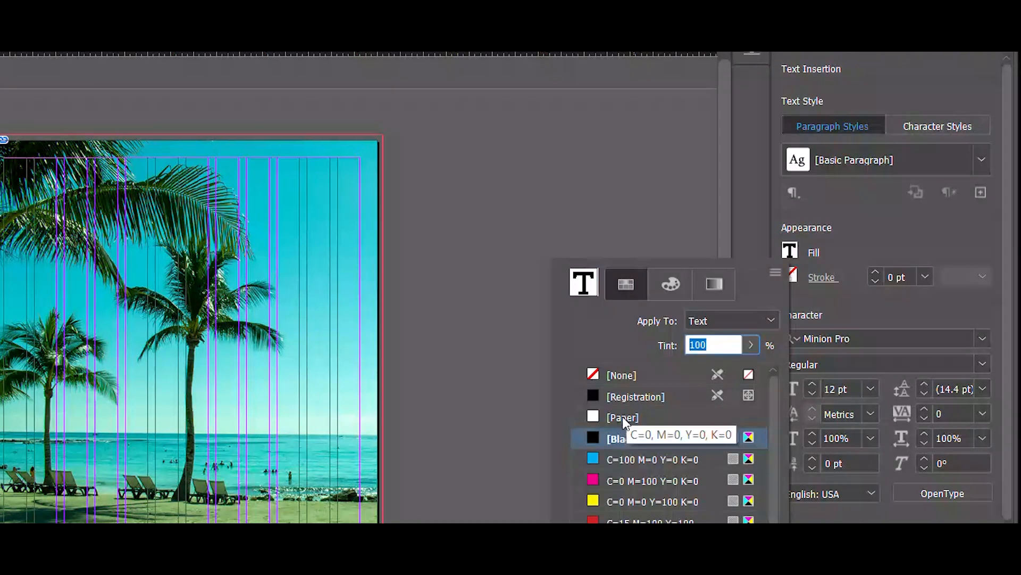
click(623, 418)
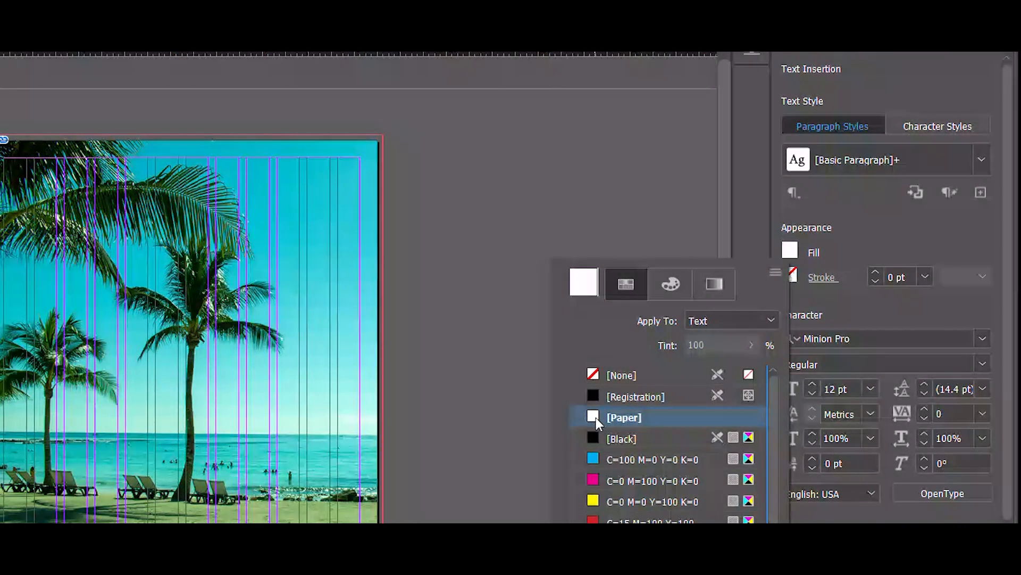
click(624, 417)
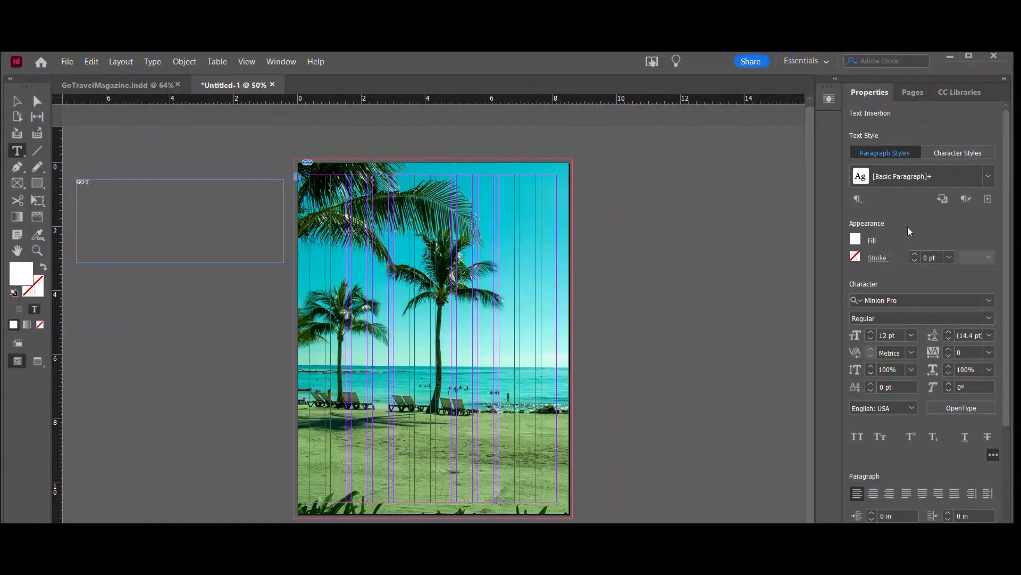
click(17, 100)
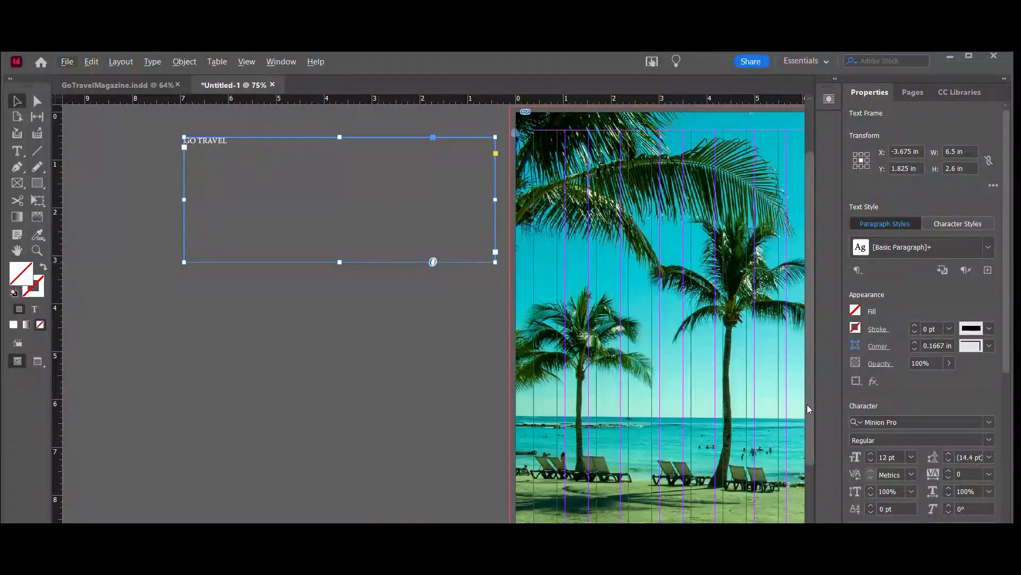
- Set the GO TRAVEL headline in Veneer at 160 pt
scroll(down, 3)
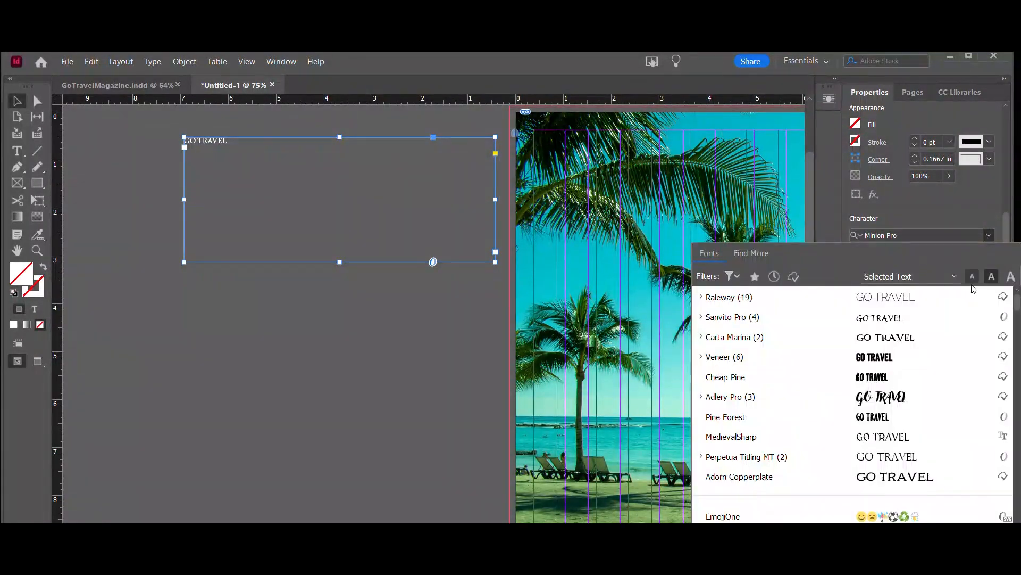
click(724, 357)
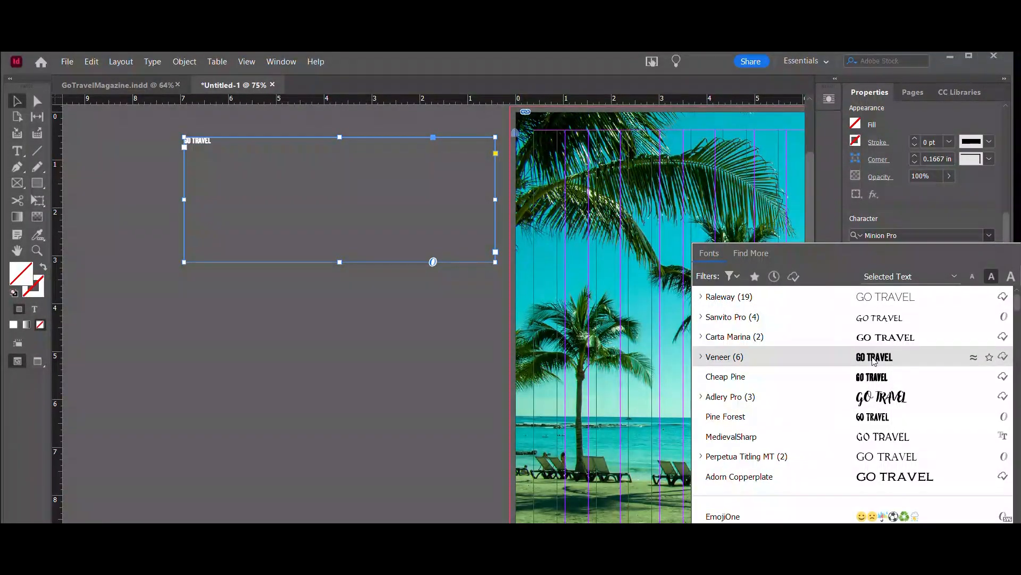
click(725, 357)
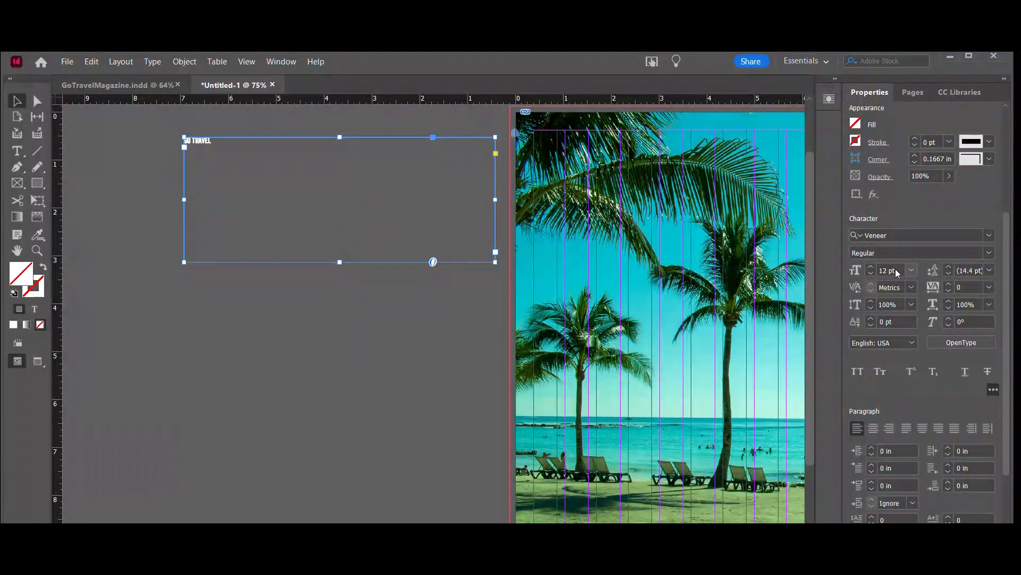
triple_click(887, 269)
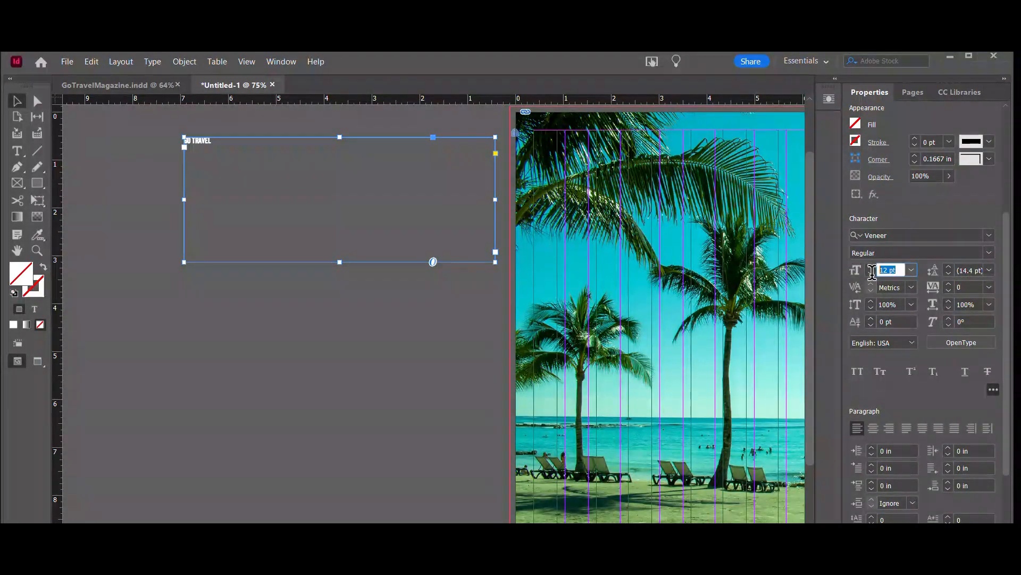
text(160)
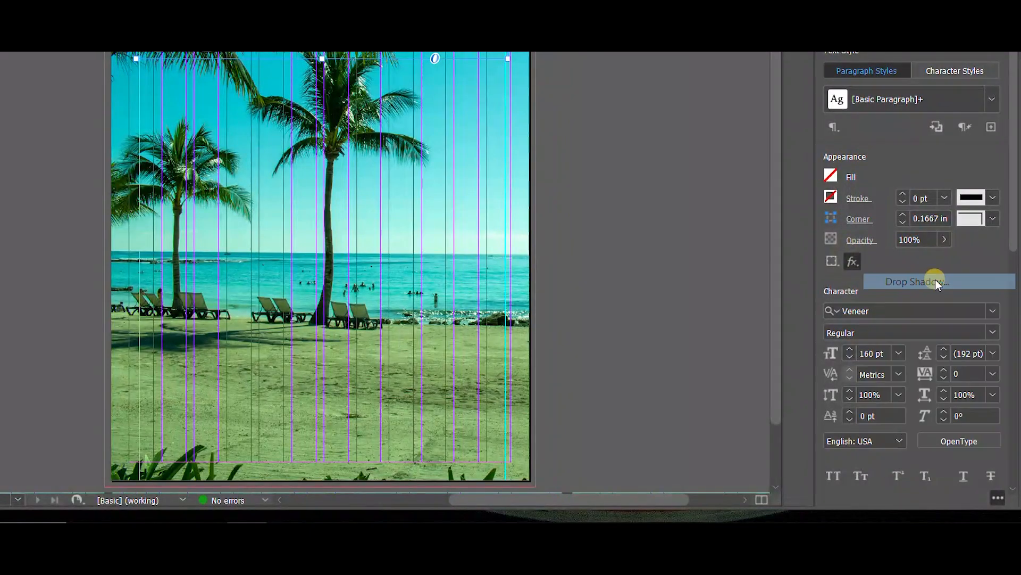
- Add a drop shadow to the headline, adjusting the Use Global Light option
click(917, 281)
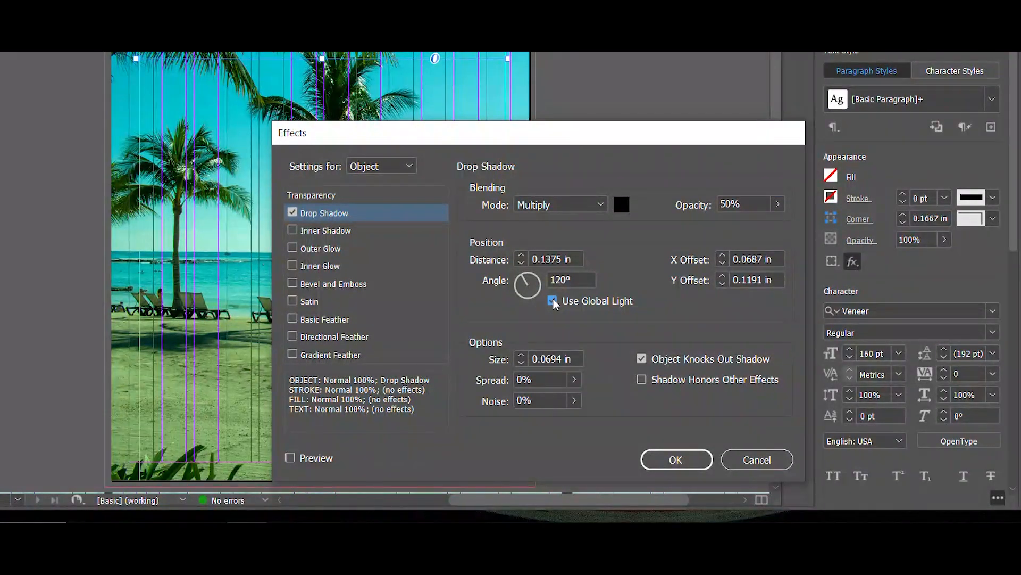
click(552, 300)
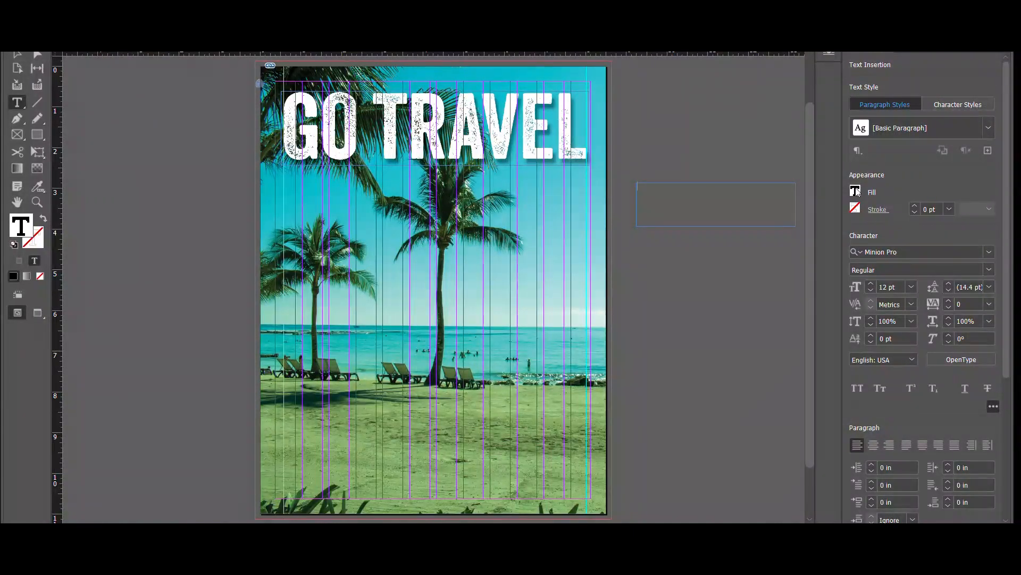
- Set white Sanvito Pro Regular 48 pt and type Magazine in the new frame
click(855, 192)
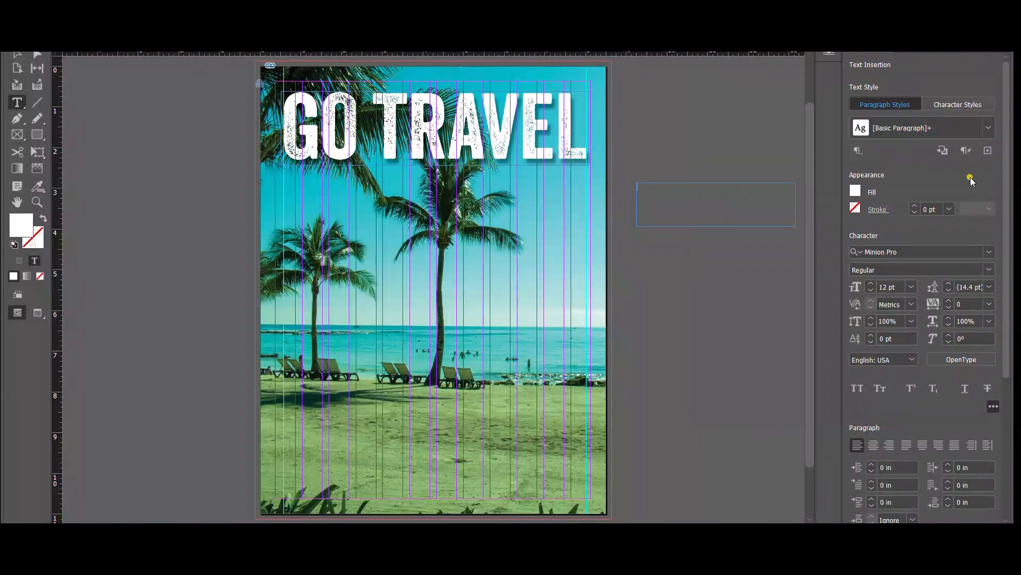
click(919, 251)
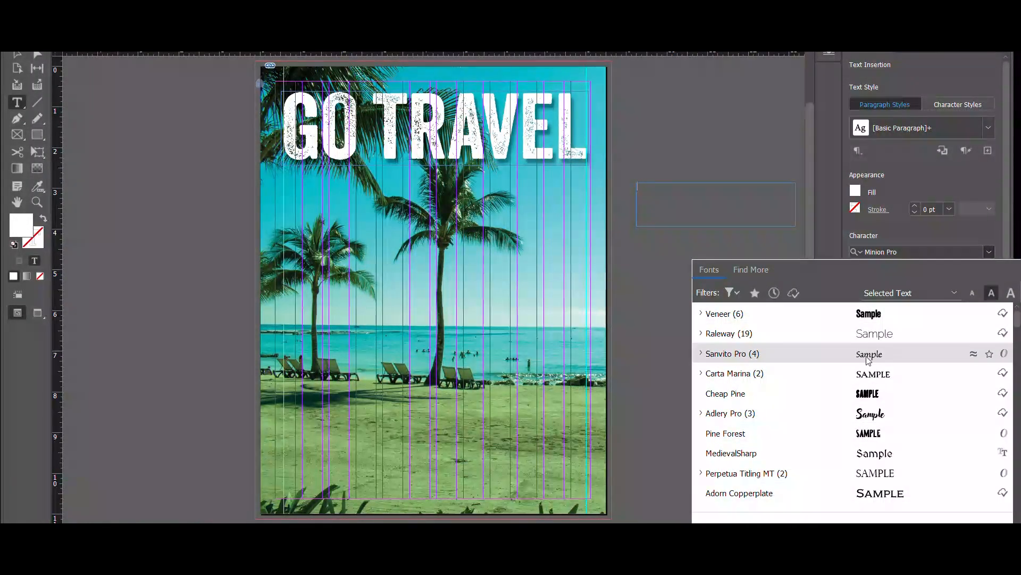
click(732, 354)
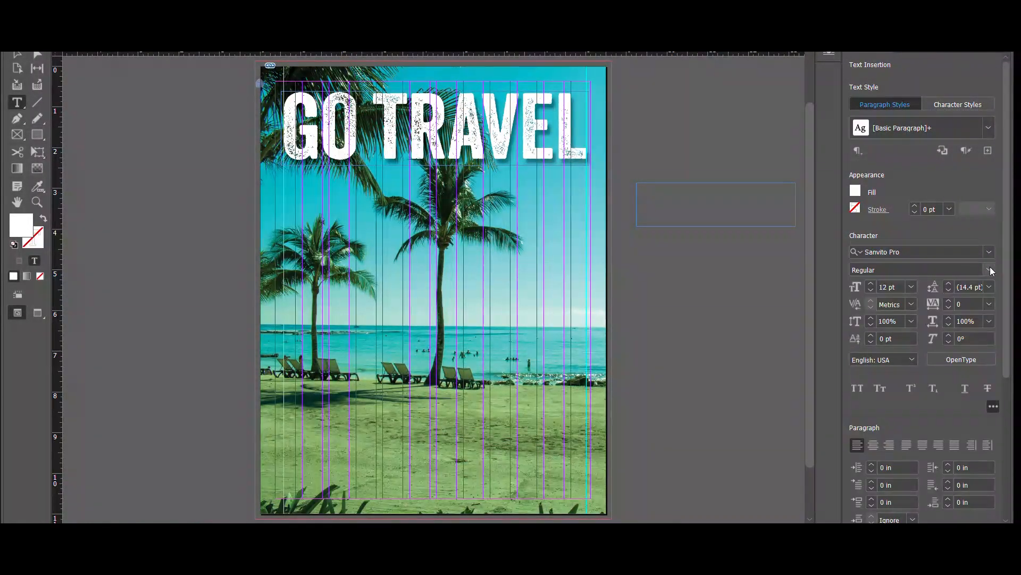
click(988, 269)
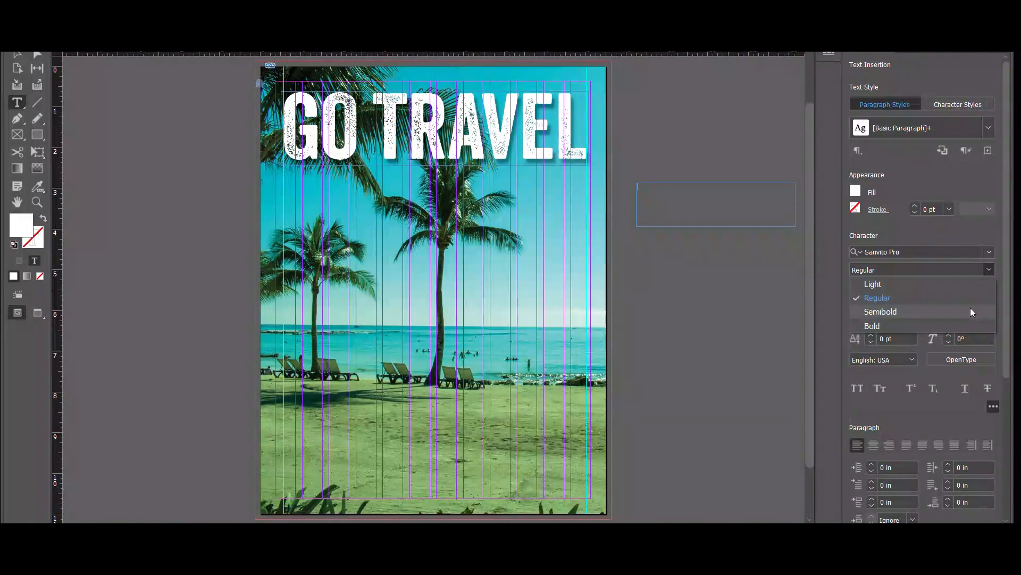
click(877, 298)
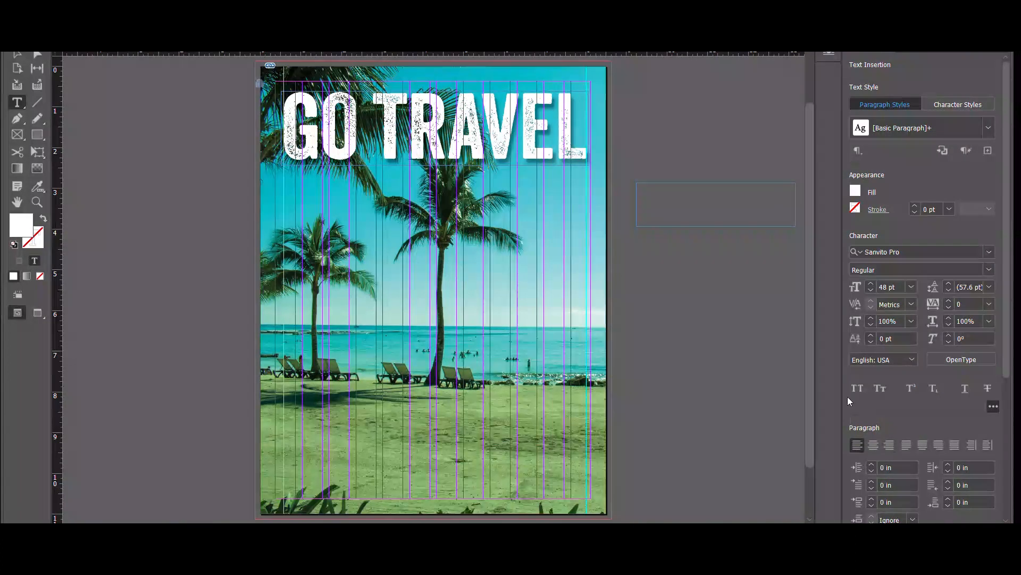
text(Magazine)
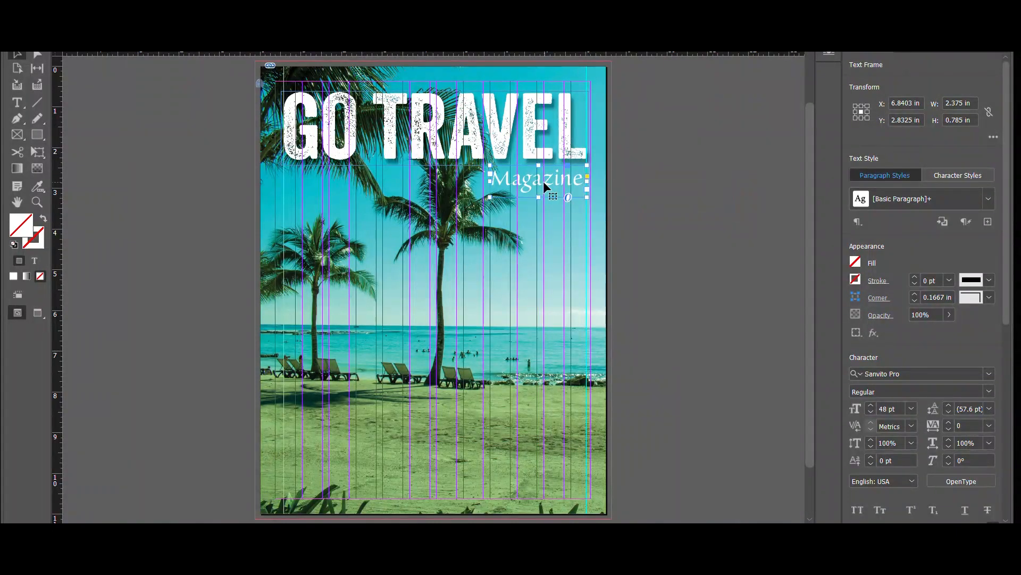
- Position the Magazine subtitle beneath the right end of the headline
click(671, 221)
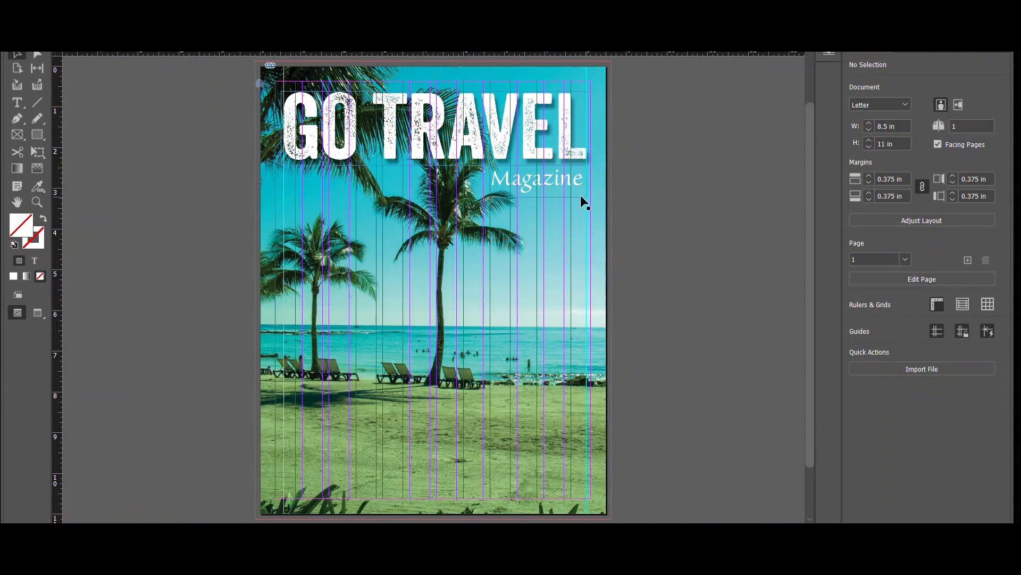
click(534, 178)
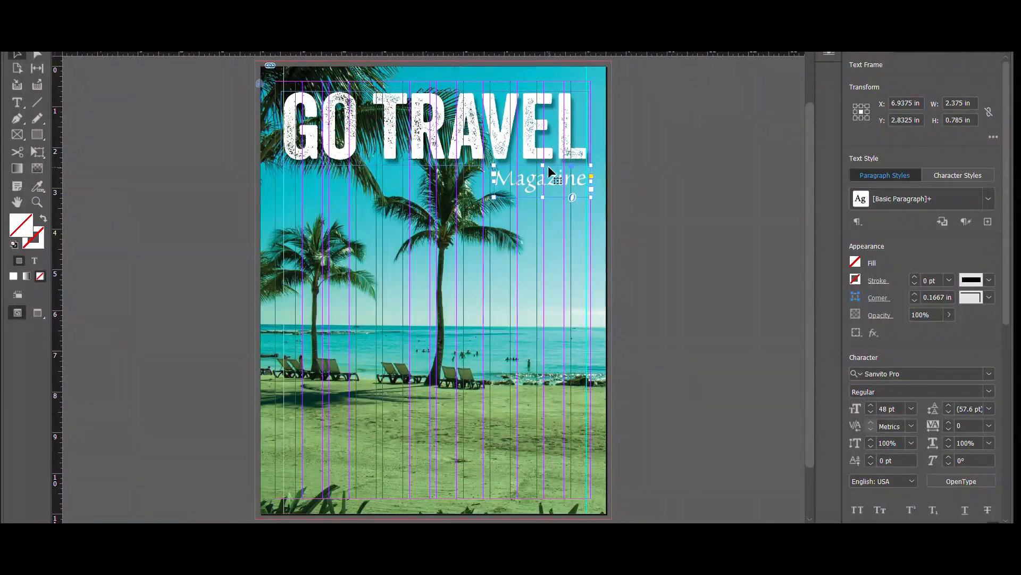
click(669, 220)
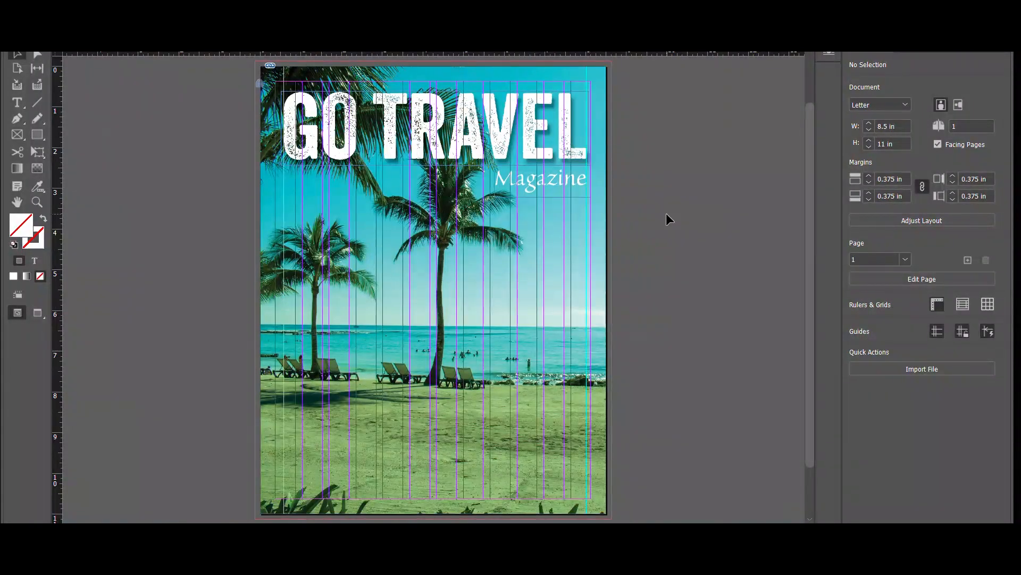
mouse_move(691, 242)
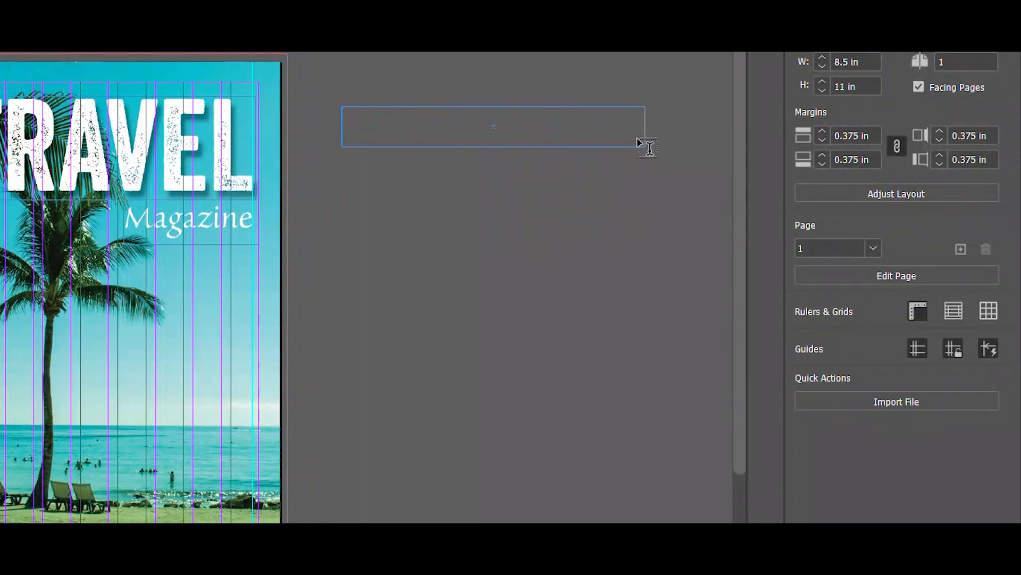
- Type 'Volume 1 - Issue 1 - Summer 2023' in yellow Sanvito Pro Semibold 15 pt
click(495, 127)
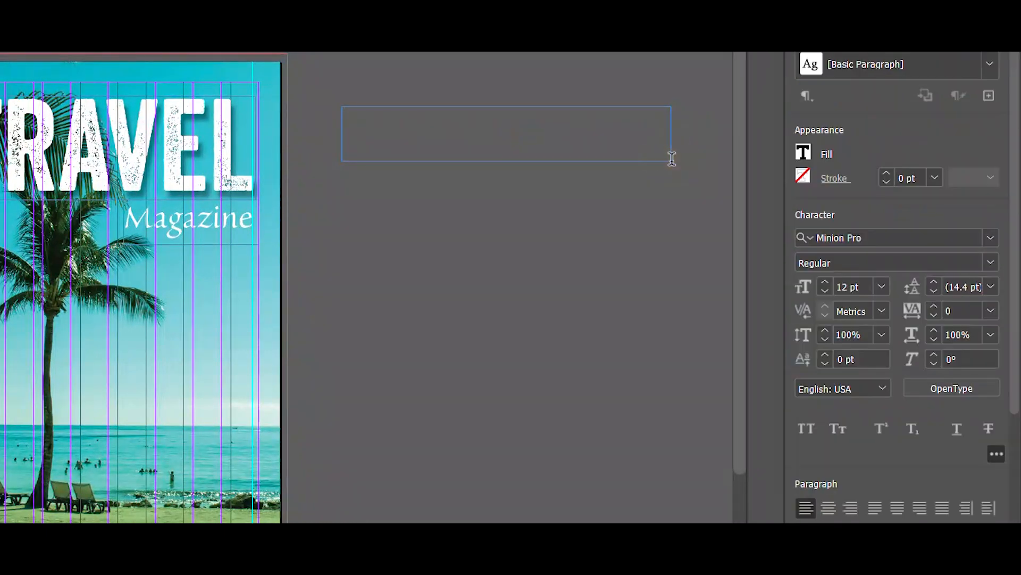
mouse_move(804, 153)
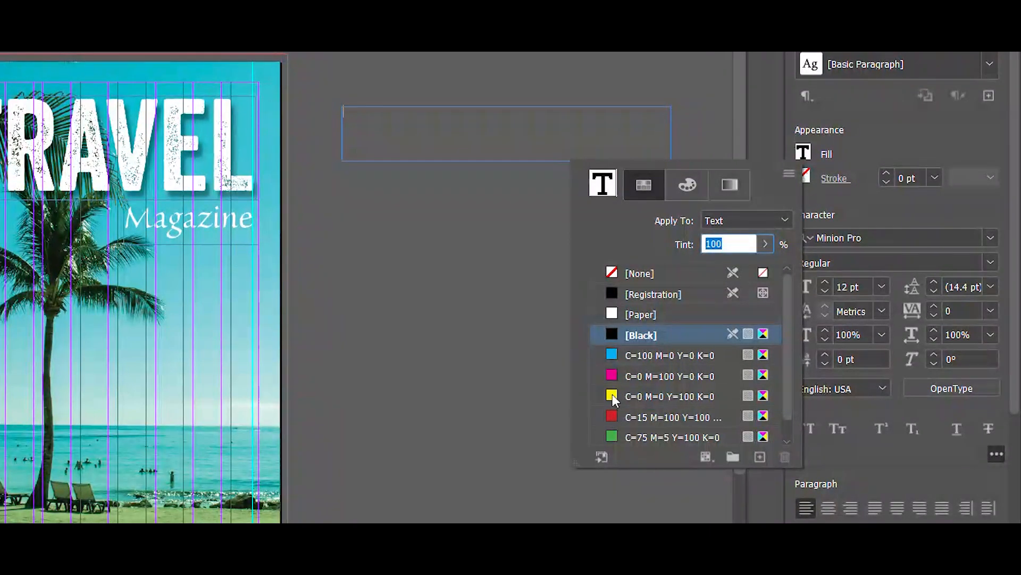
click(670, 396)
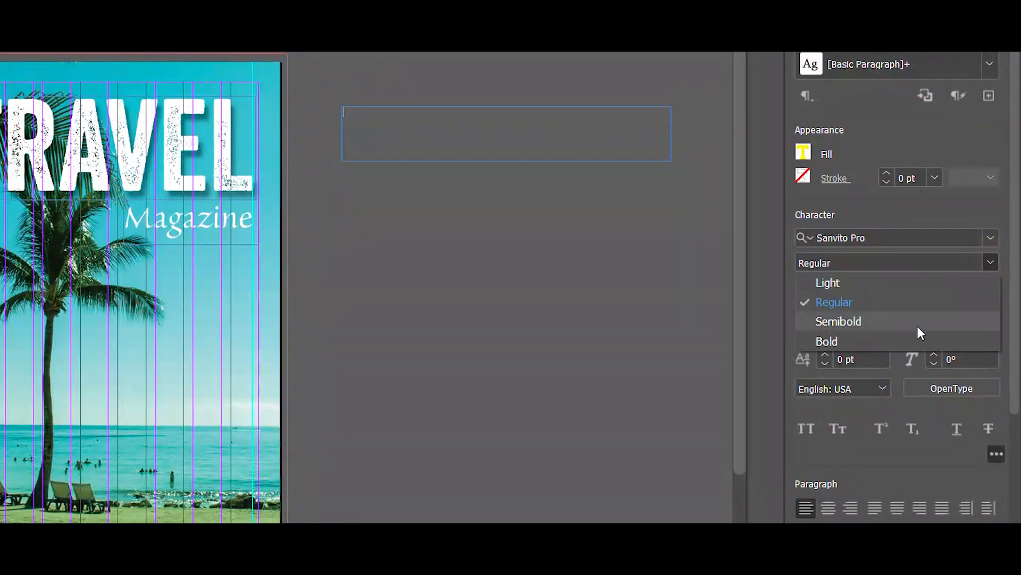
click(839, 321)
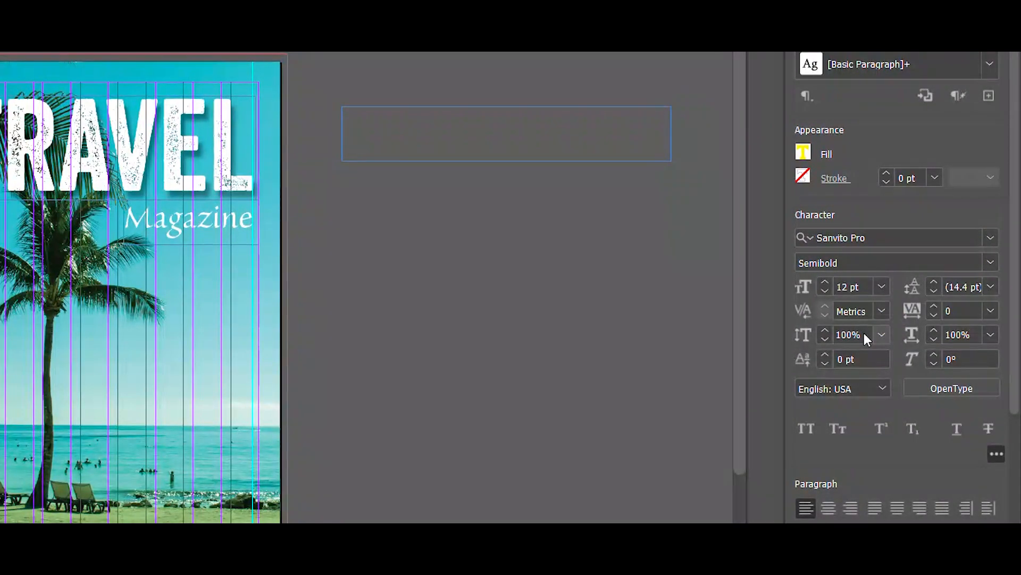
click(826, 282)
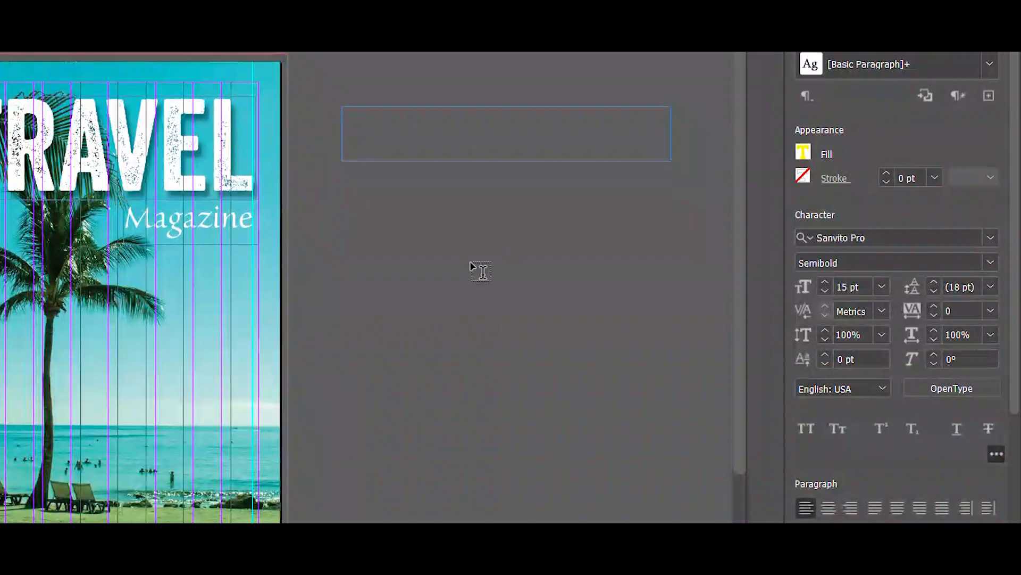
text(Volume 1 -)
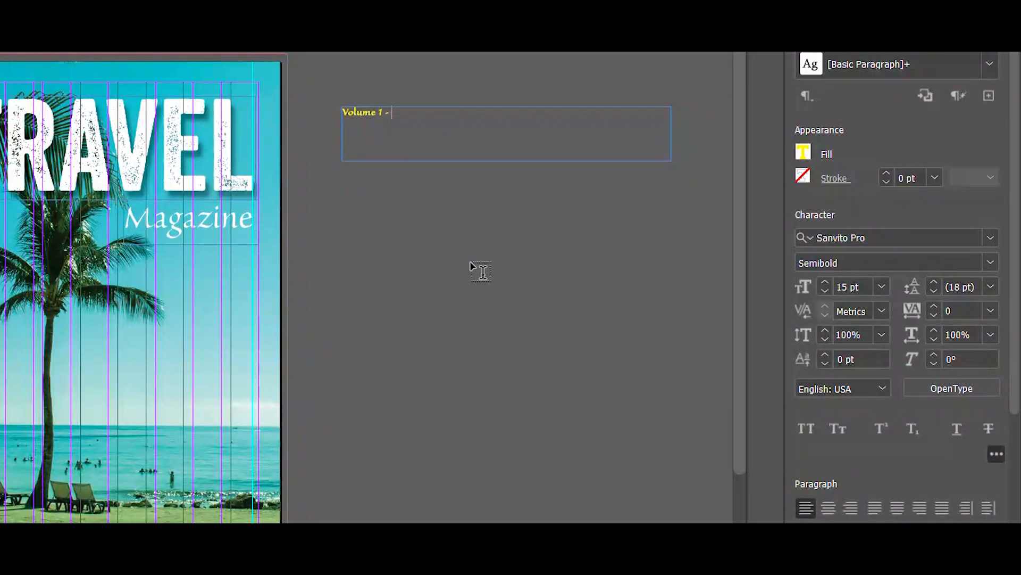
text(Issue 1)
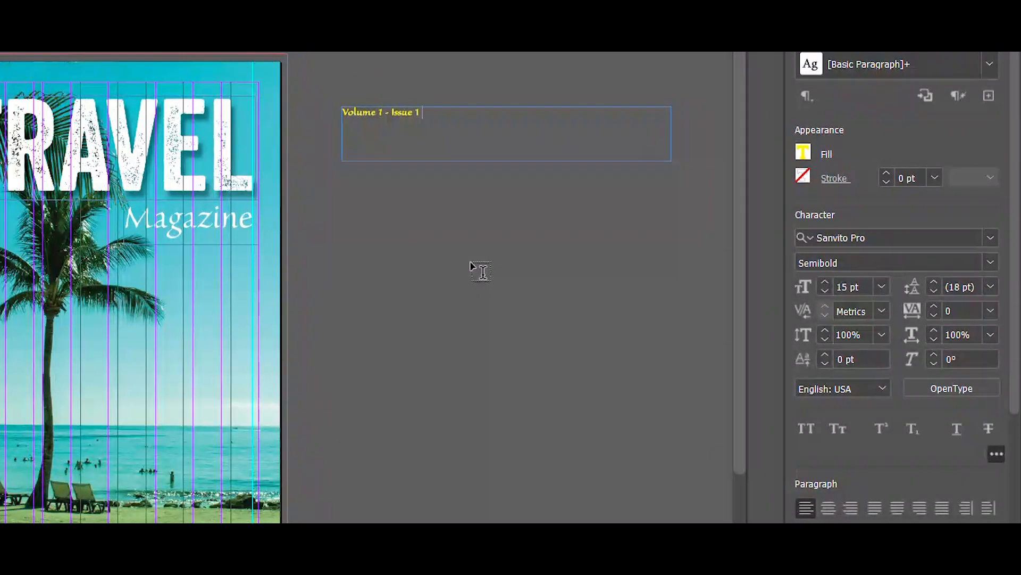
text(- Summer 2023)
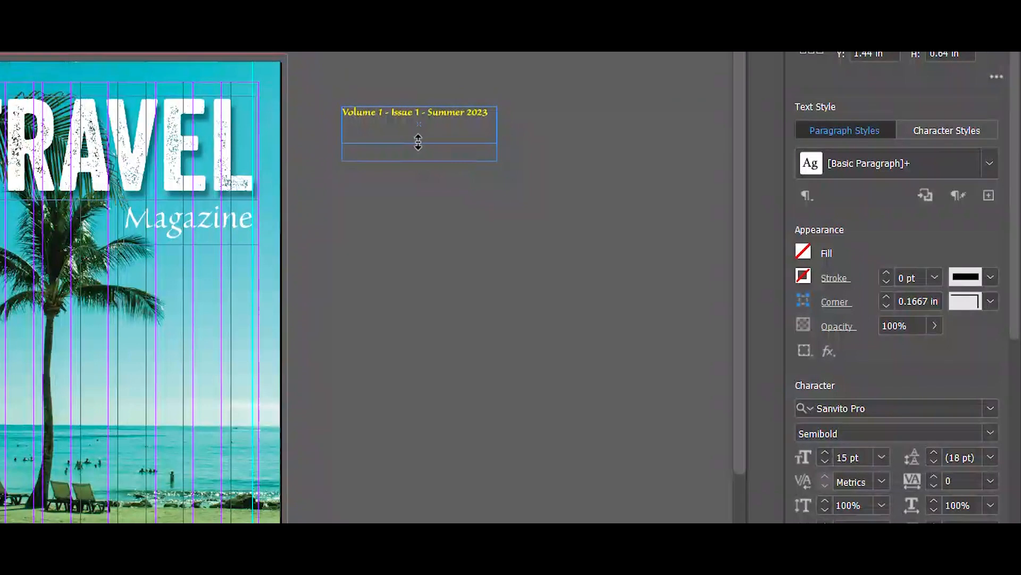
- Fit the issue-line frame and centre it across the cover top above the headline
drag(418, 162, 418, 123)
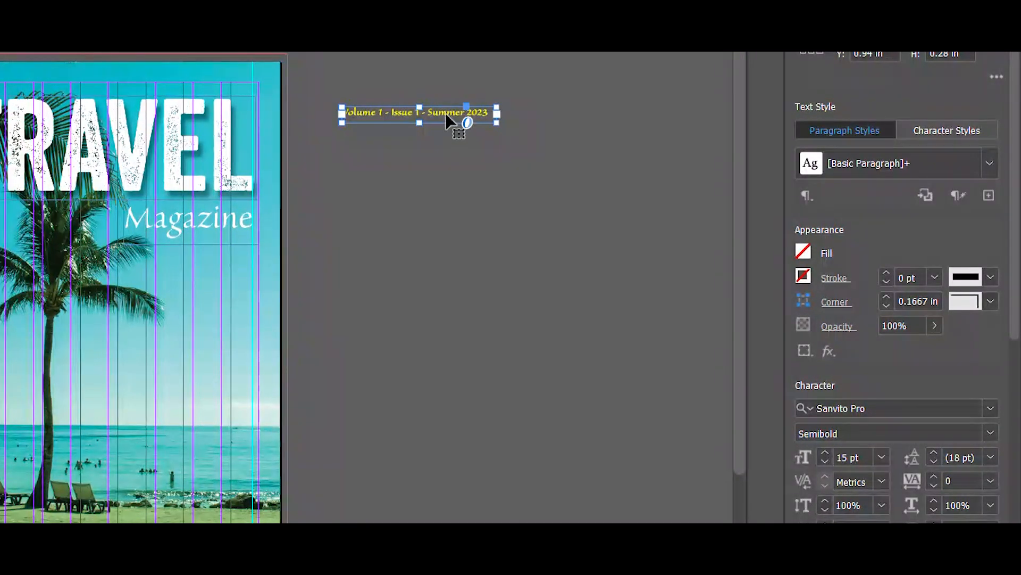
drag(417, 114, 163, 88)
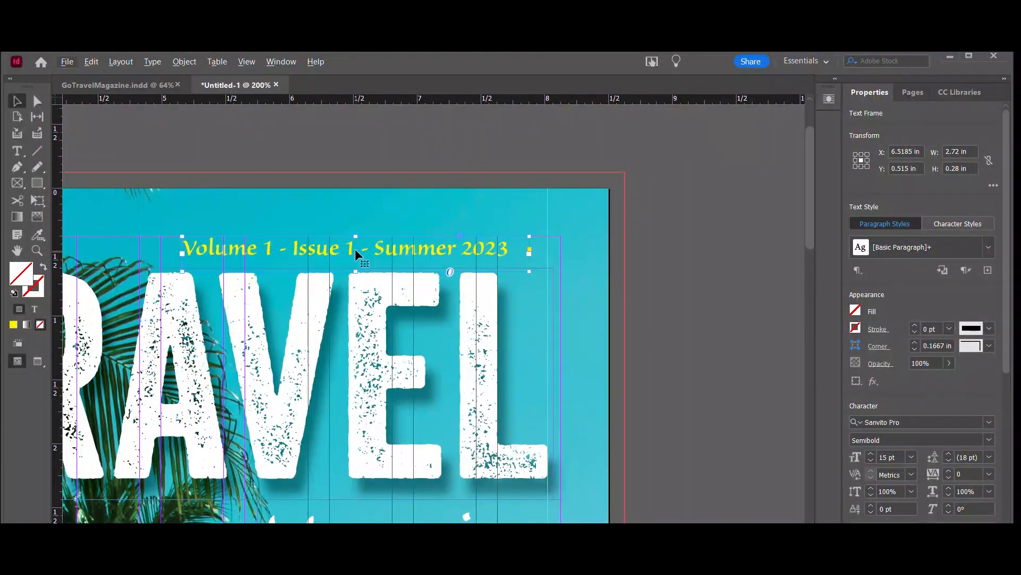
drag(342, 248, 381, 253)
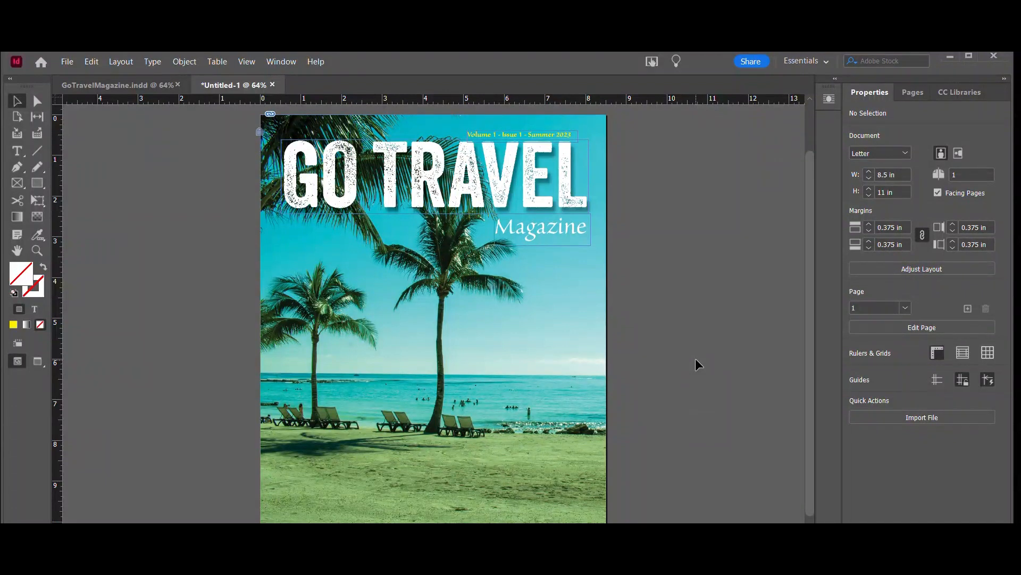
mouse_move(74, 221)
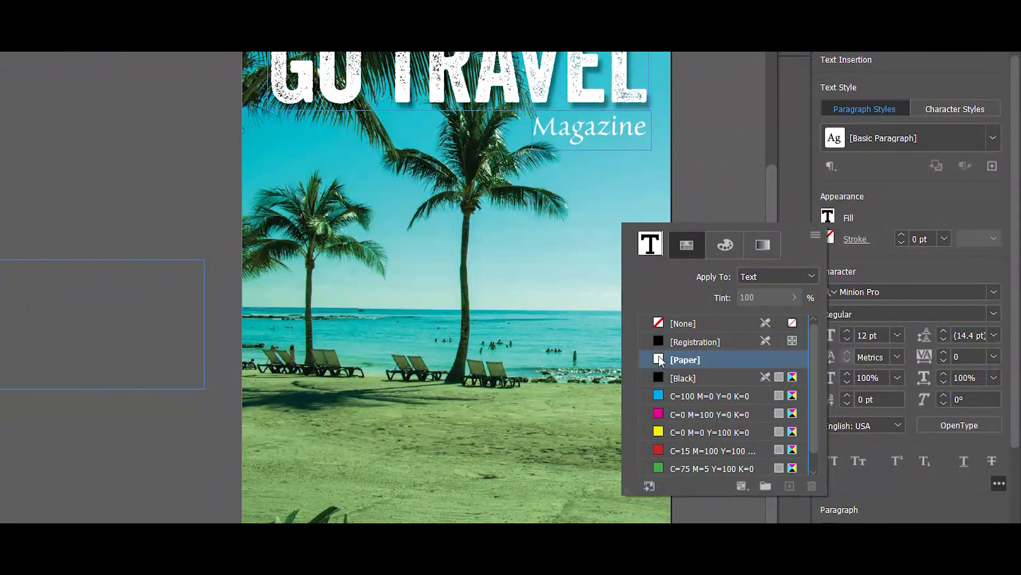
- Type BARCELO in white Carta Marina Bold at 88 pt in a frame beside the page
click(686, 358)
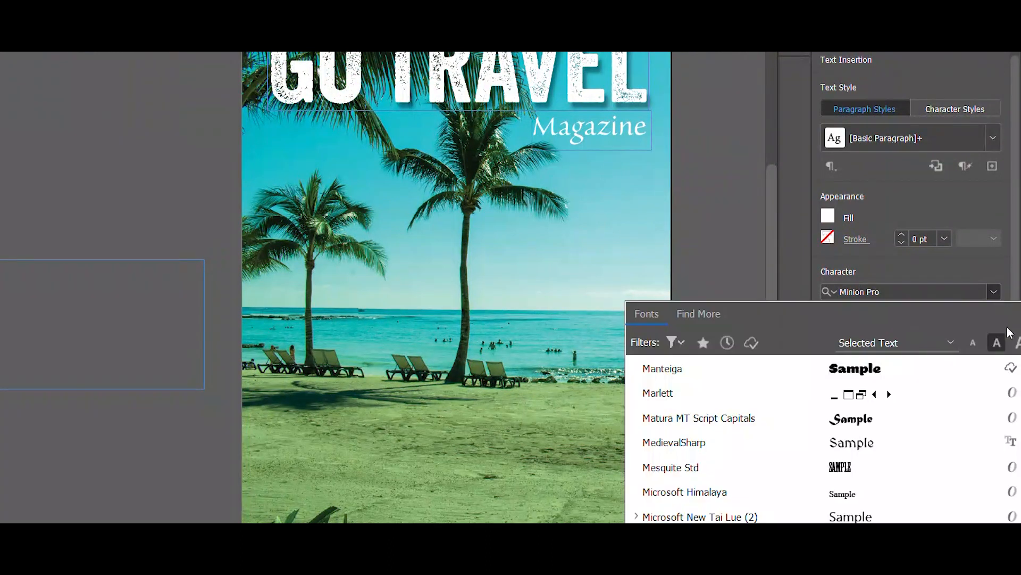
scroll(up, 3)
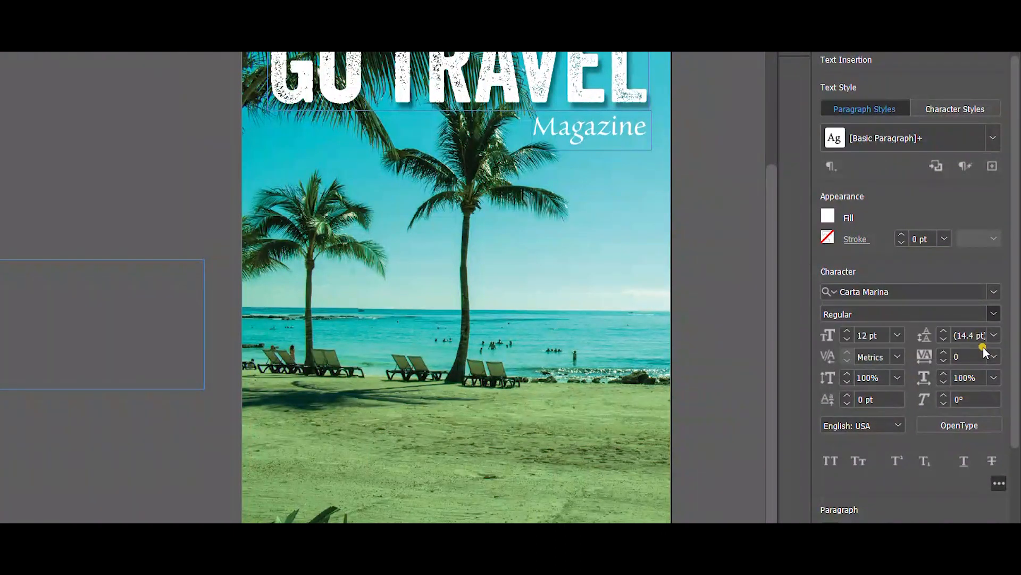
click(905, 313)
text(88)
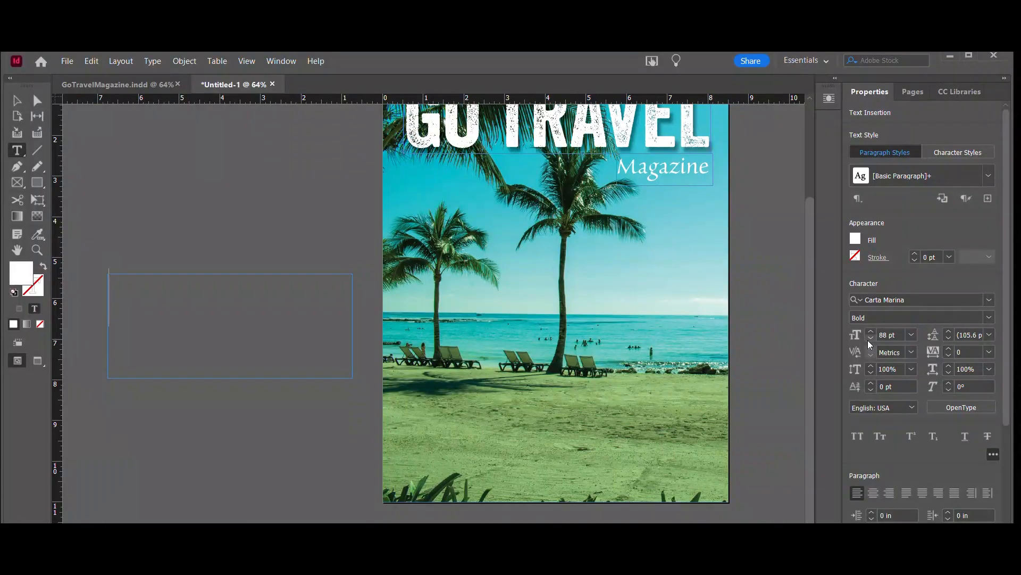
text(BA)
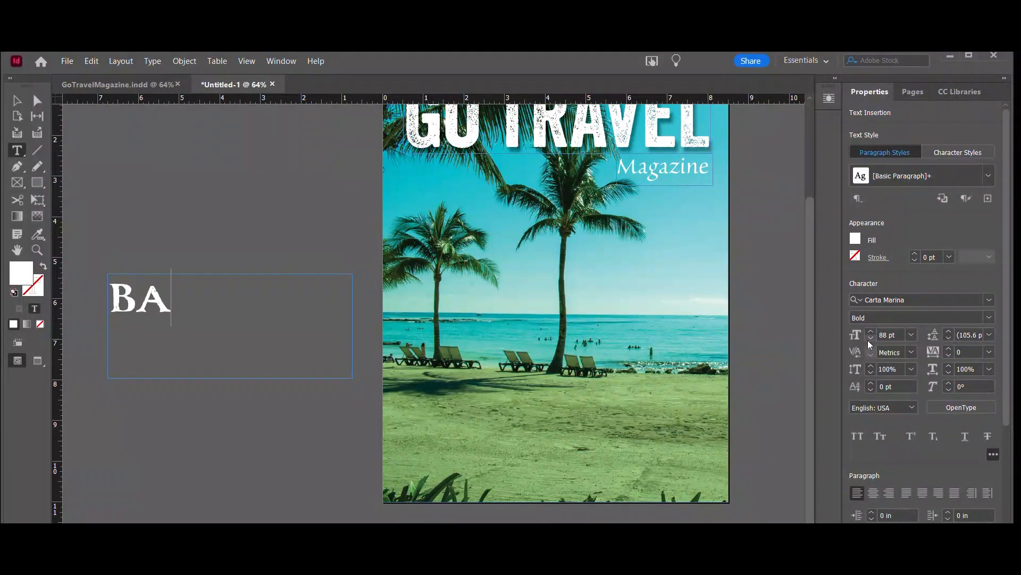
text(RCELO)
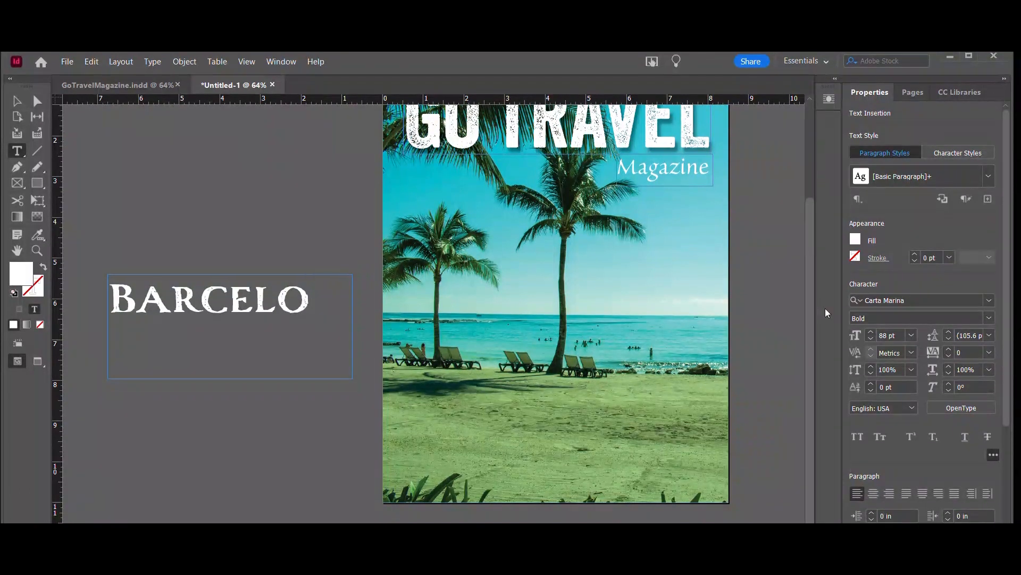
click(17, 101)
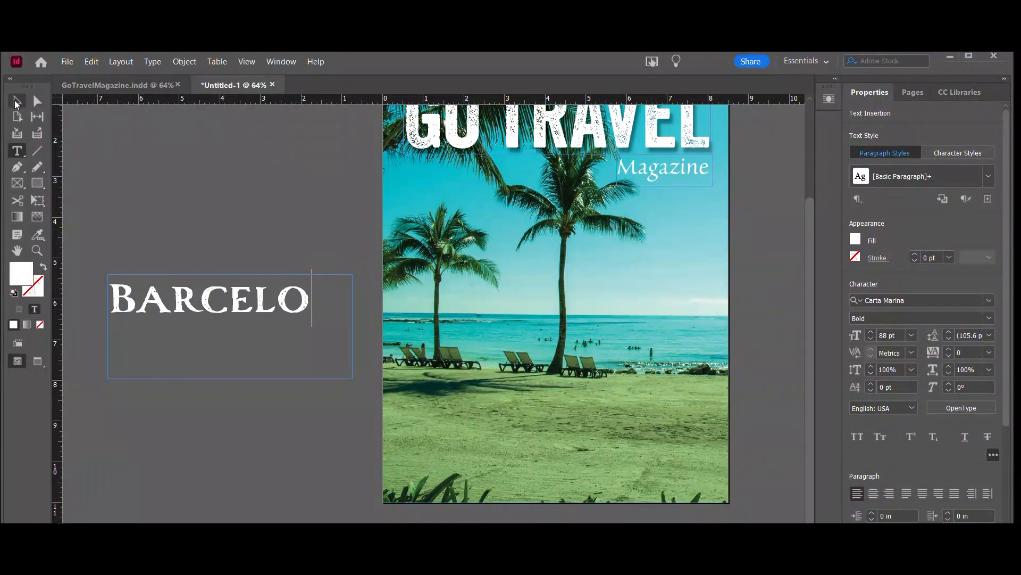
mouse_move(17, 101)
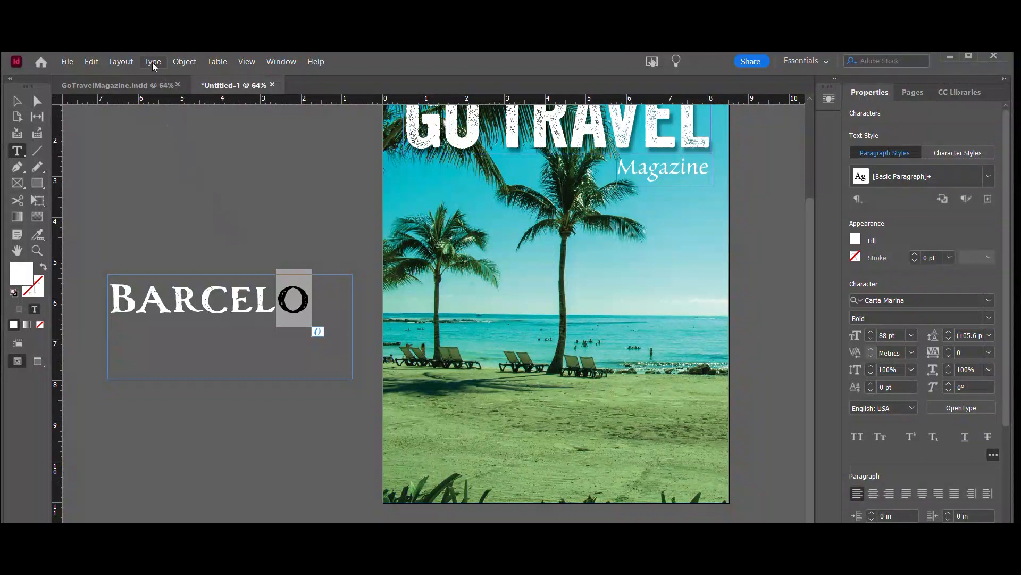
- Replace the final O with the Ó glyph from Type > Glyphs so it reads BARCELÓ
click(152, 61)
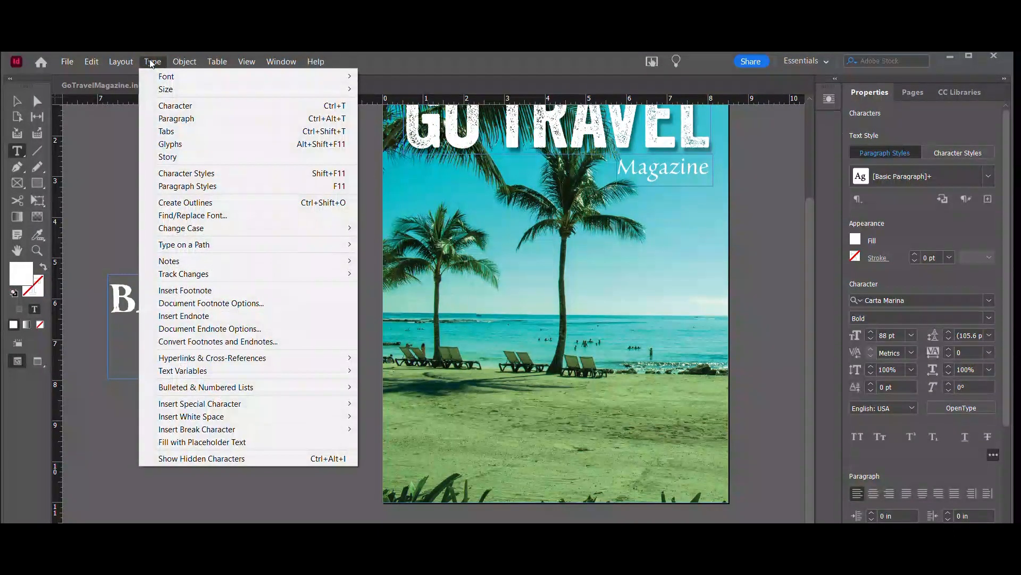
click(170, 143)
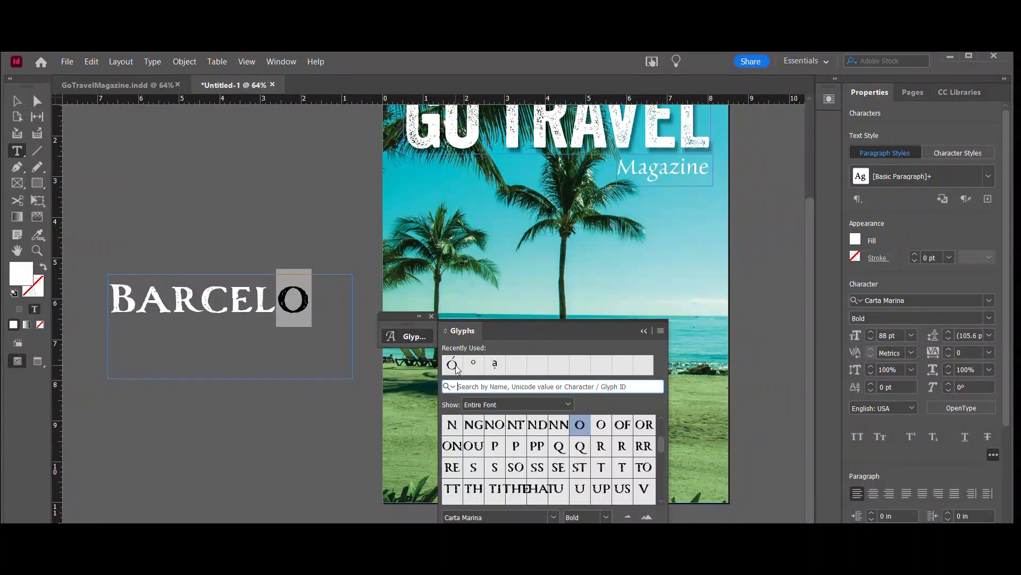
scroll(down, 3)
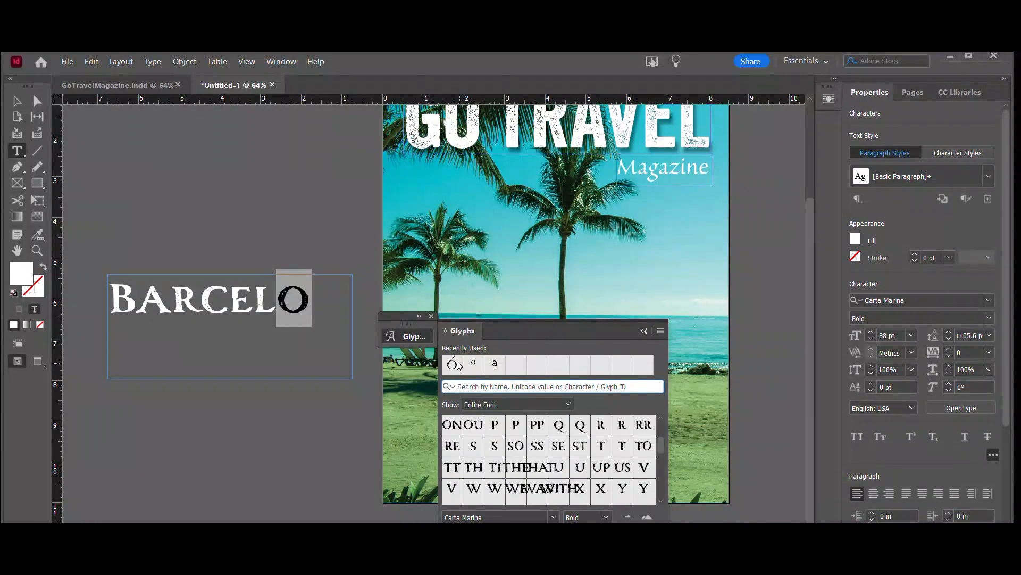
double_click(451, 364)
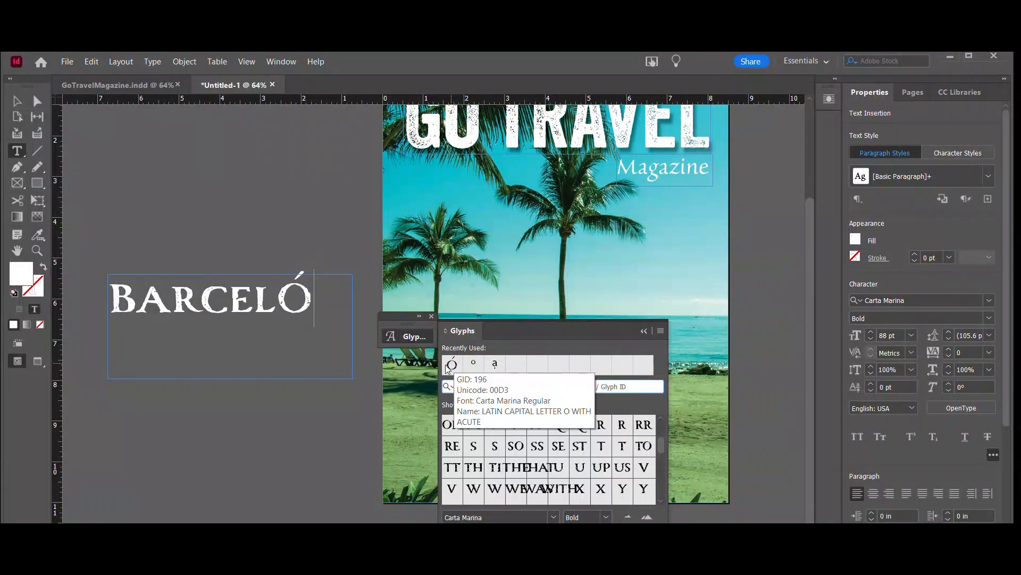
mouse_move(539, 327)
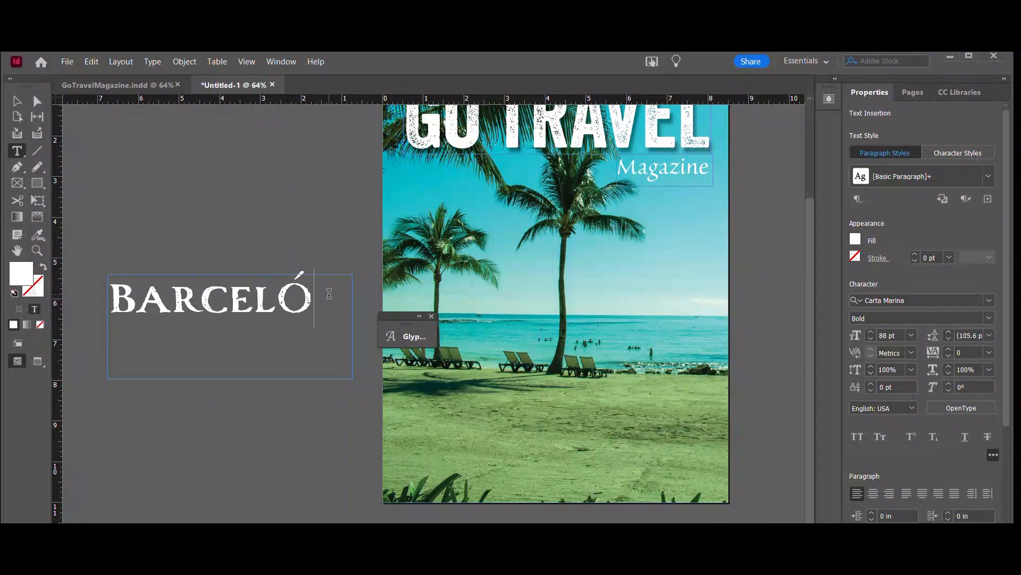
click(17, 101)
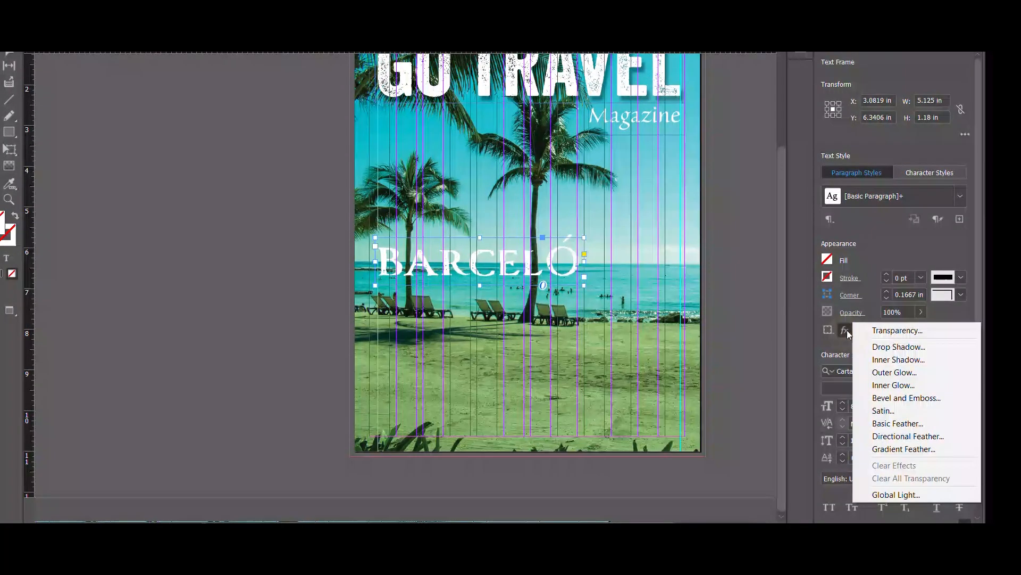
- Give BARCELÓ over the beach photo a drop shadow and deselect it
click(898, 347)
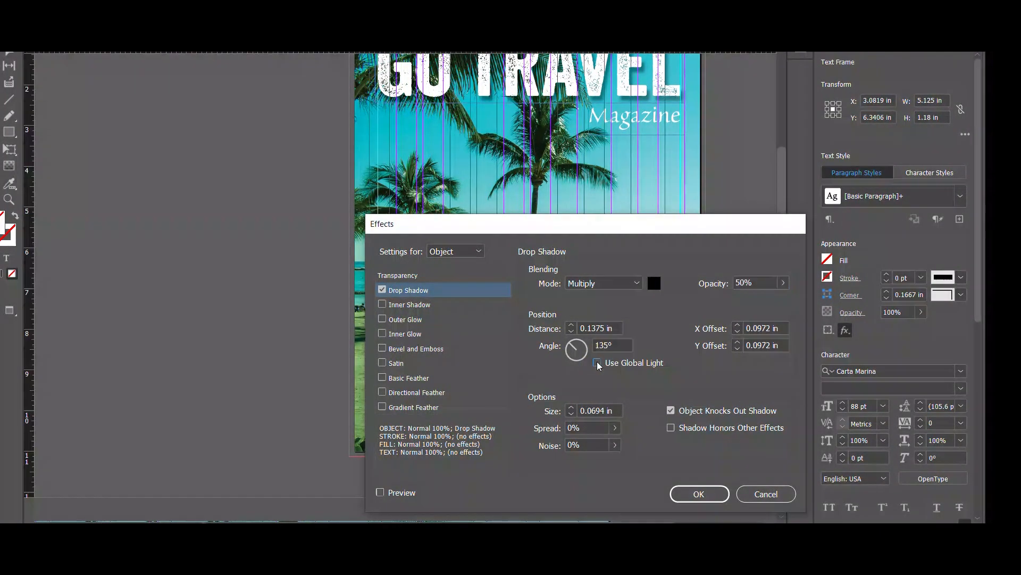
click(698, 492)
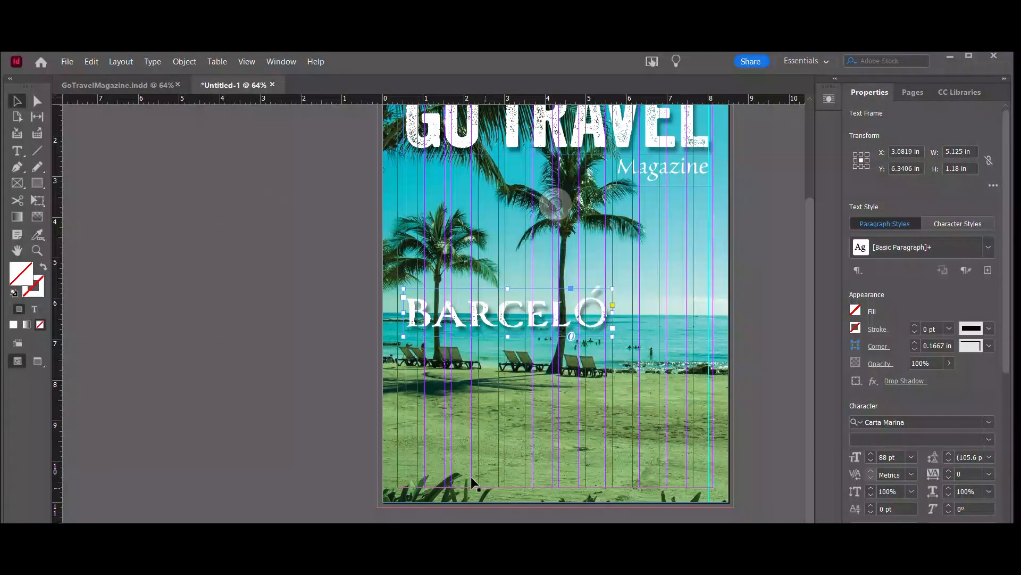
click(173, 295)
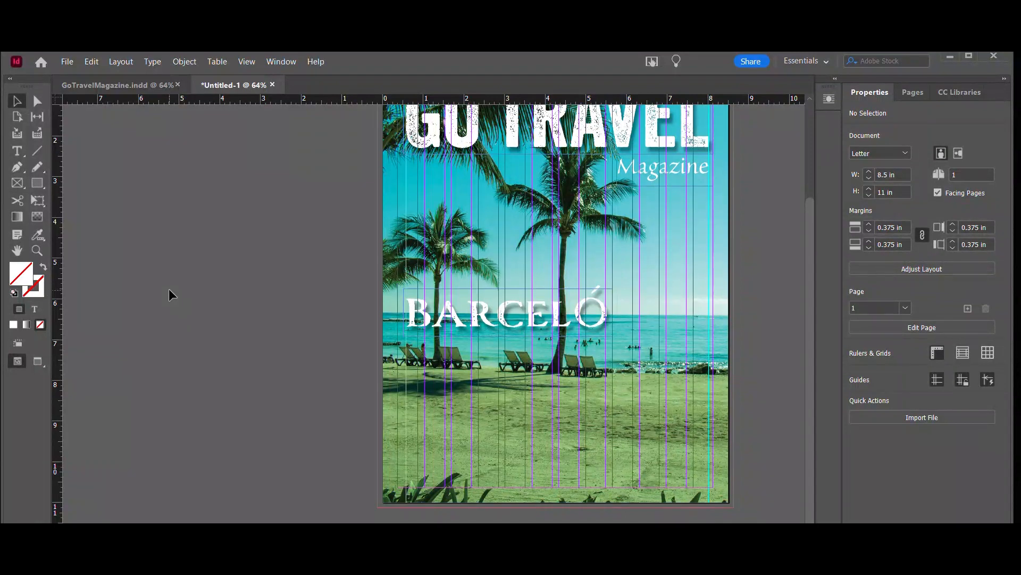
mouse_move(177, 333)
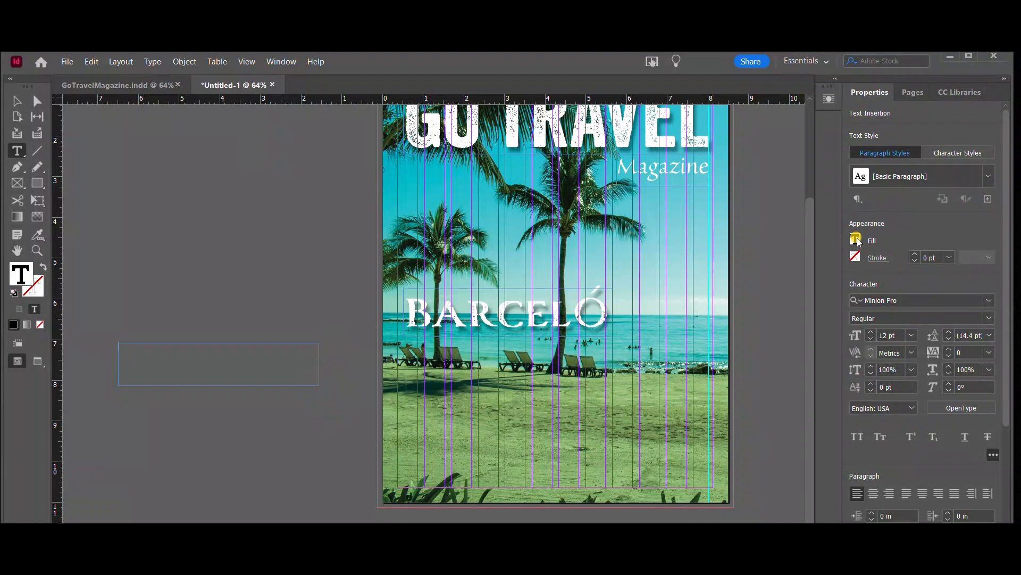
- Set the new subheading frame to white Raleway Medium at 18 pt
click(856, 239)
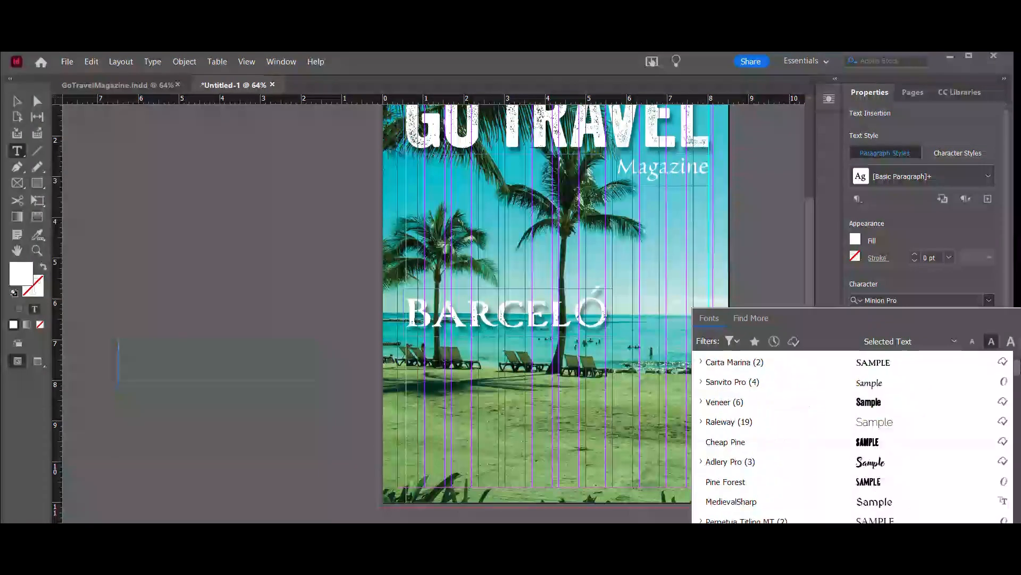
click(729, 421)
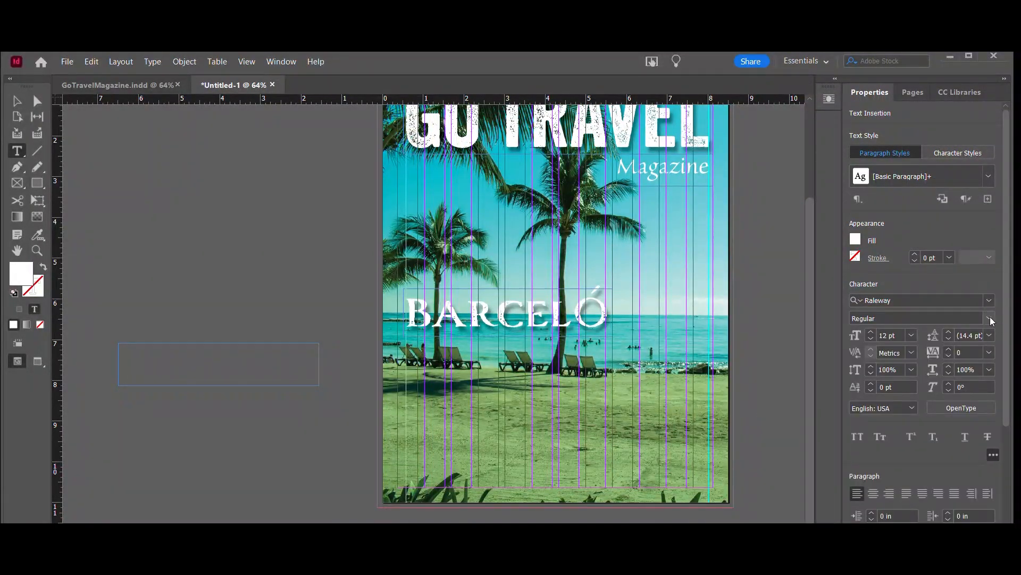
click(912, 335)
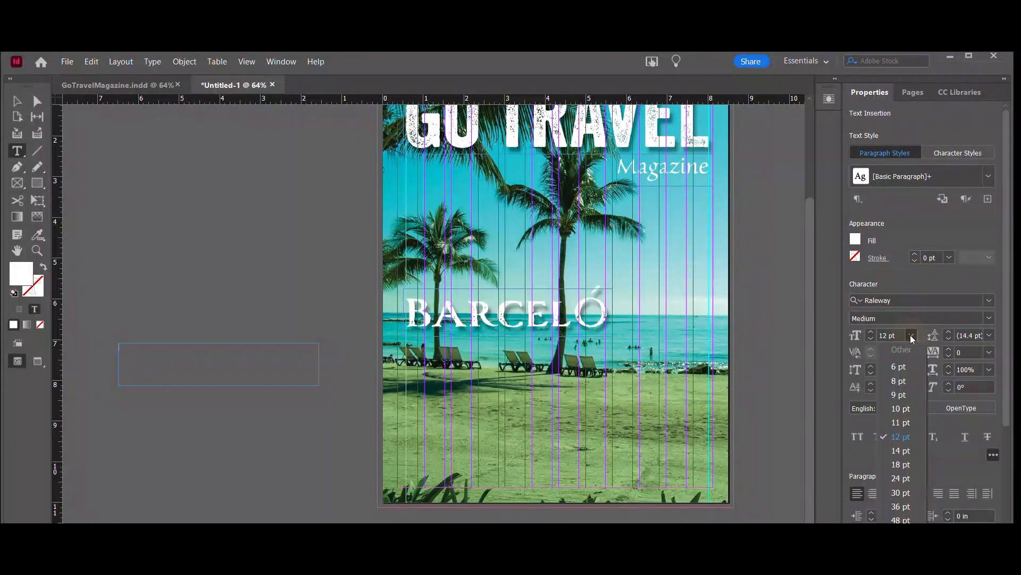
click(900, 464)
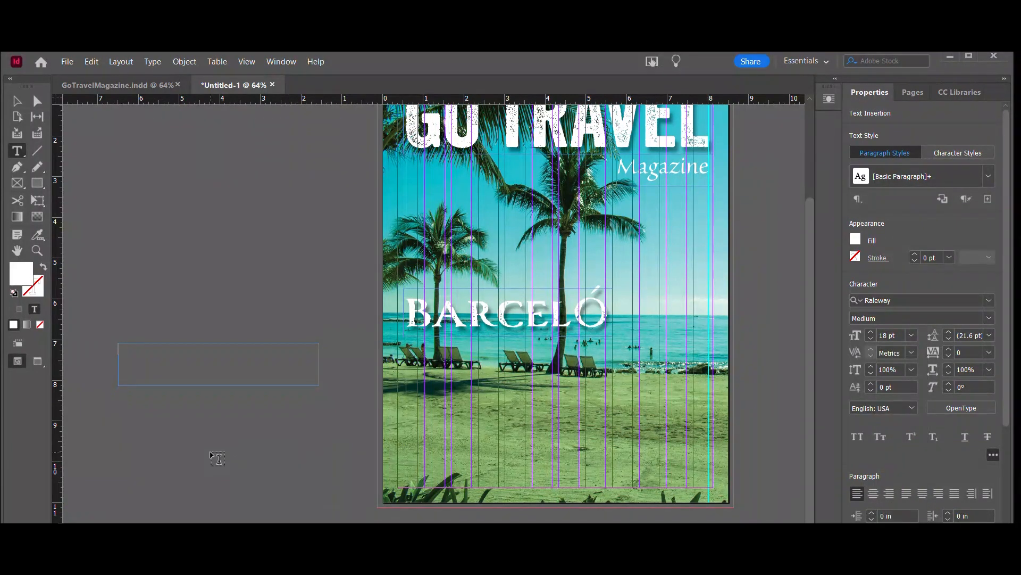
- Enter 'Exploring the brand new Adults Only Maya Riviera Resort Complex' and select the frame
text(Exploring)
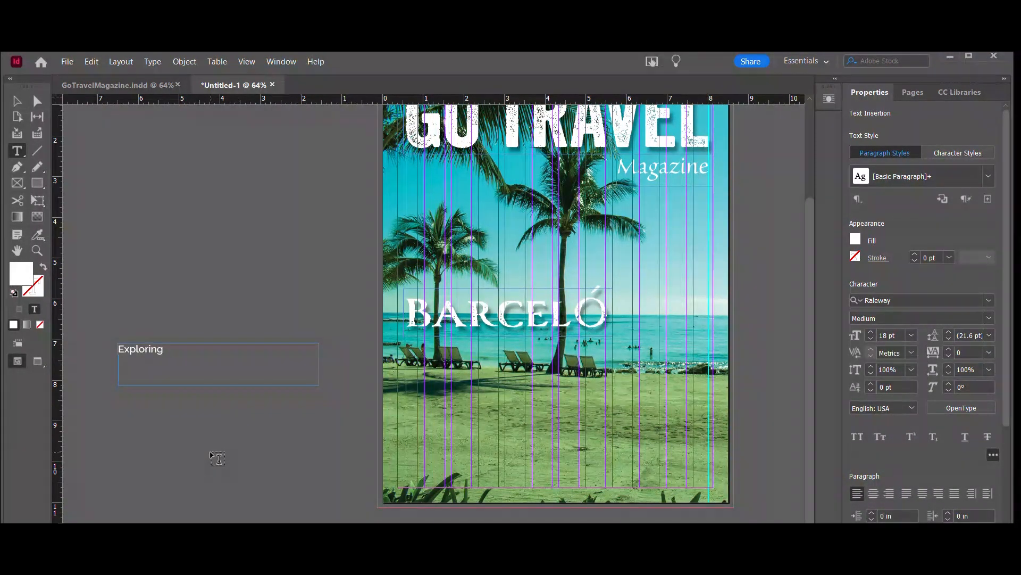
text(the brand new Adults Only Maya Ri)
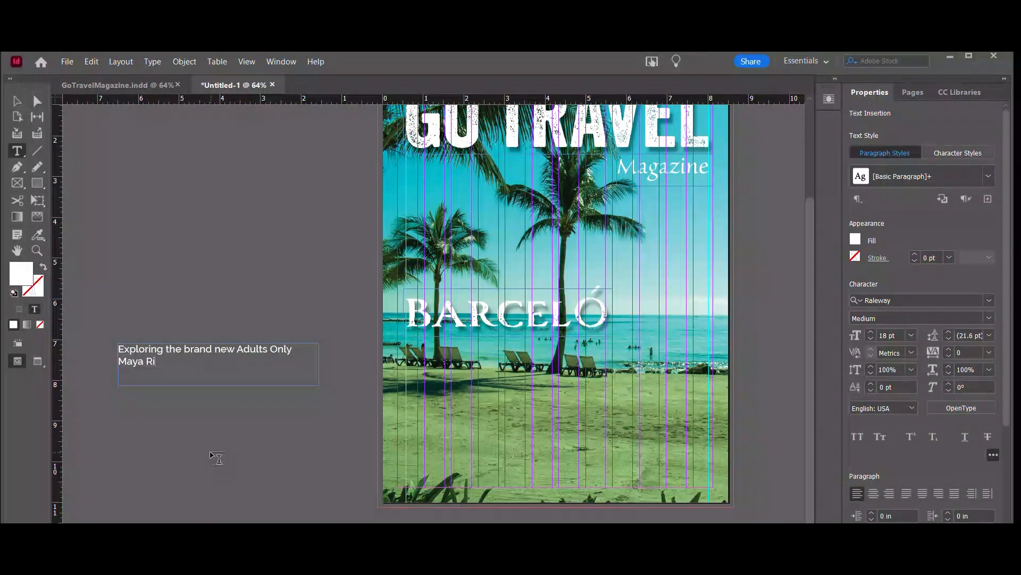
text(viera Resort Complex)
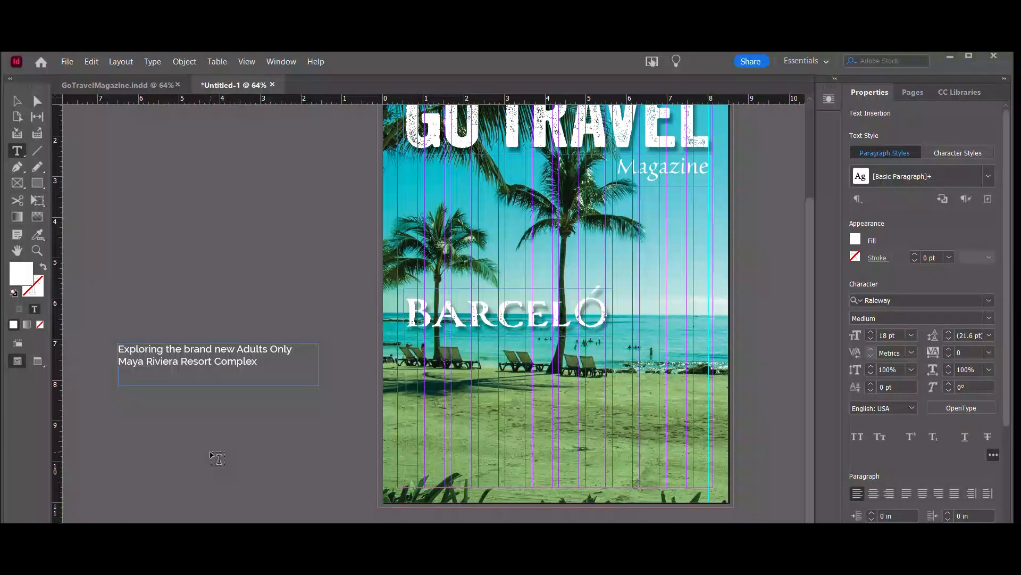
click(18, 101)
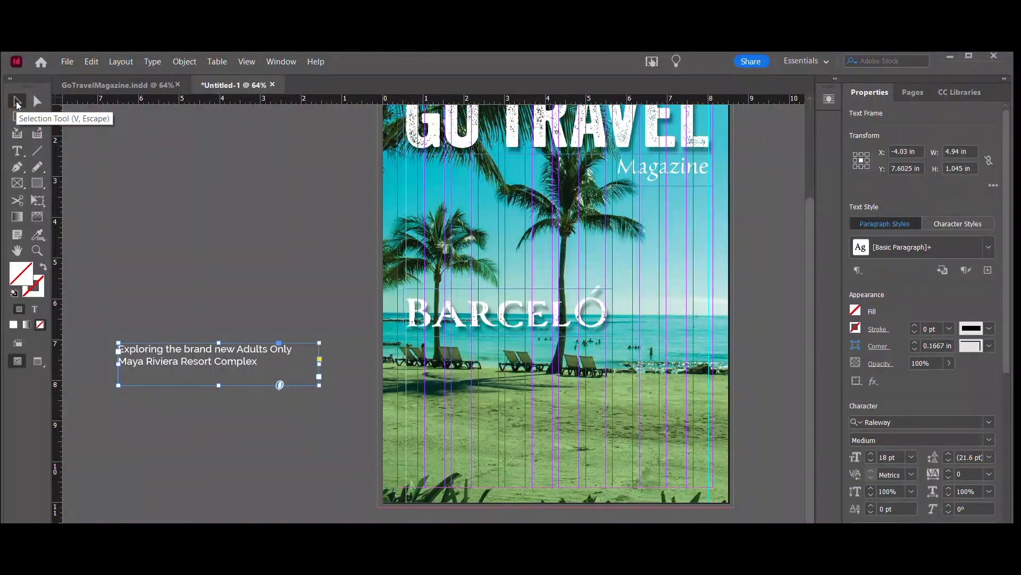
mouse_move(214, 364)
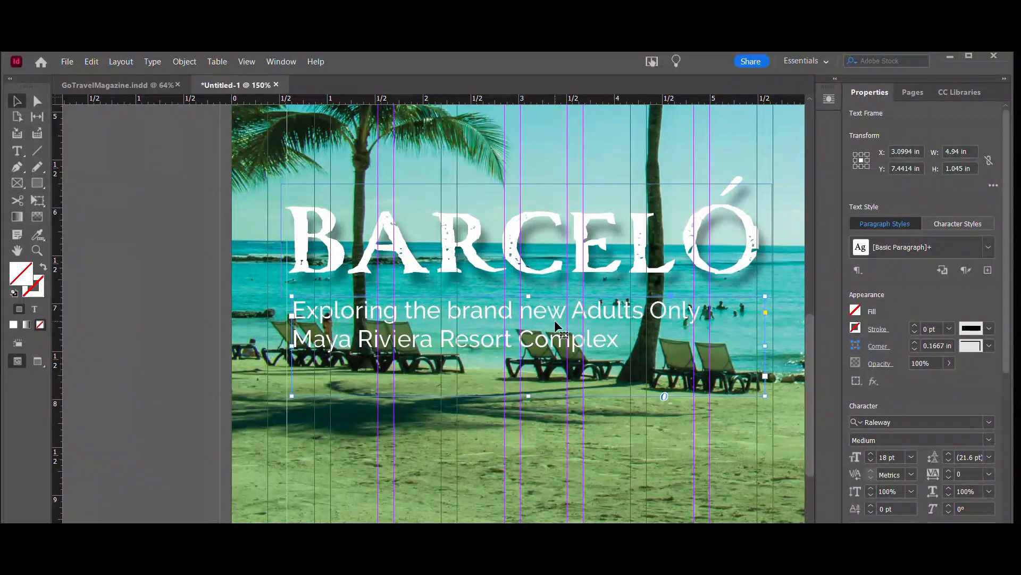
- Change the subheading to Raleway Bold with 22 pt leading
click(920, 439)
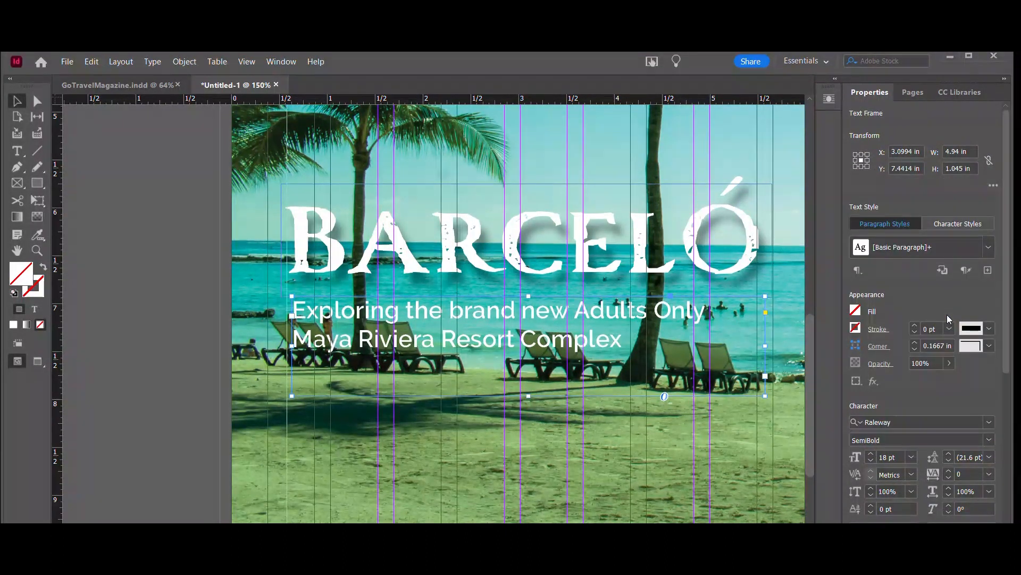
click(918, 440)
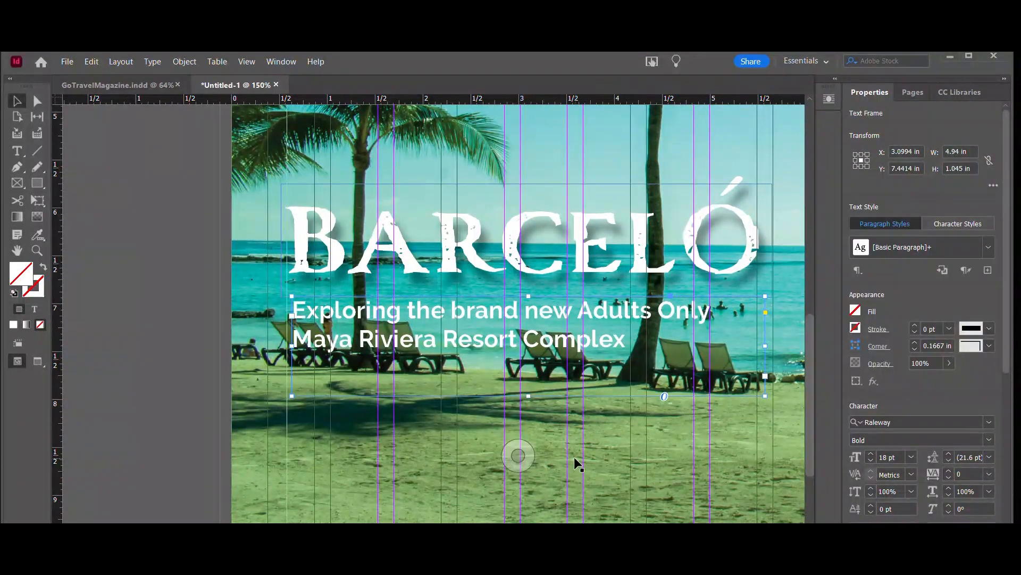
click(949, 454)
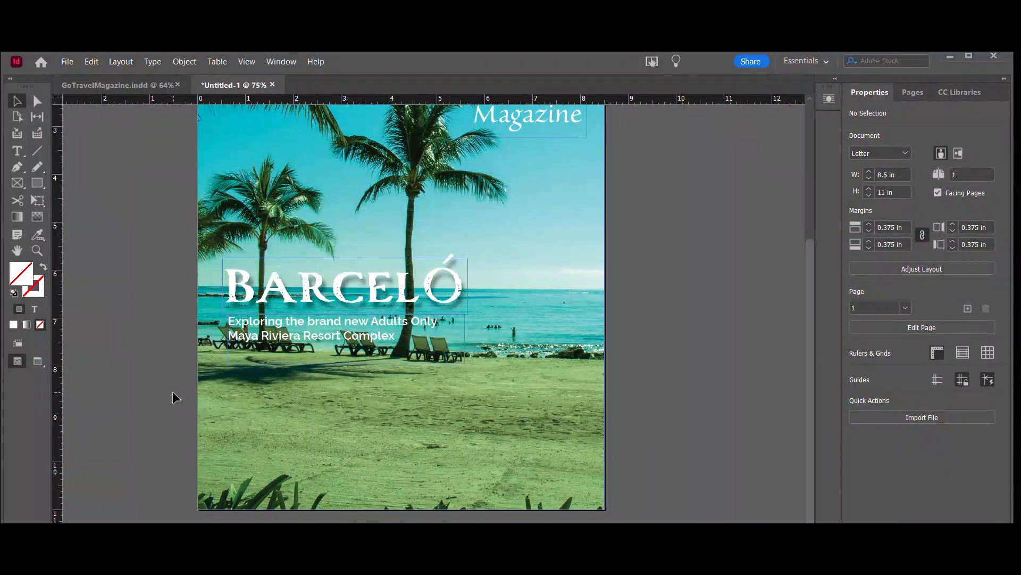
- Nudge the subheading frame into place just below BARCELÓ and deselect it
click(322, 328)
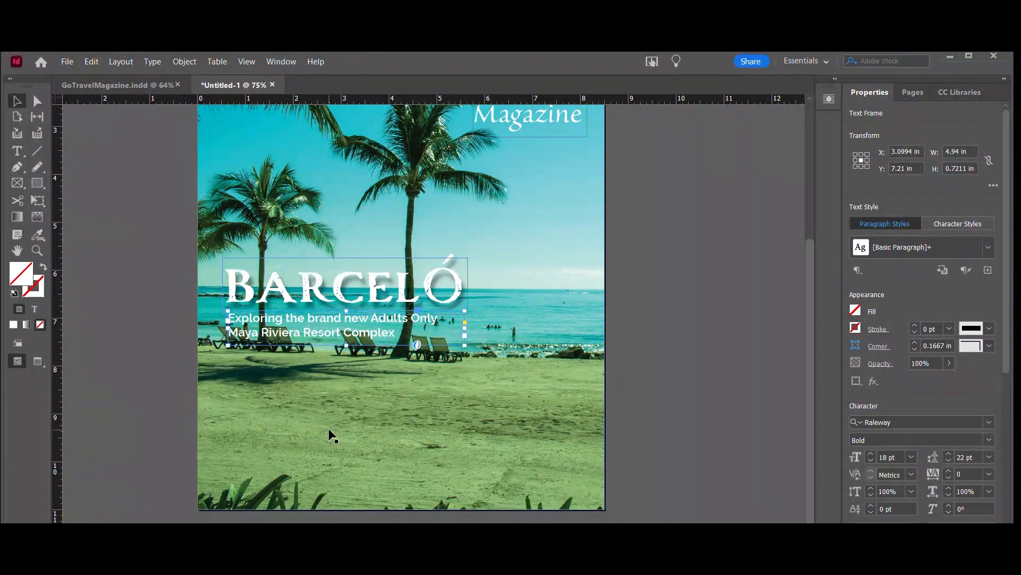
click(118, 350)
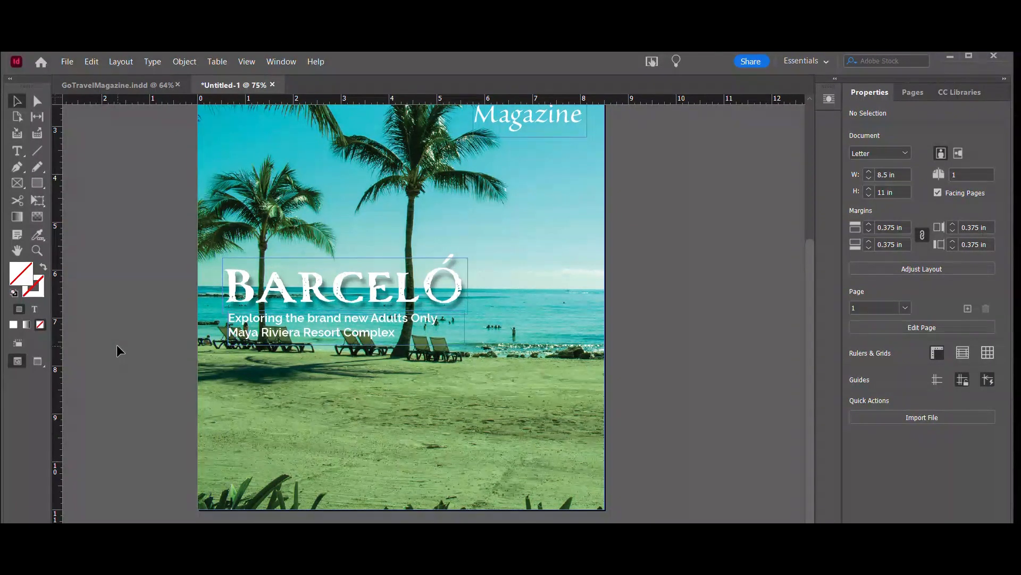
click(332, 324)
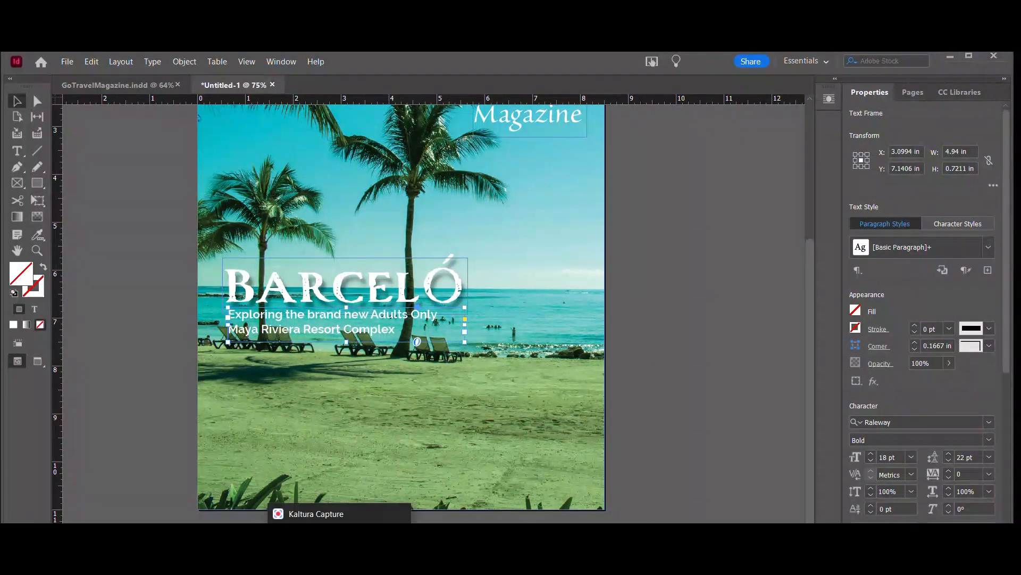
click(129, 350)
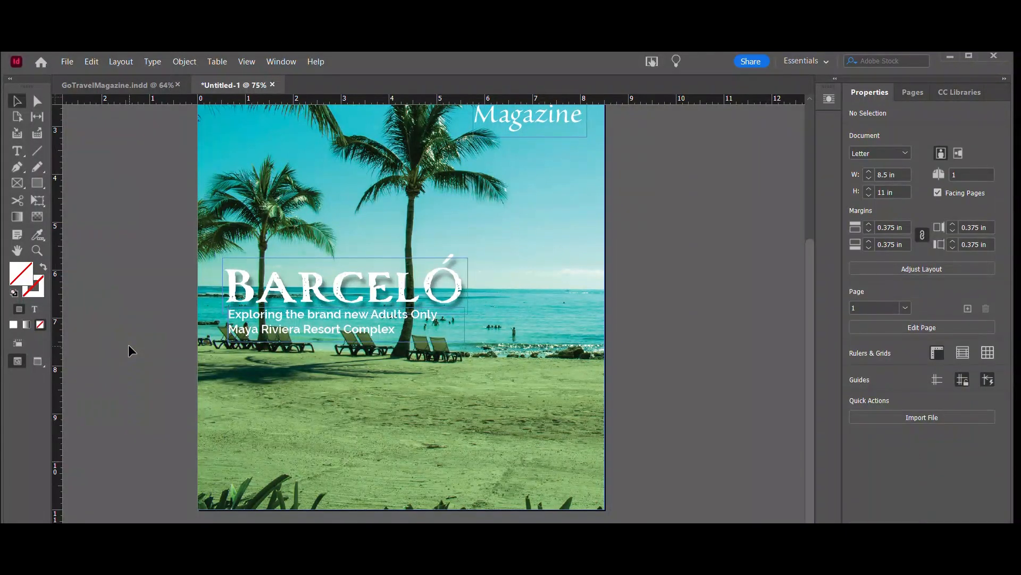
mouse_move(7, 161)
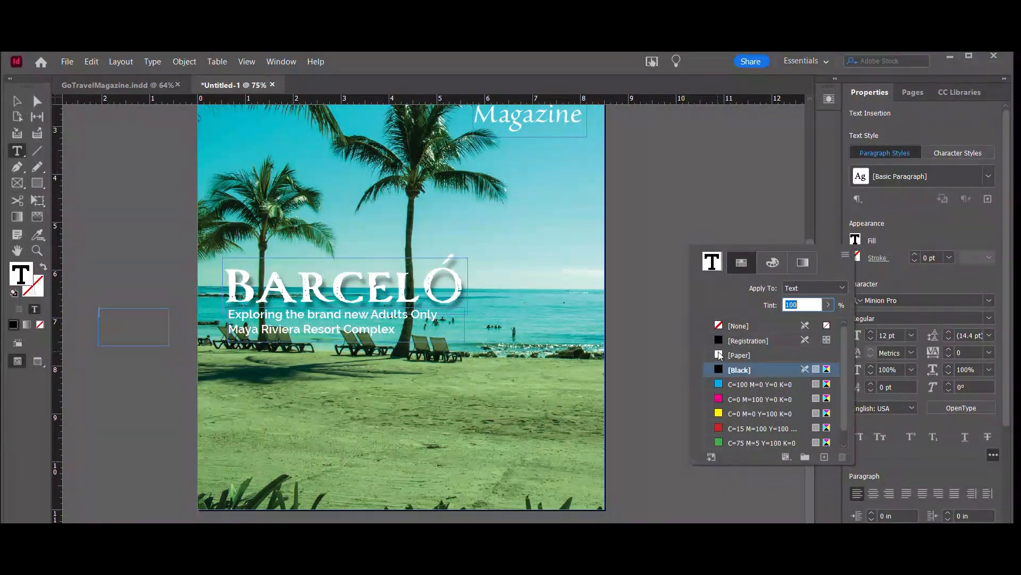
- Type 'PLUS:' in bold 34 pt Sanvito Pro and select the heading frame
click(989, 300)
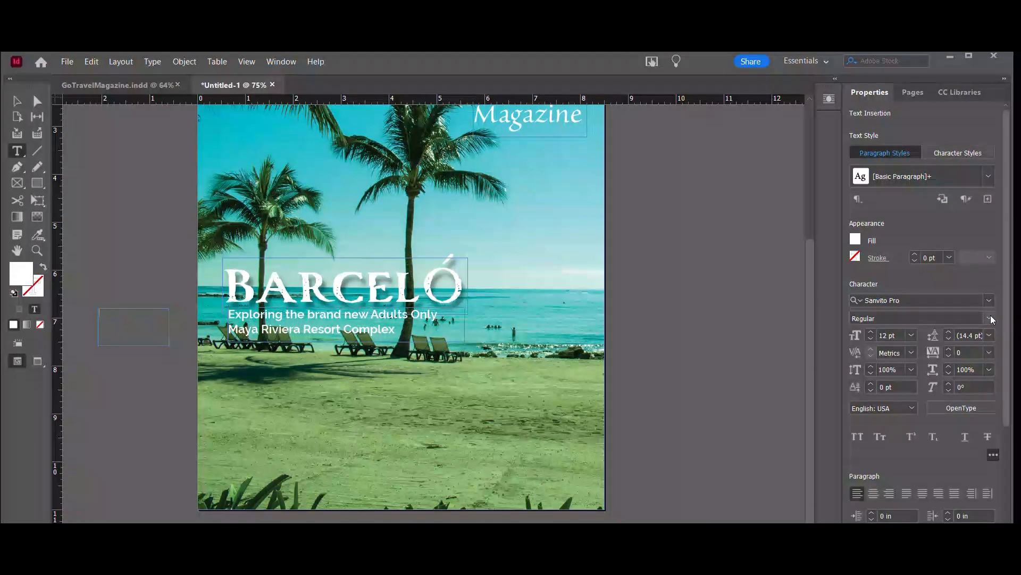
click(989, 318)
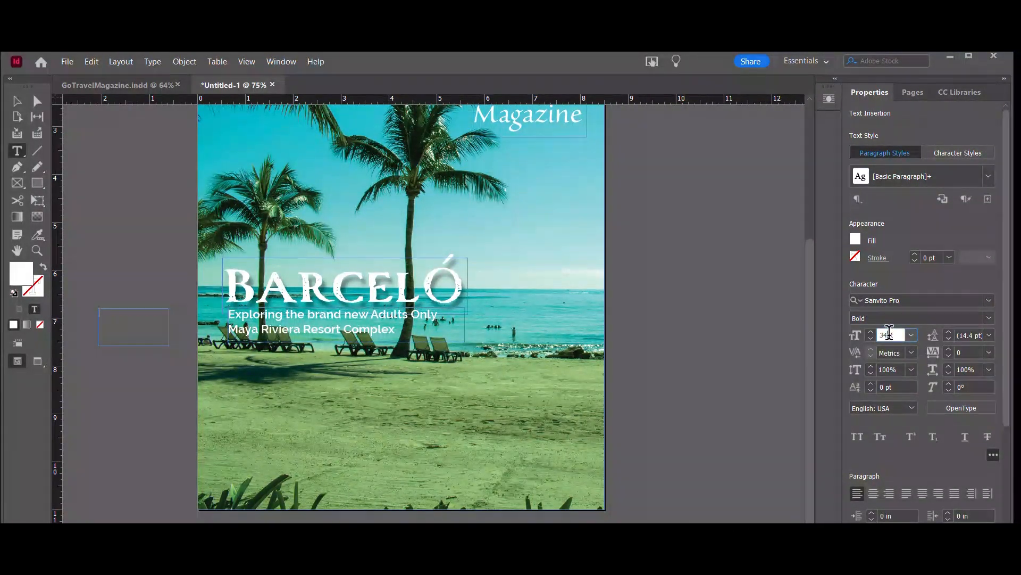
text(PLU)
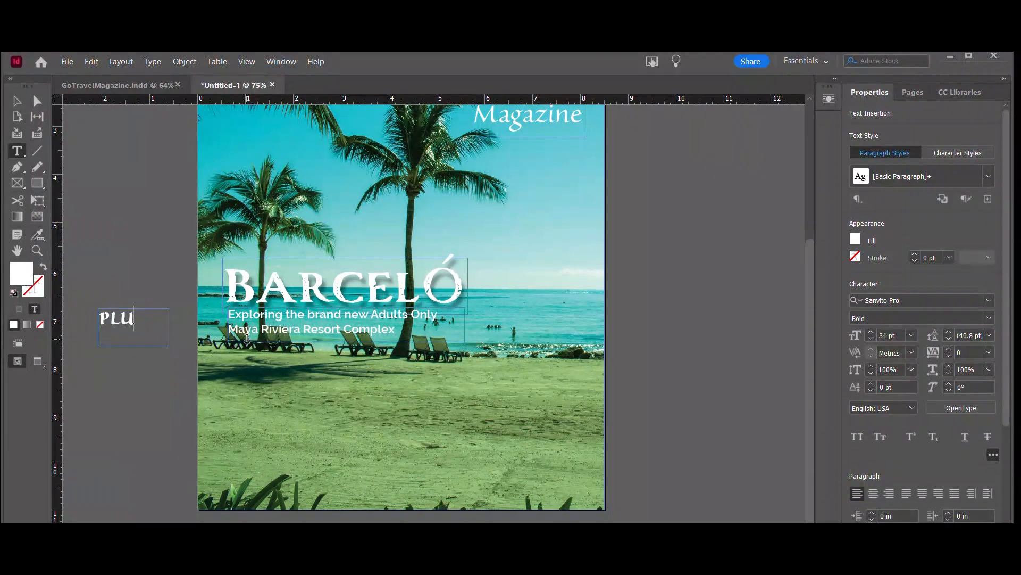
click(17, 101)
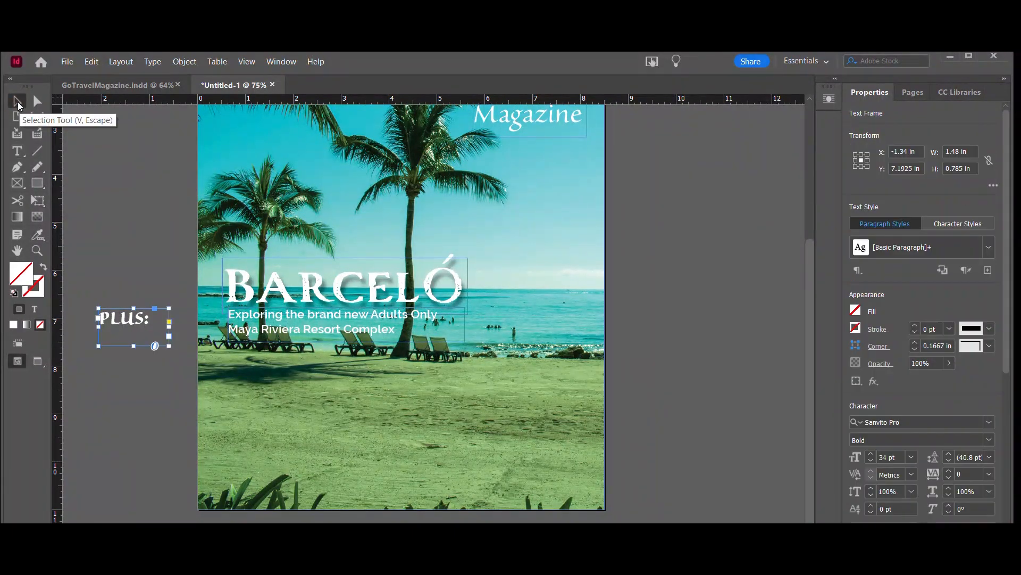
scroll(down, 3)
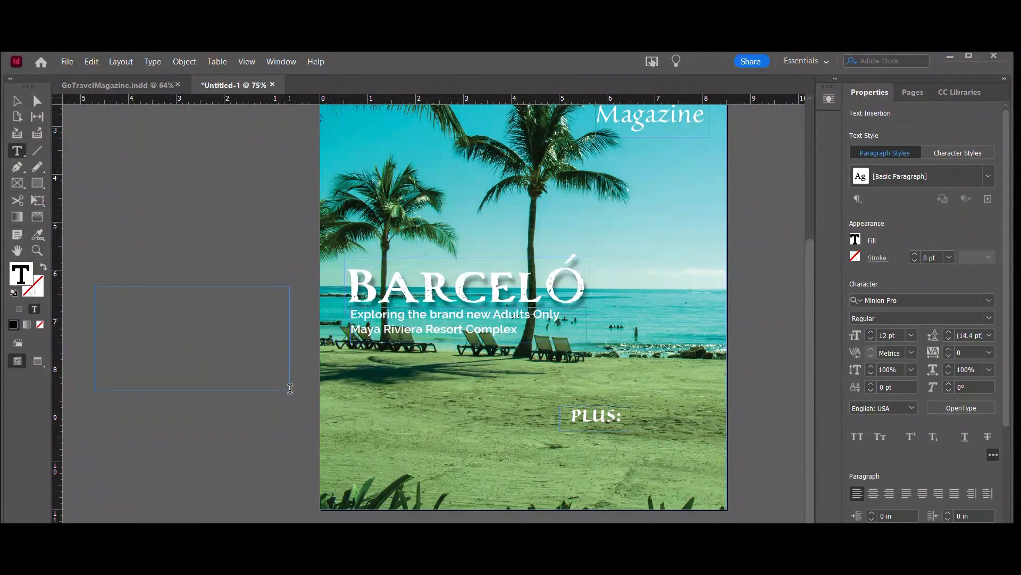
- Set the list text frame to Raleway at 20 pt
click(855, 240)
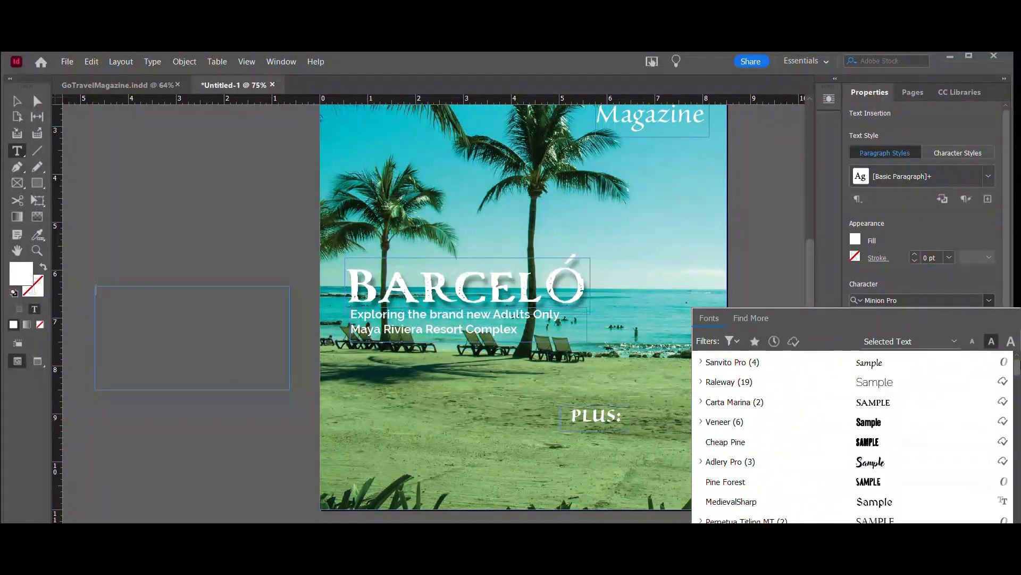
click(729, 382)
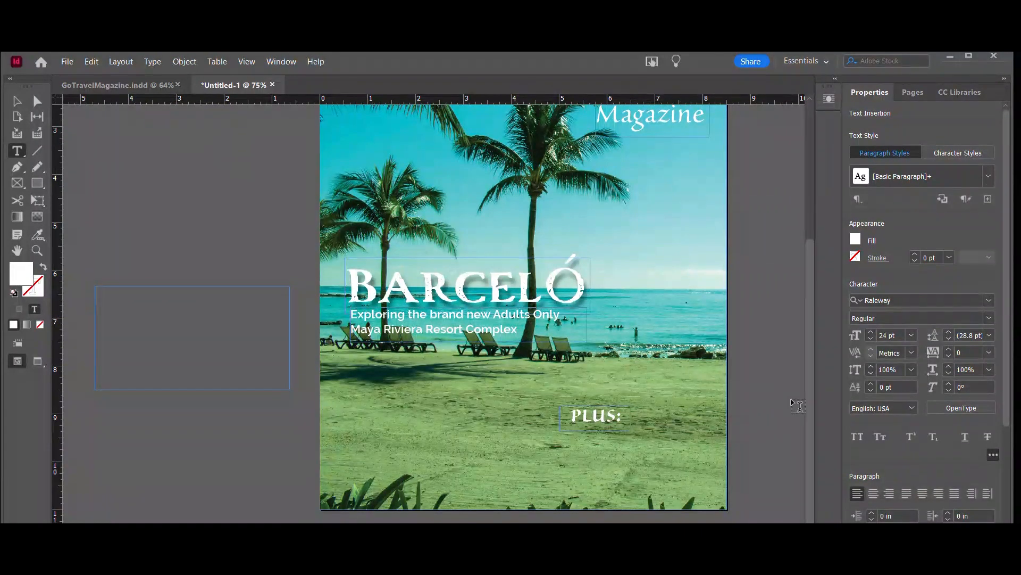
click(871, 339)
text(20)
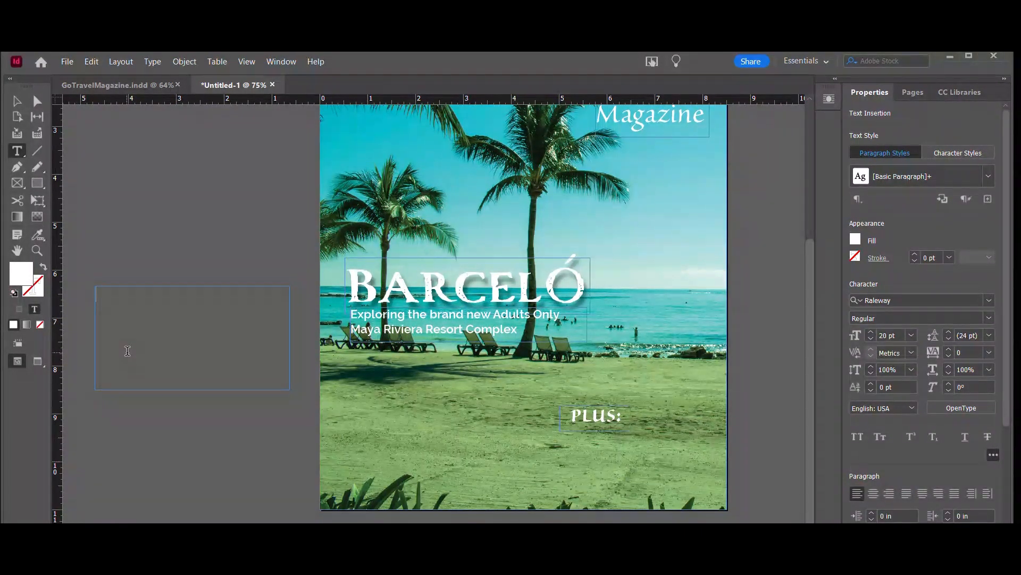
- Enter the three titles: Tips for Traveling Light, Tour Bus Etiquitte, How to Beat the Crowds
text(Tips for Travelin)
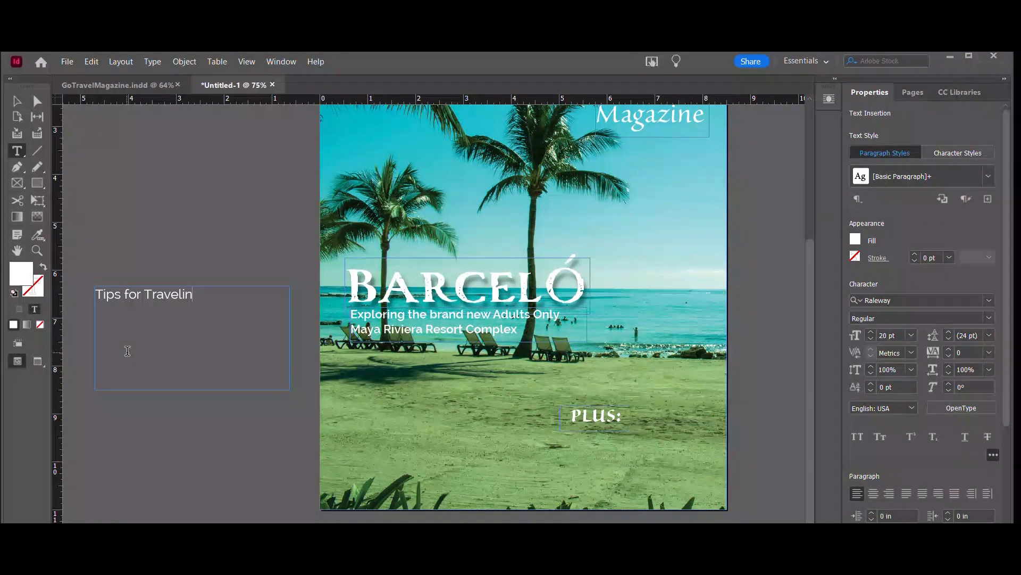
text(g Light)
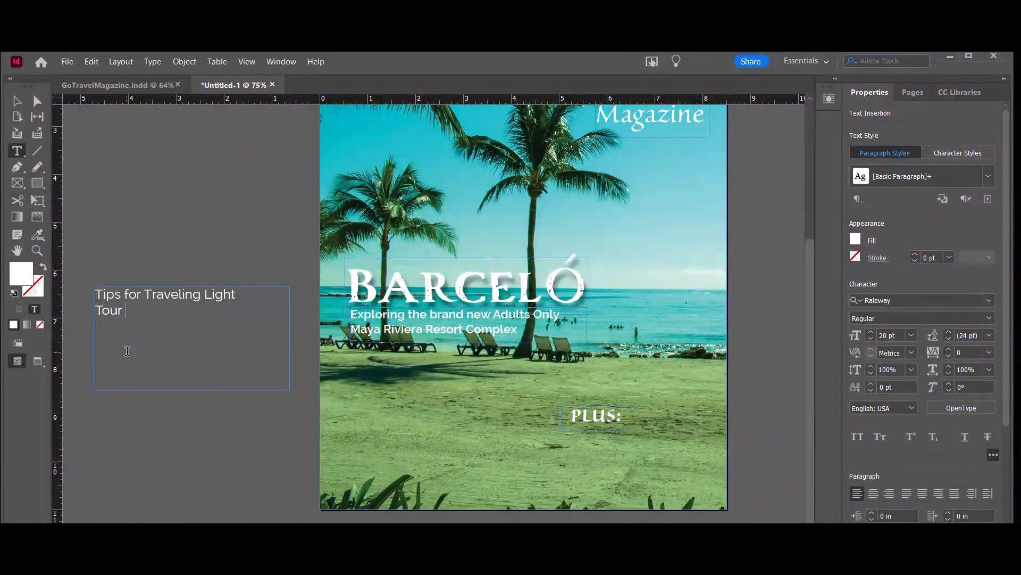
text(Bus Etiqui)
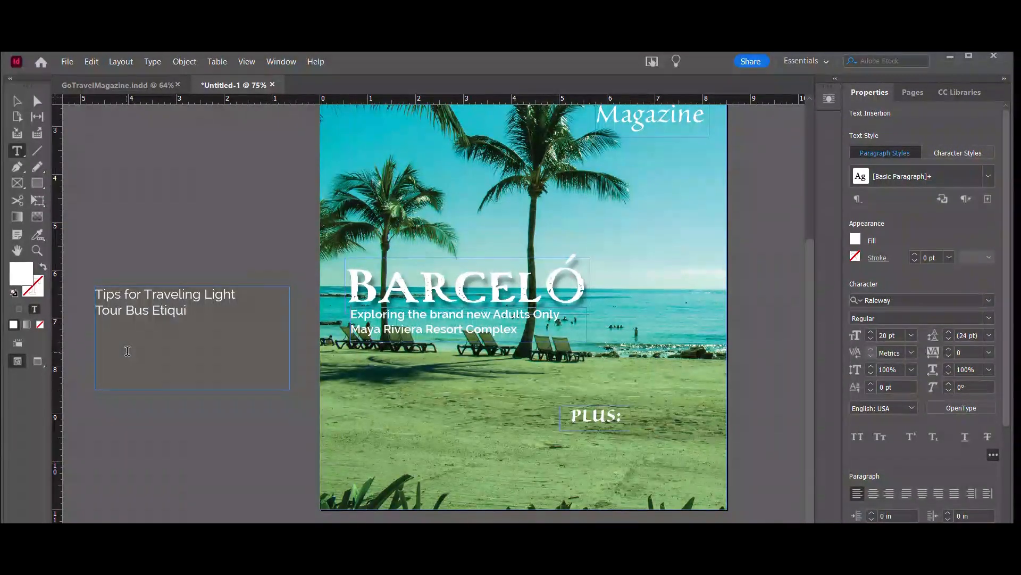
text(tte)
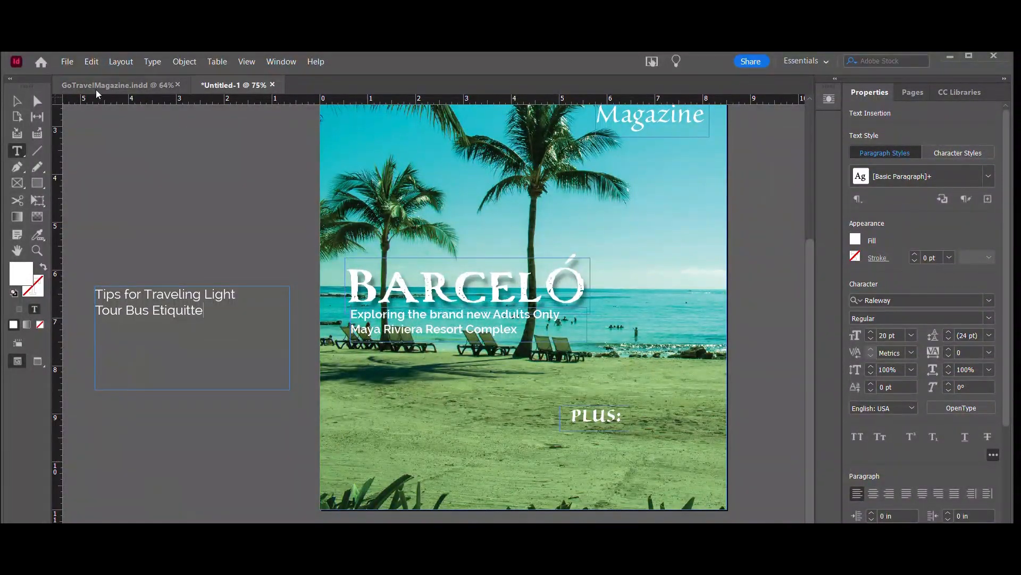
text(How to Beat)
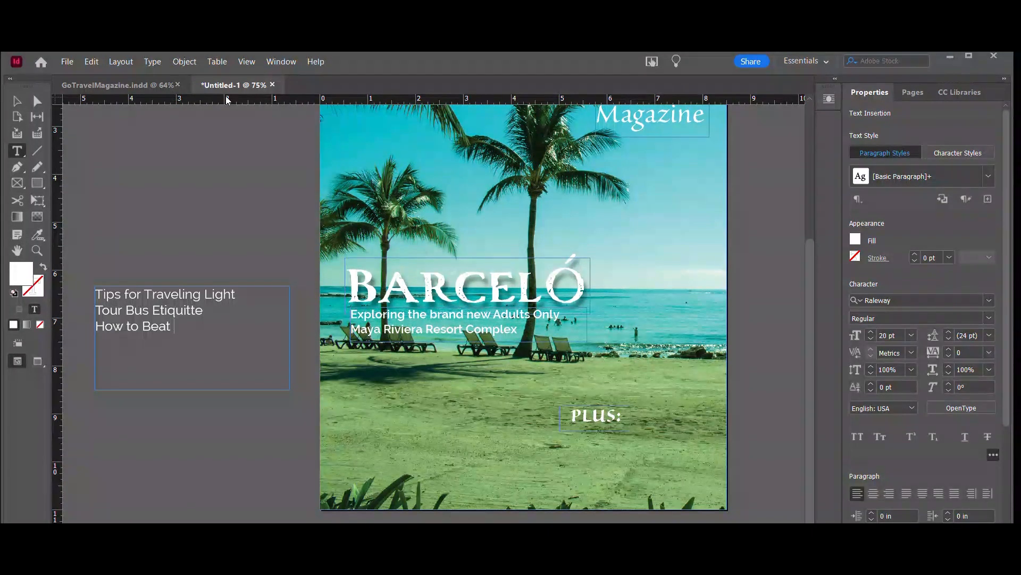
text(the Crow)
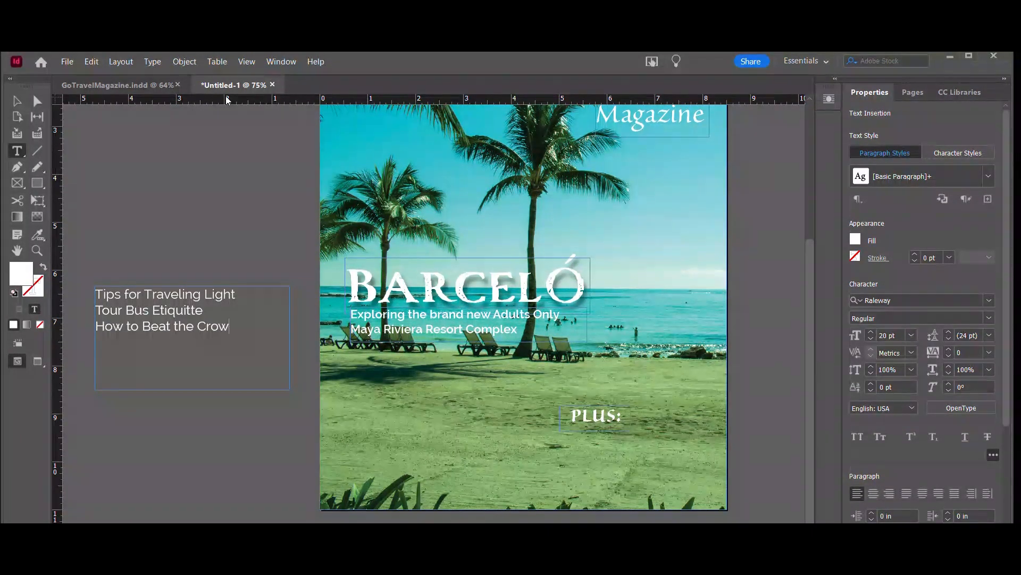
- Select the whole list frame and make it SemiBold
click(17, 100)
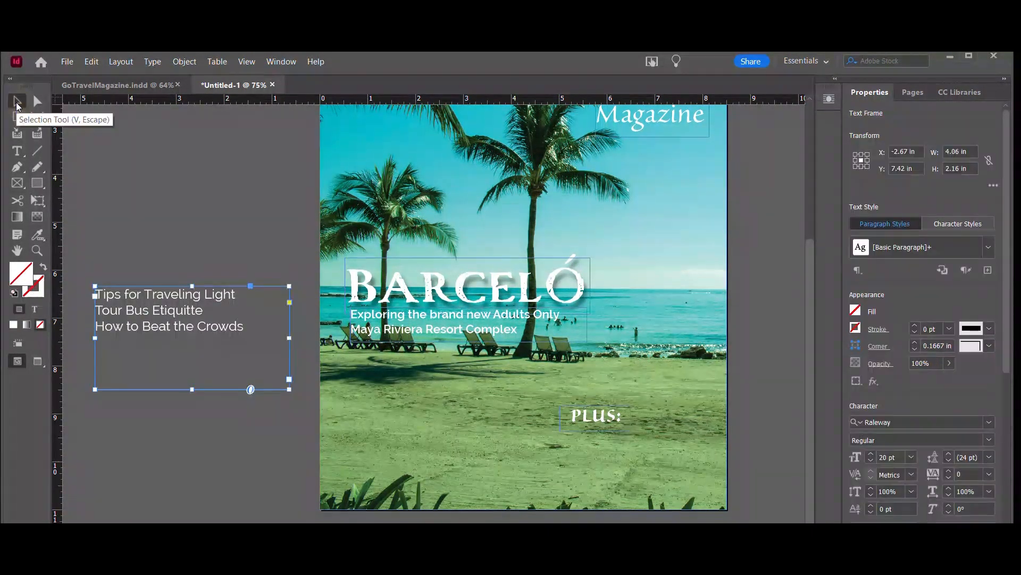
click(920, 440)
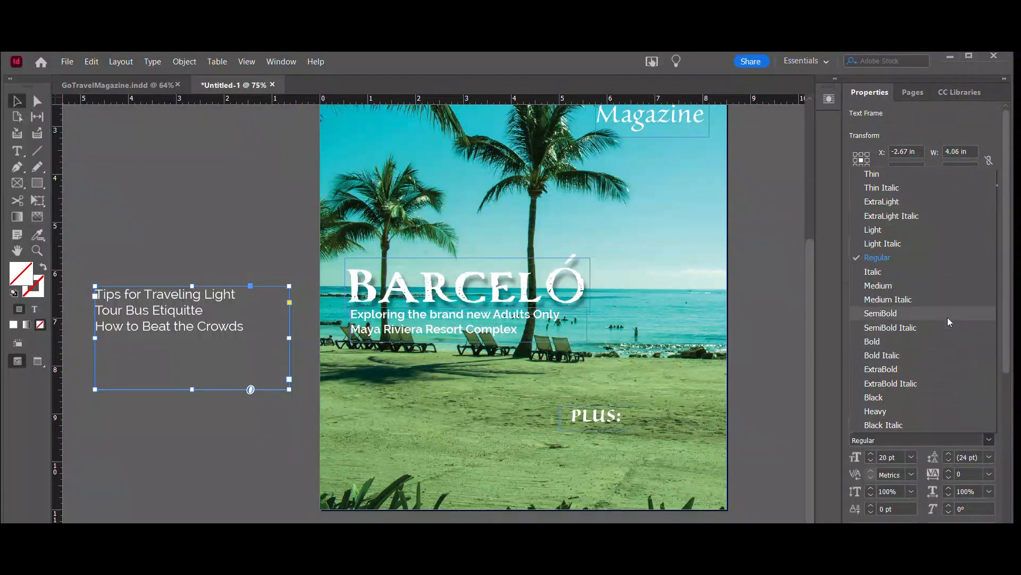
click(881, 313)
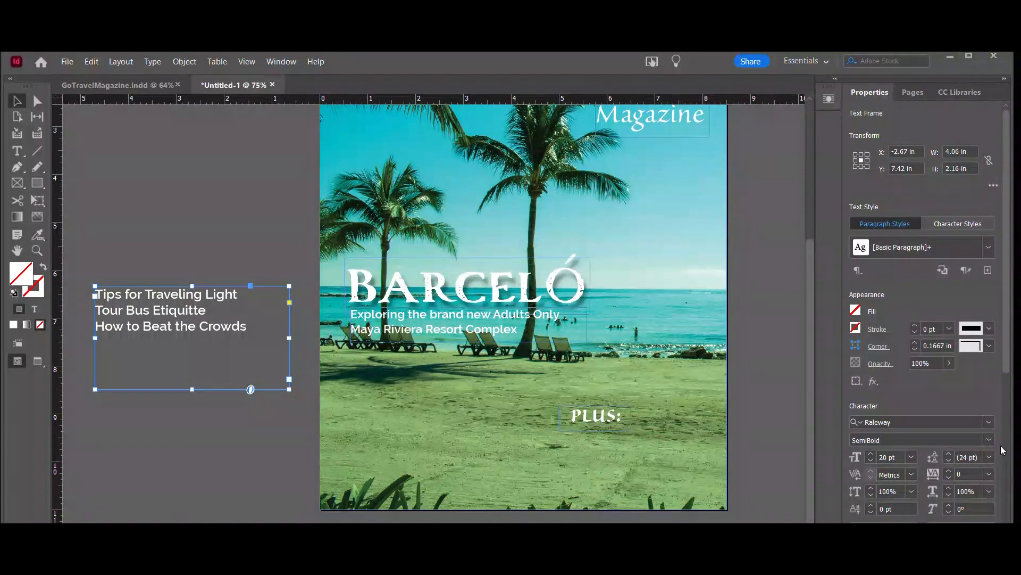
click(950, 454)
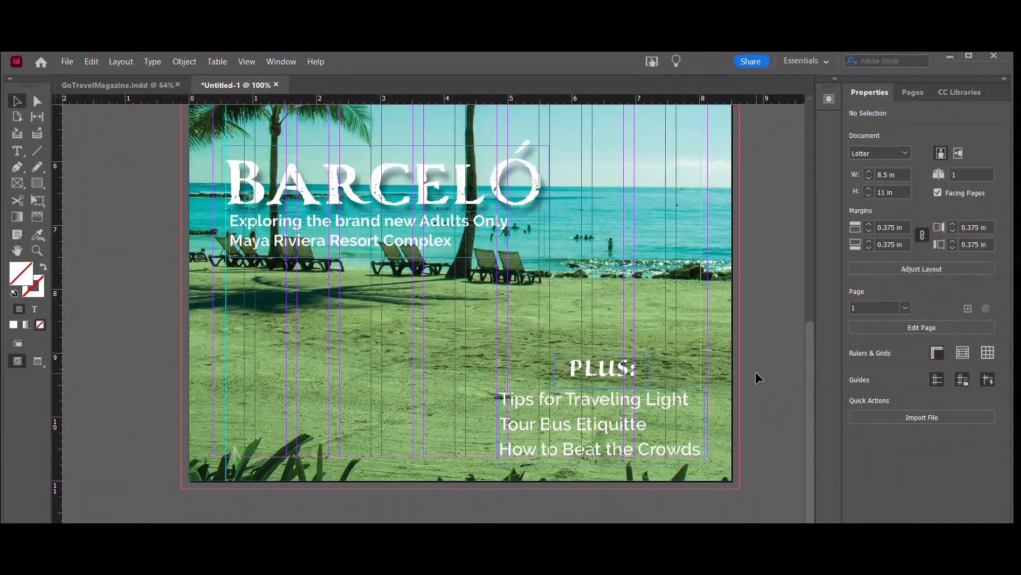
mouse_move(66, 62)
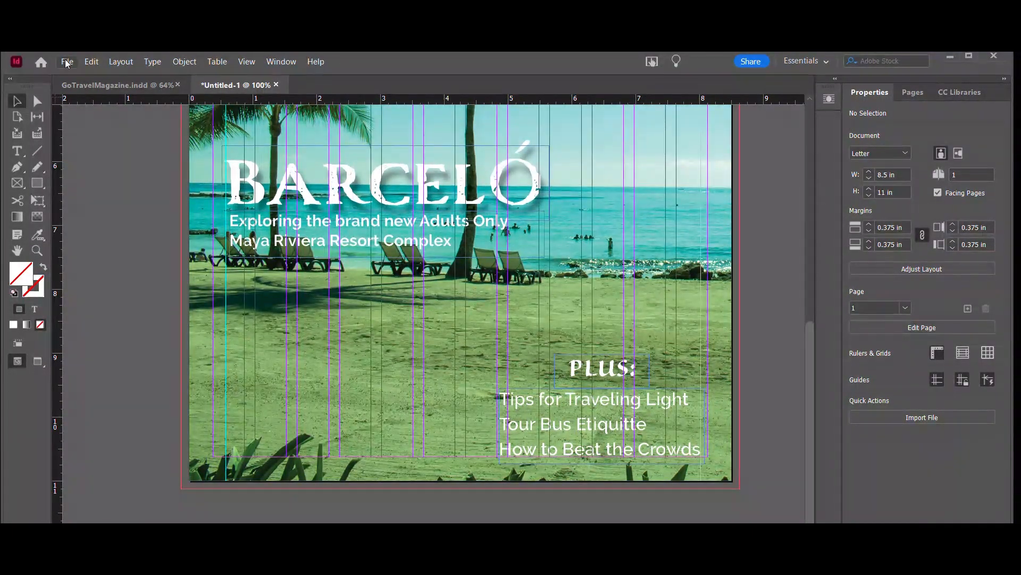
- Place the Weathered Oak Media logo PNG from the Images folder at the bottom left beside the barcode
click(66, 62)
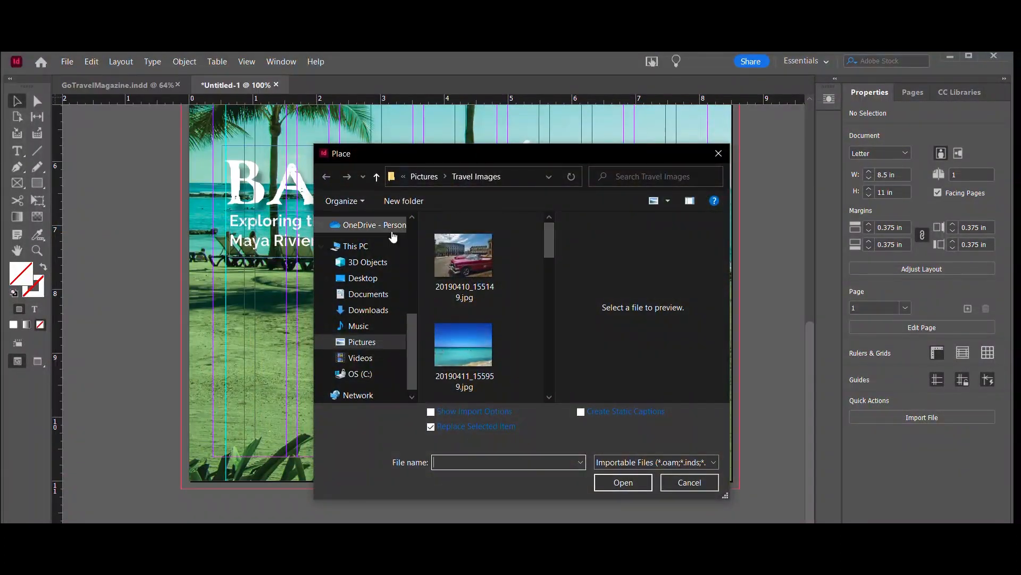
click(374, 236)
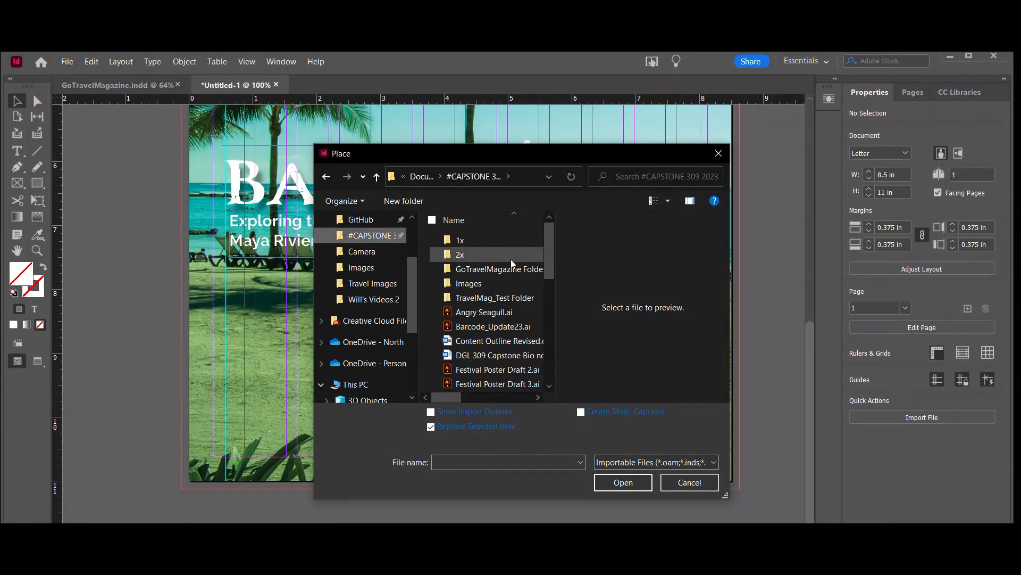
double_click(461, 254)
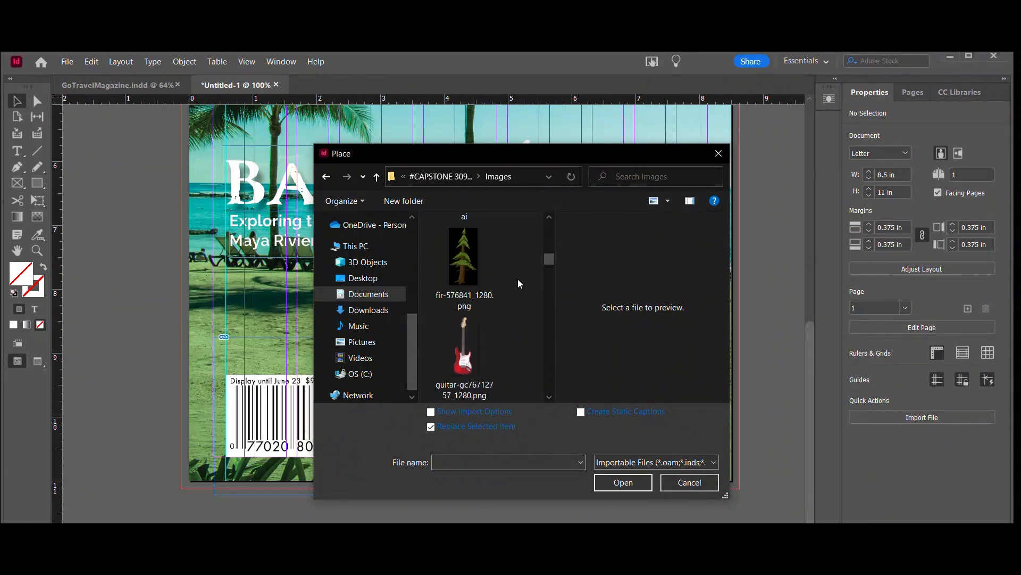
scroll(down, 3)
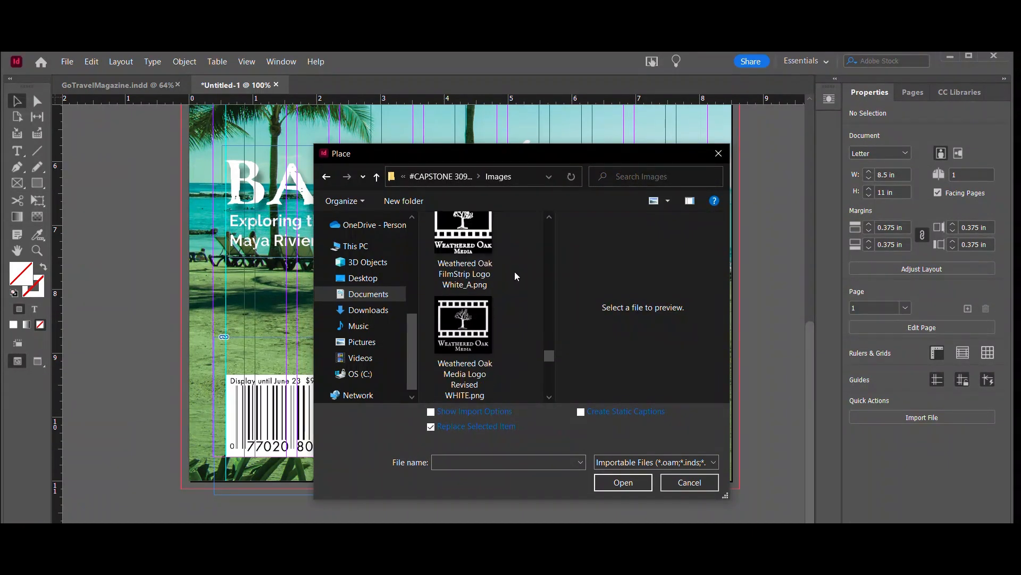
click(689, 482)
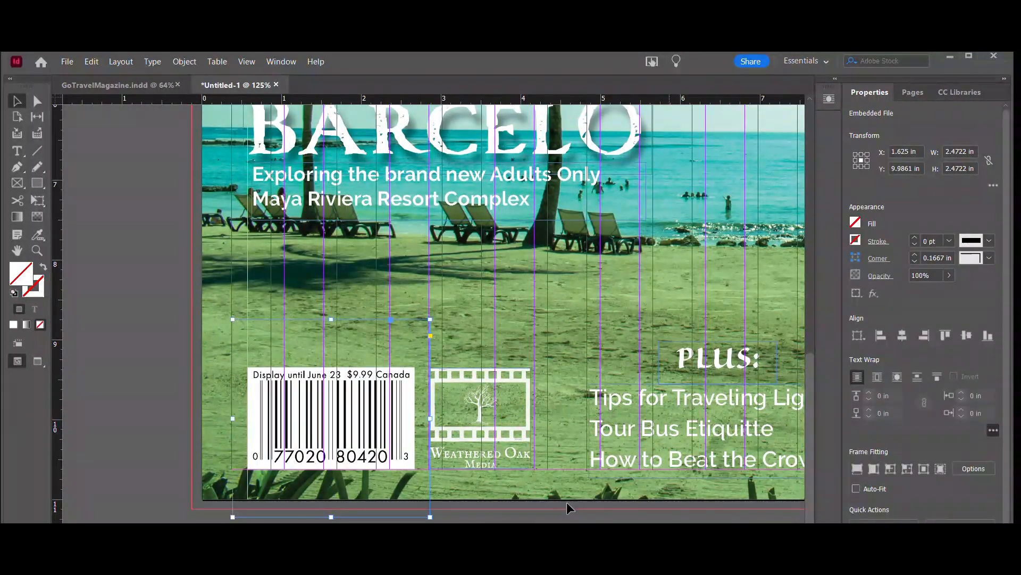
click(110, 362)
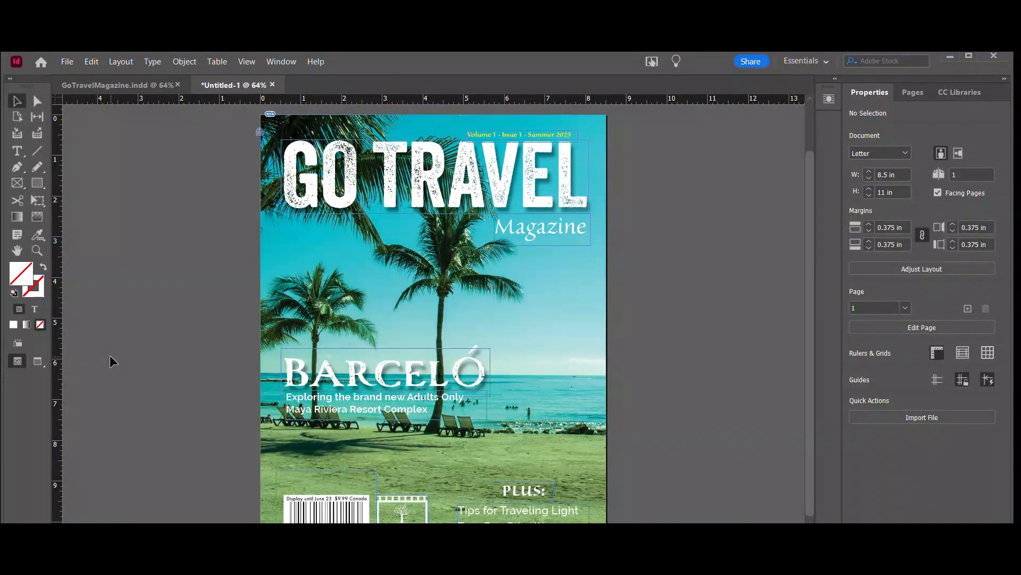
mouse_move(184, 169)
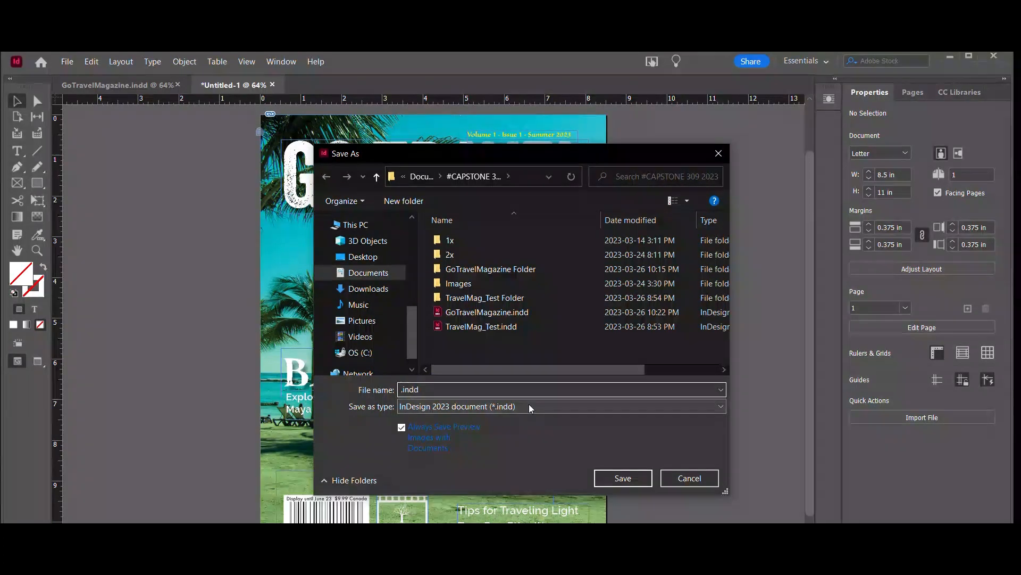
- Name the file GO_TRAVEL_Mag.indd and save it to the capstone project folder
text(GO_tr)
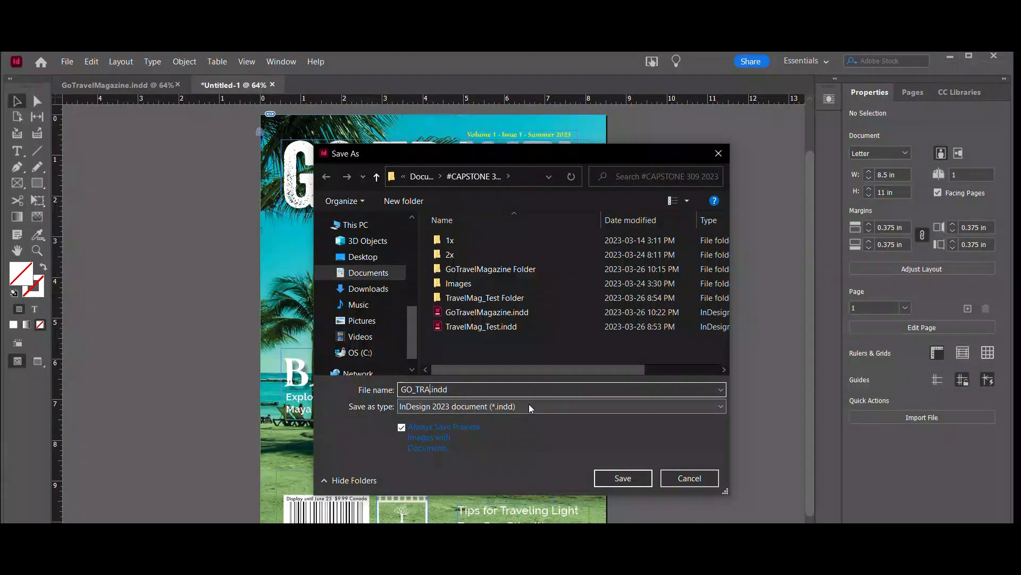
text(VEL_)
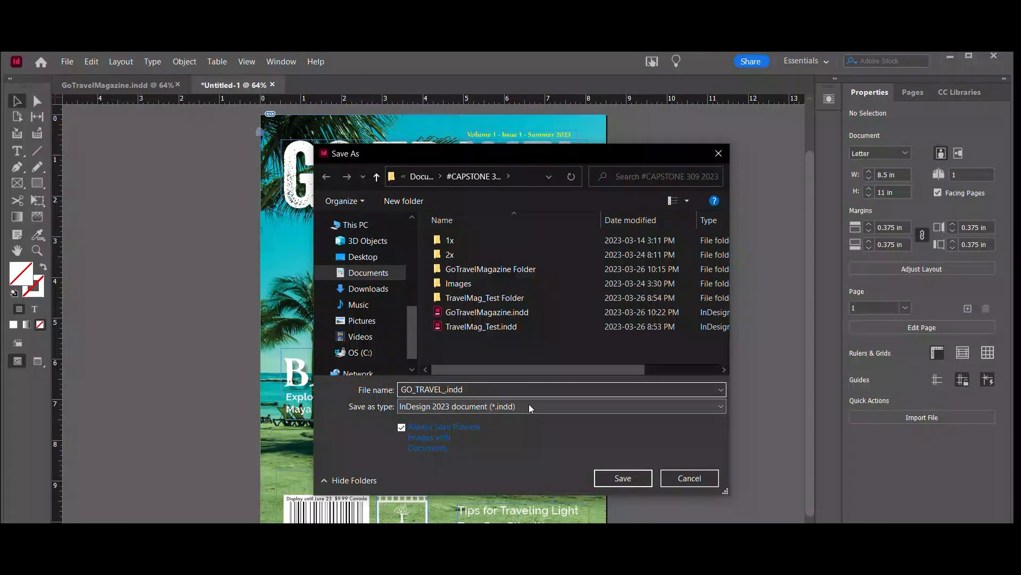
text(Mag)
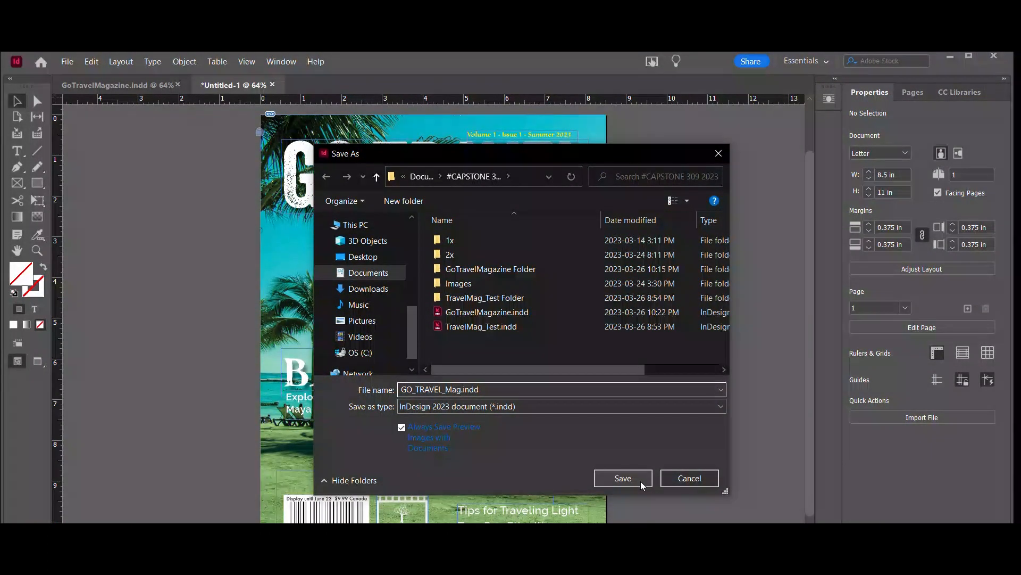
click(621, 478)
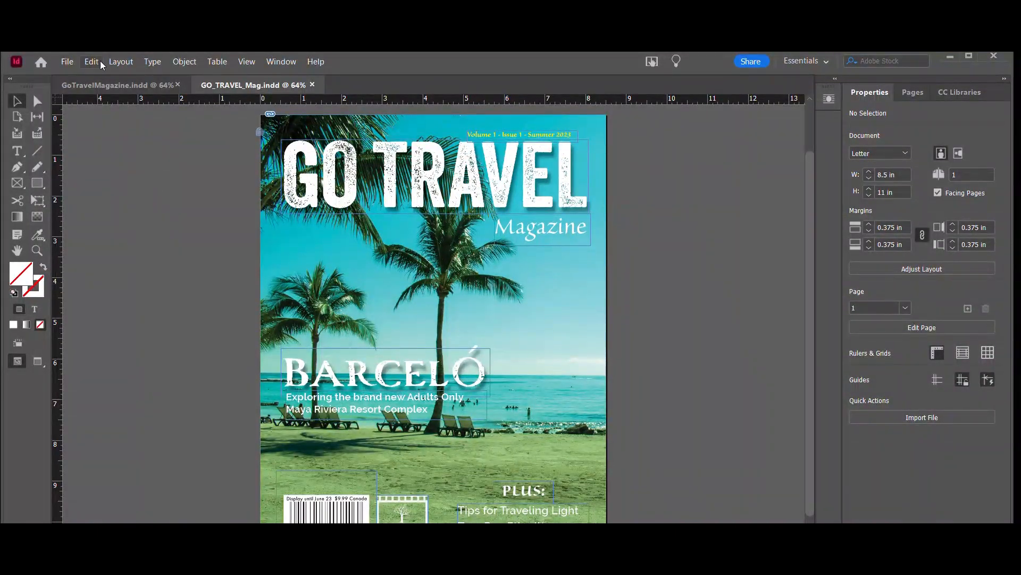
- Run Check Spelling, change Etiquitte to Etiquette, finish and deselect all
click(92, 62)
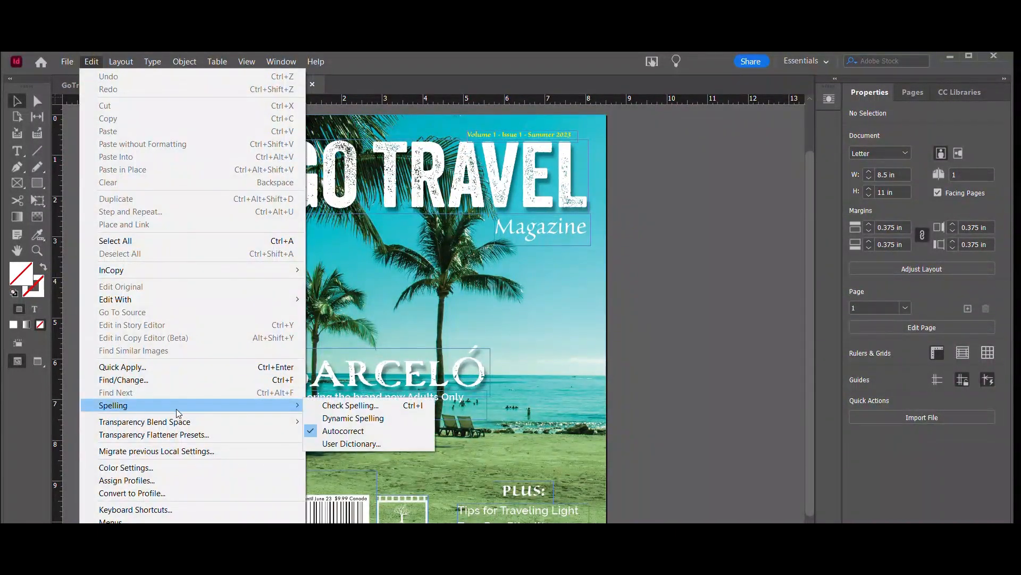
click(350, 404)
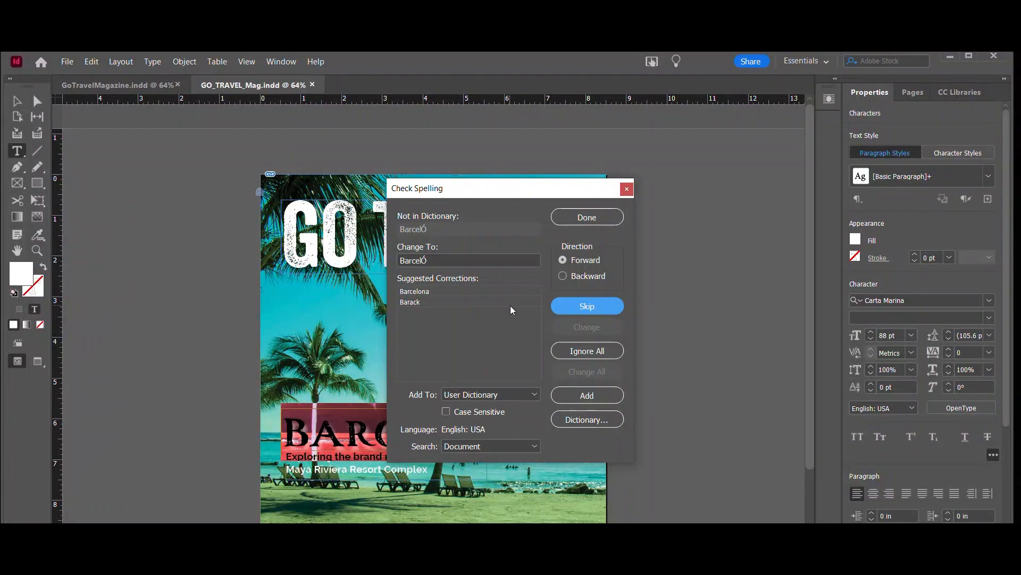
mouse_move(587, 350)
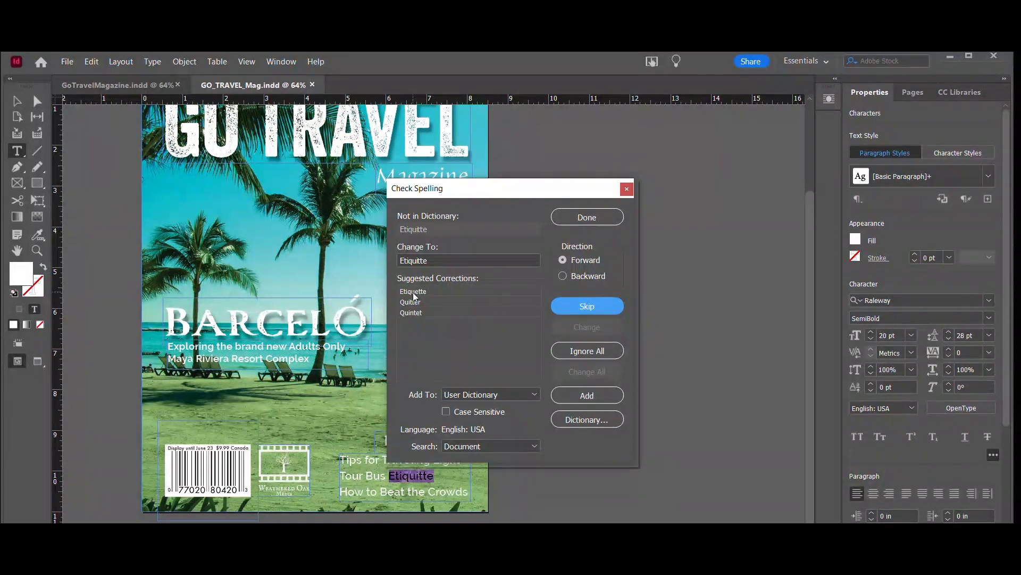
click(585, 305)
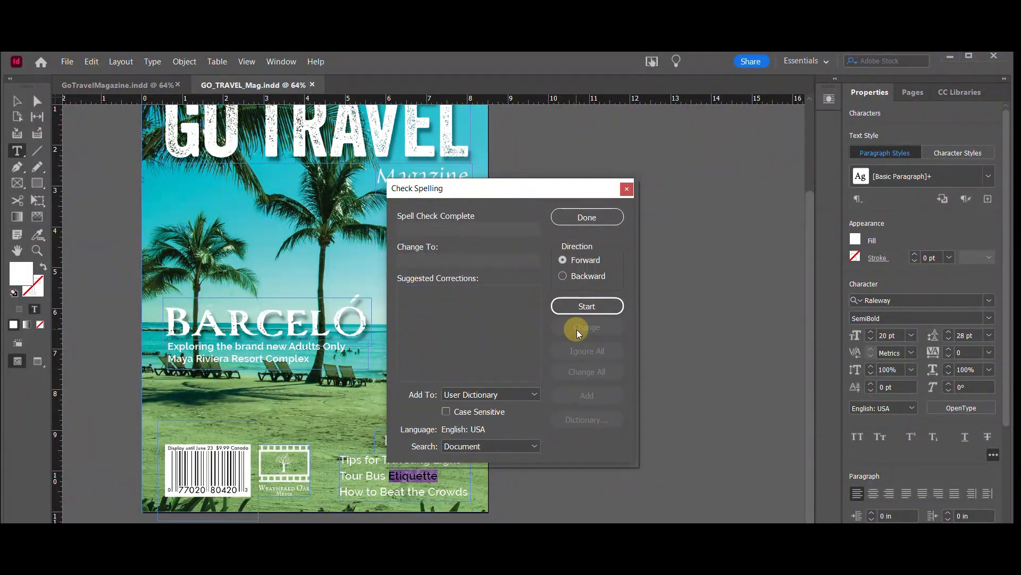
click(586, 216)
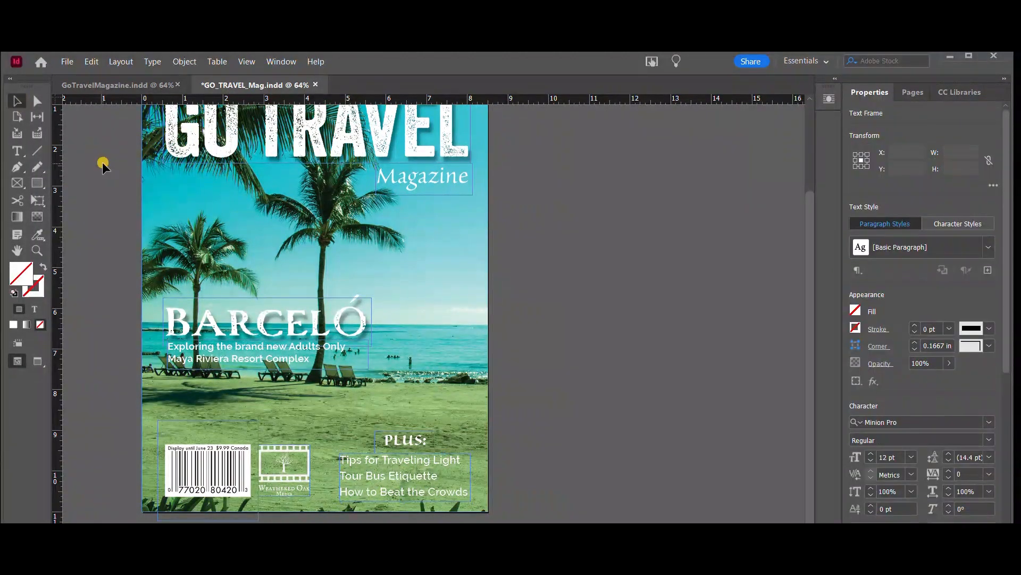
click(91, 169)
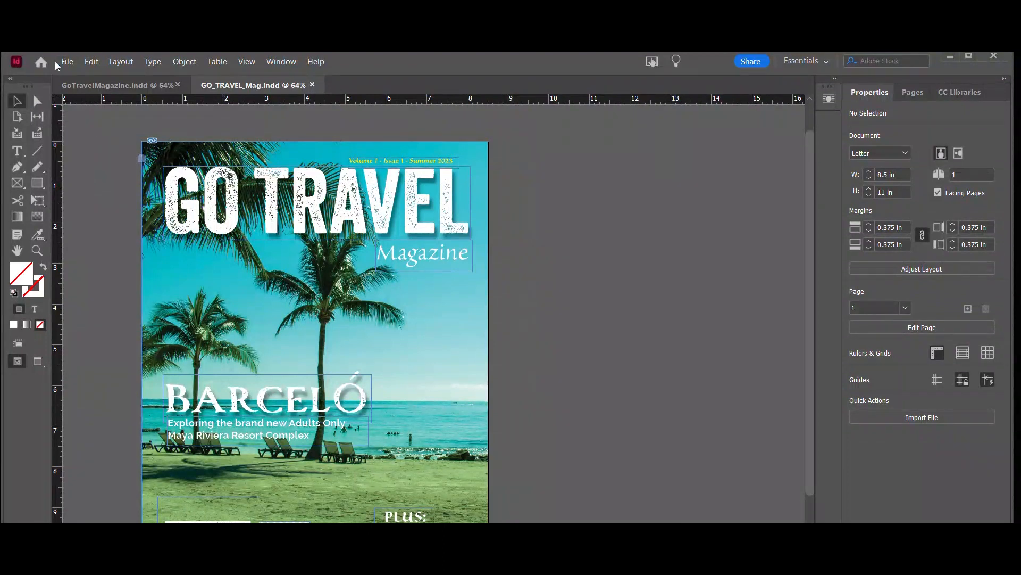
- Run File > Package on the cover and accept the font-copying restrictions warning
click(66, 61)
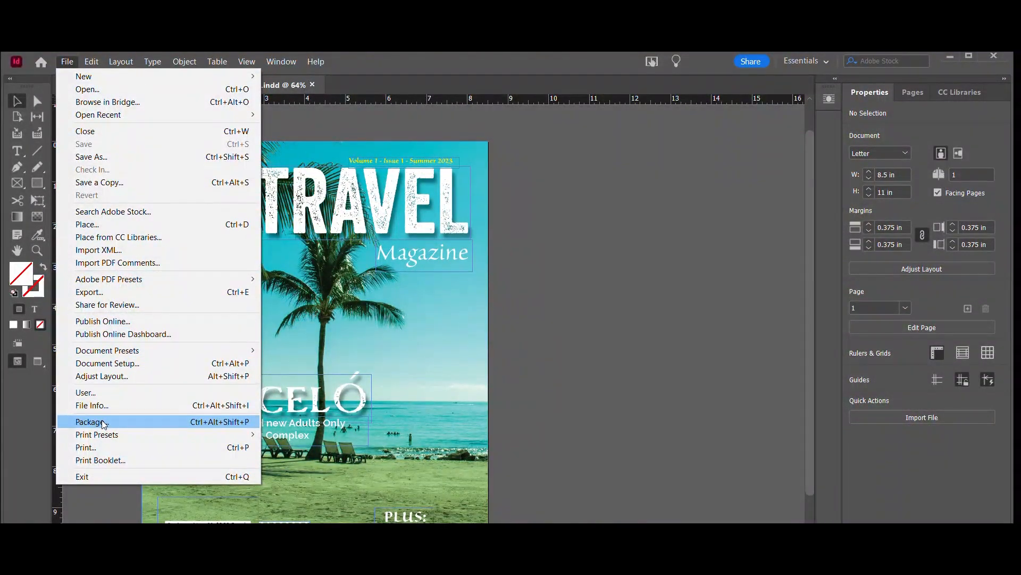
click(92, 421)
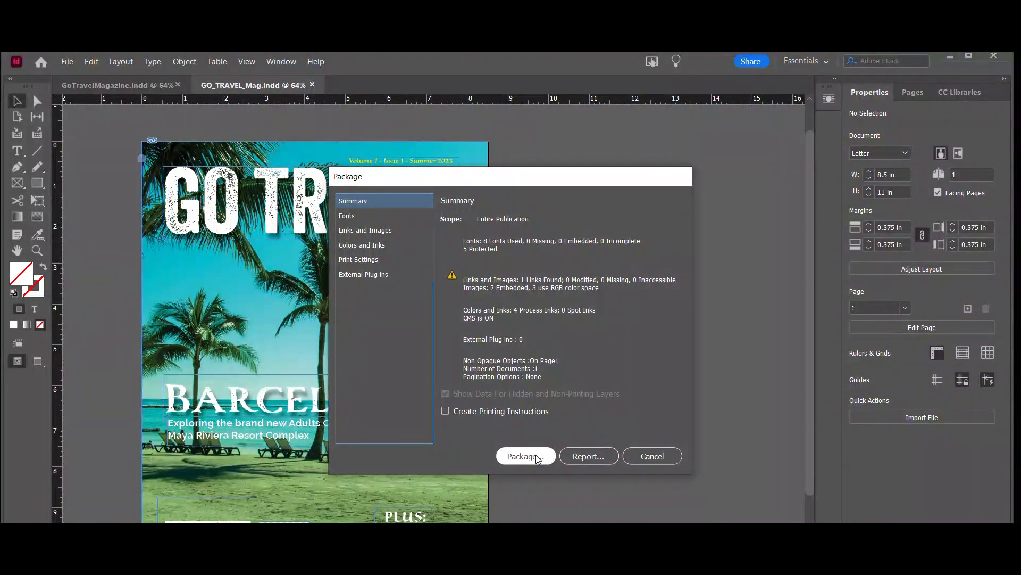
click(524, 456)
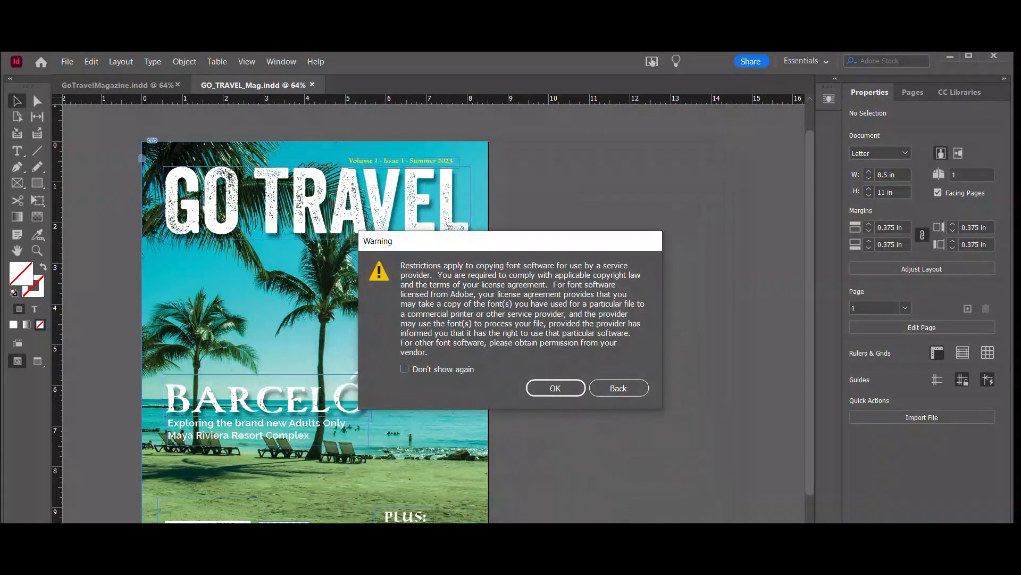
click(554, 388)
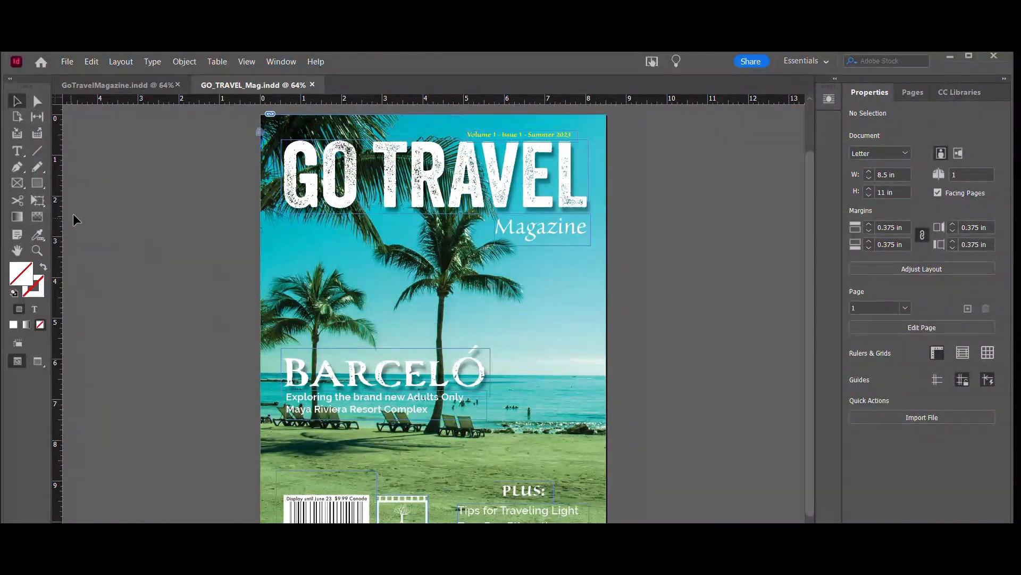
- Select everything on the cover and convert the text with Type > Create Outlines
key(ctrl+a)
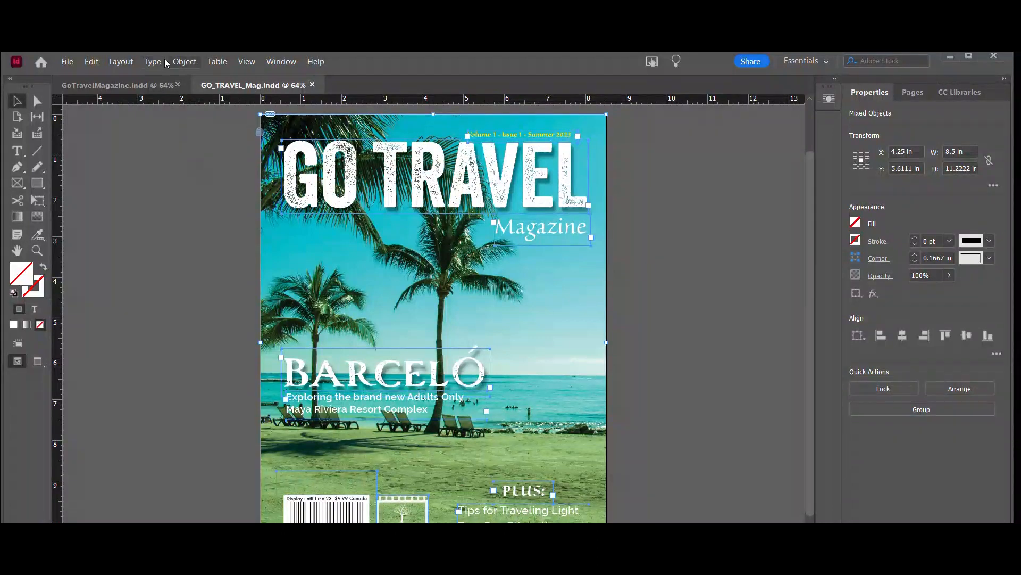
click(152, 62)
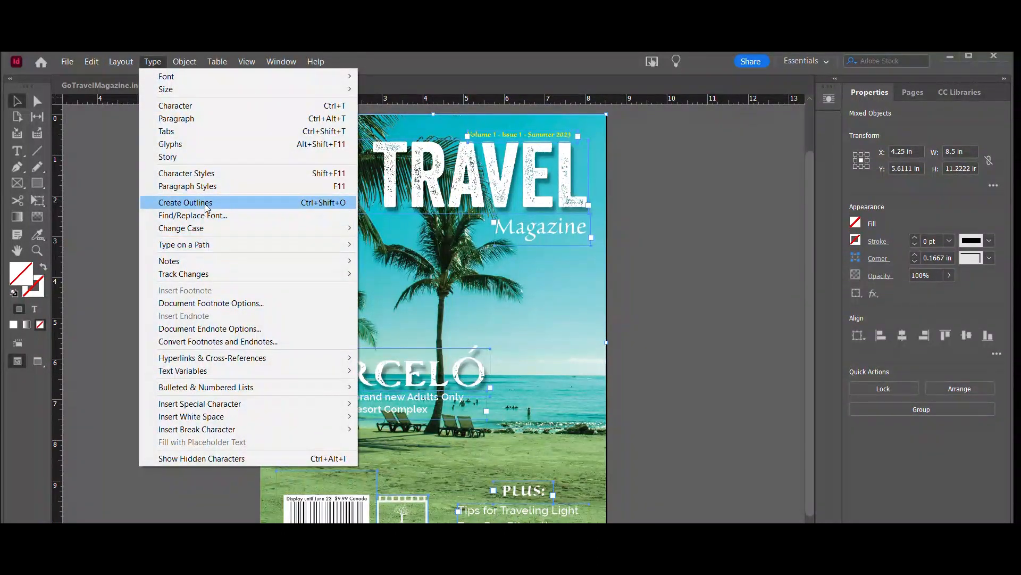
click(185, 202)
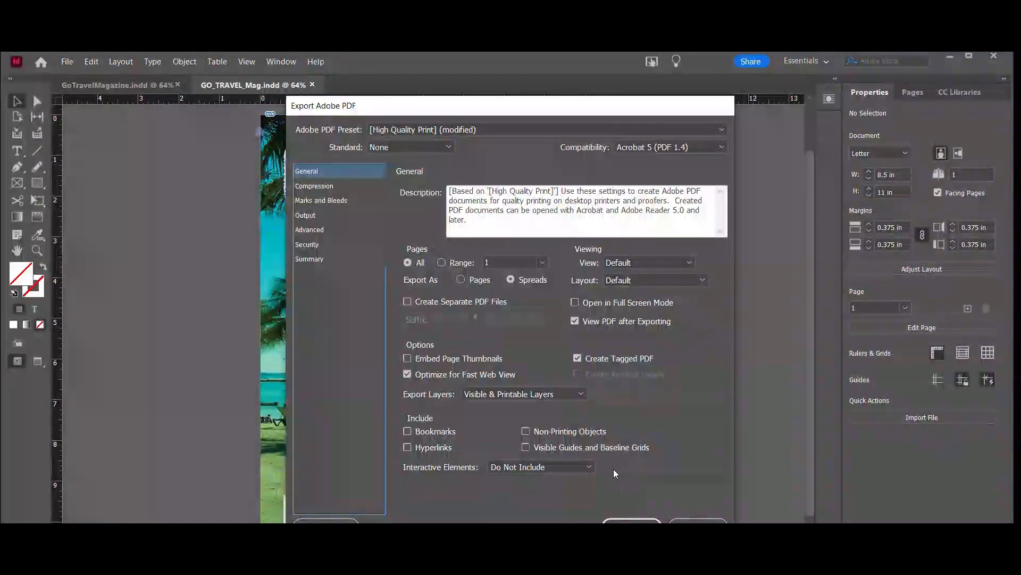
- Review Marks and Bleeds, then export GO_TRAVEL_Mag.pdf with the High Quality Print preset
click(322, 200)
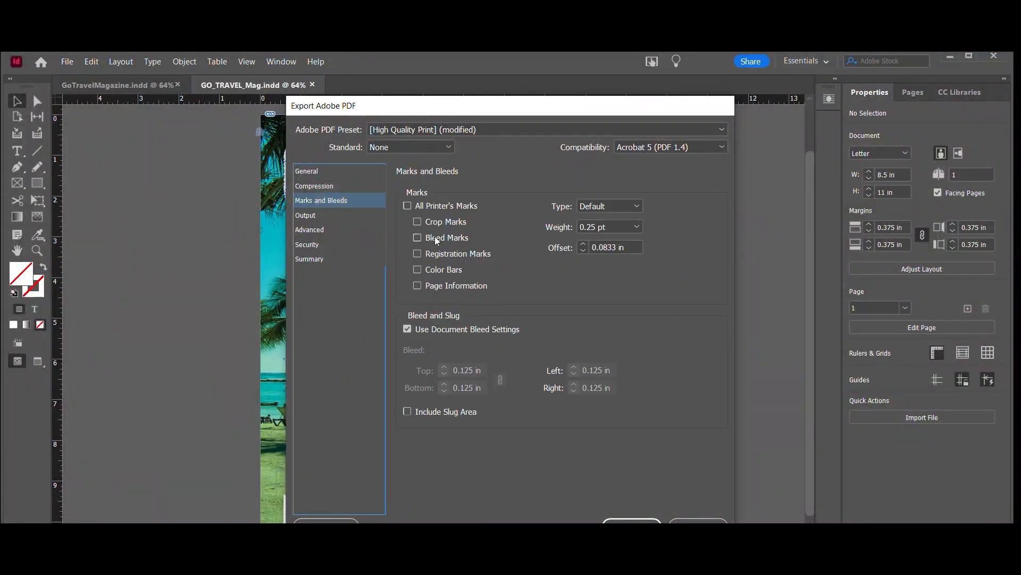
mouse_move(509, 217)
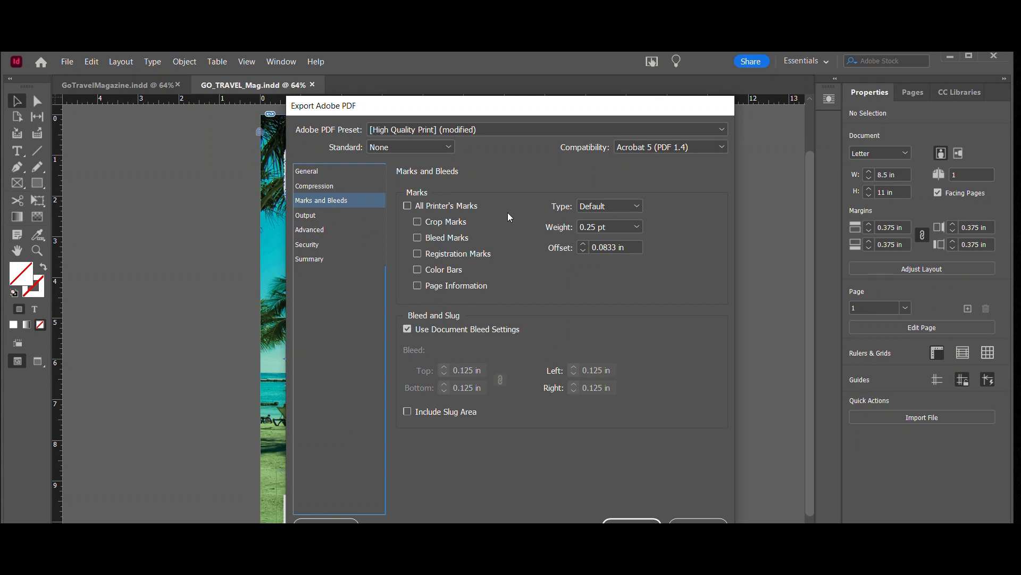
click(306, 171)
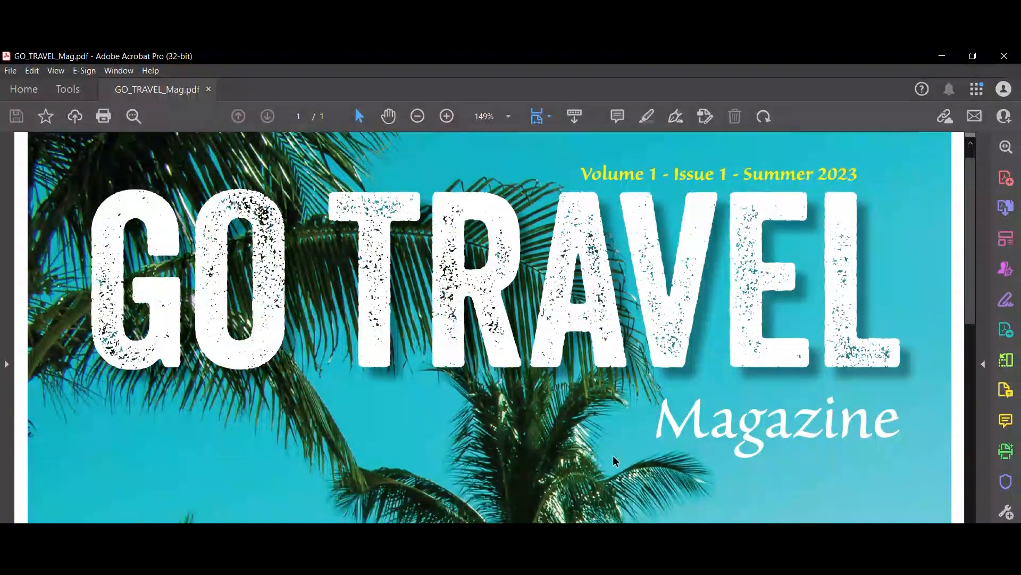
scroll(down, 3)
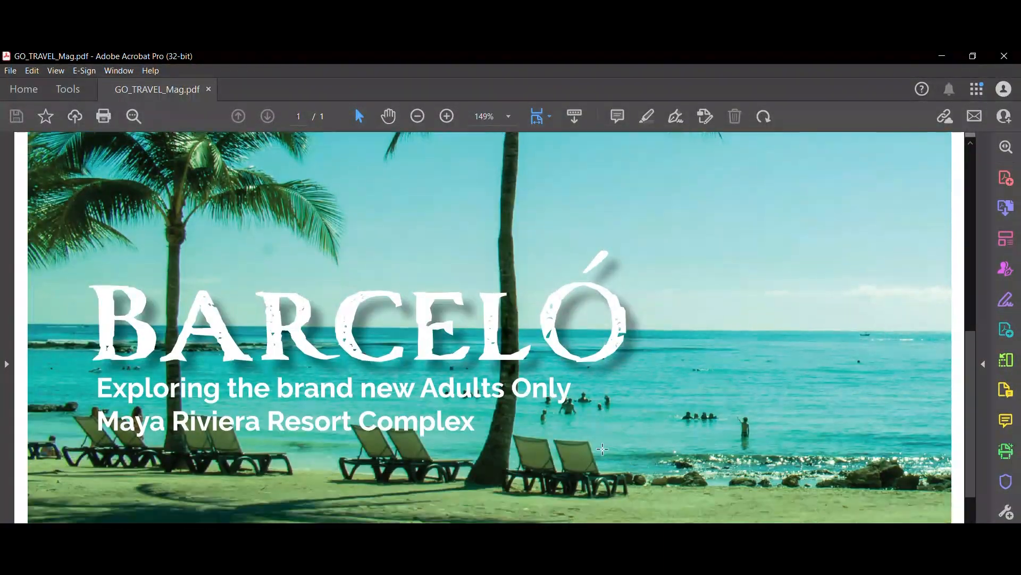
scroll(down, 3)
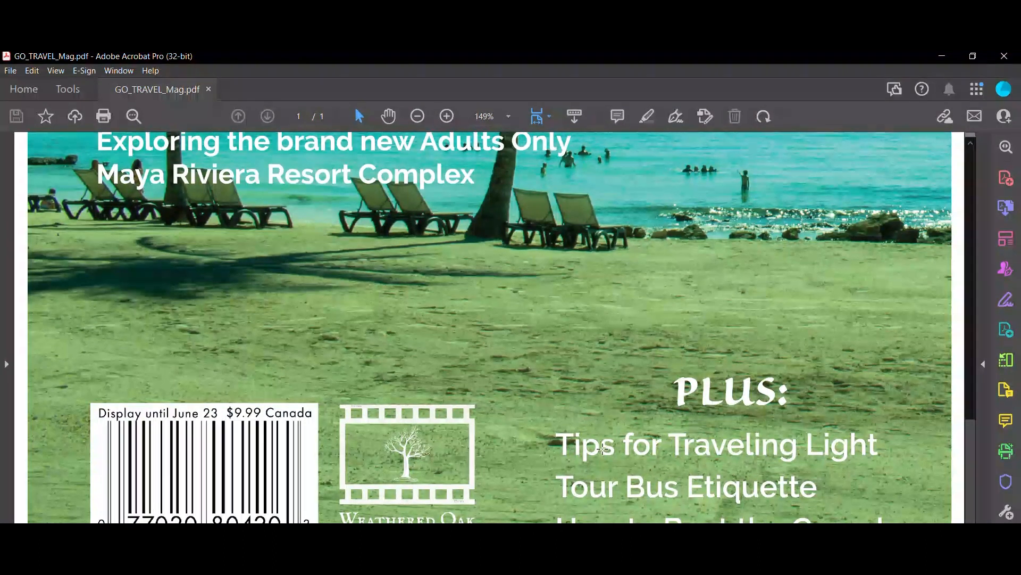
scroll(up, 3)
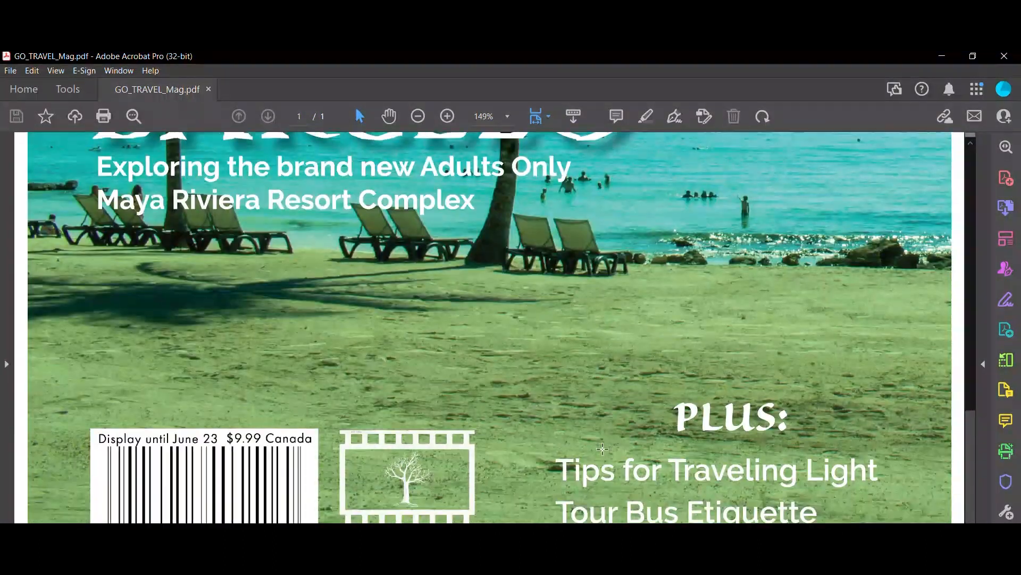
scroll(down, 3)
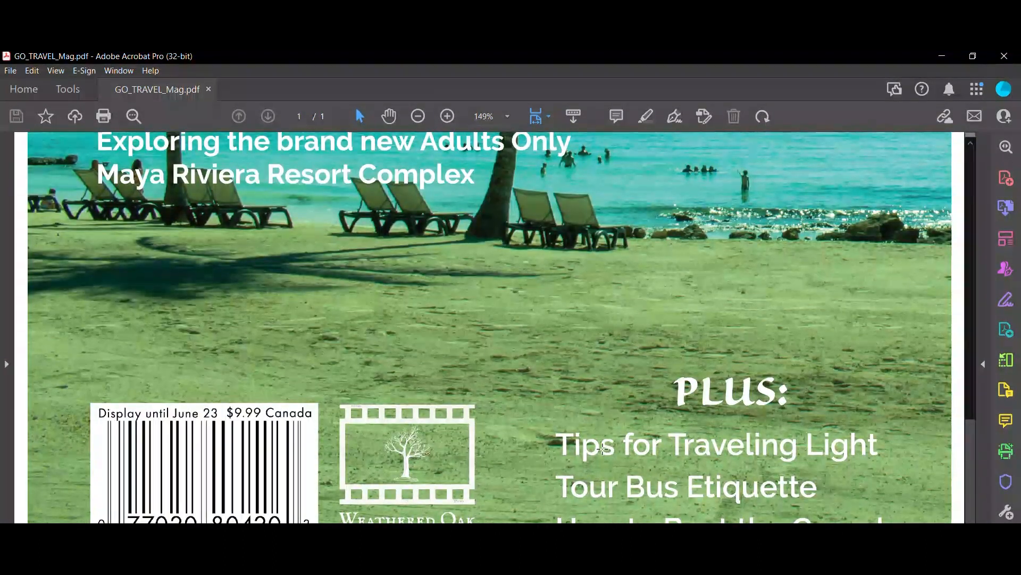
scroll(up, 3)
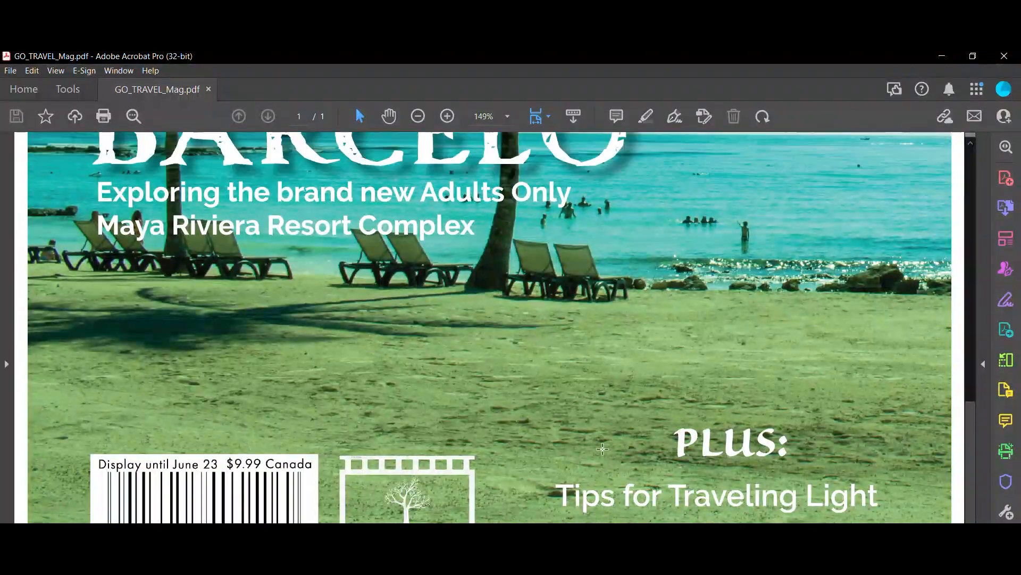